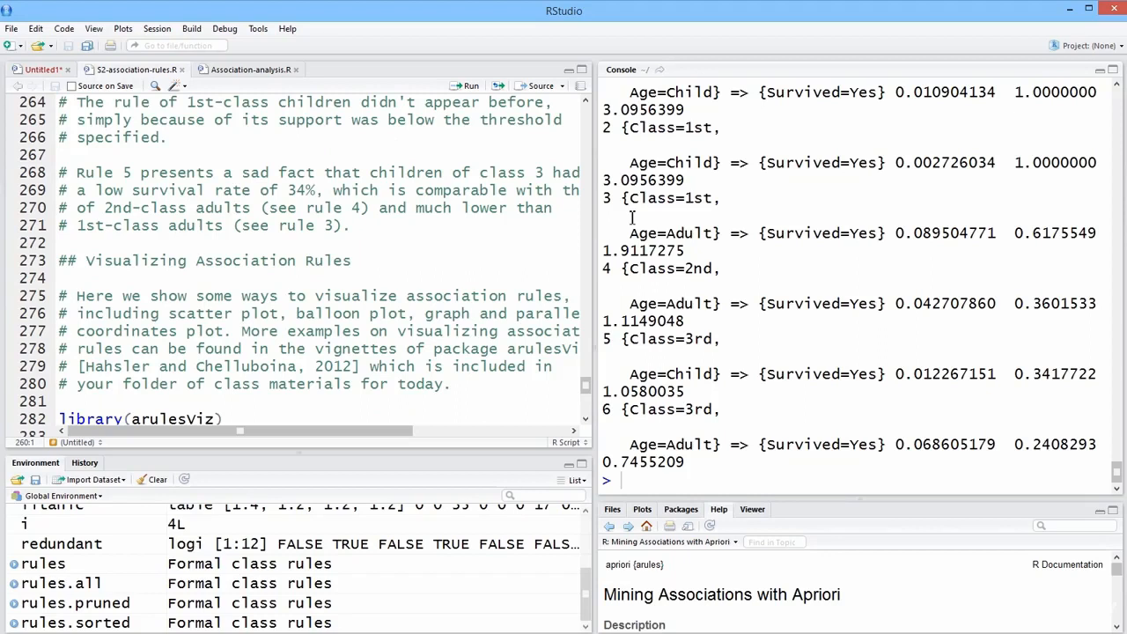
pyautogui.moveTo(619, 218)
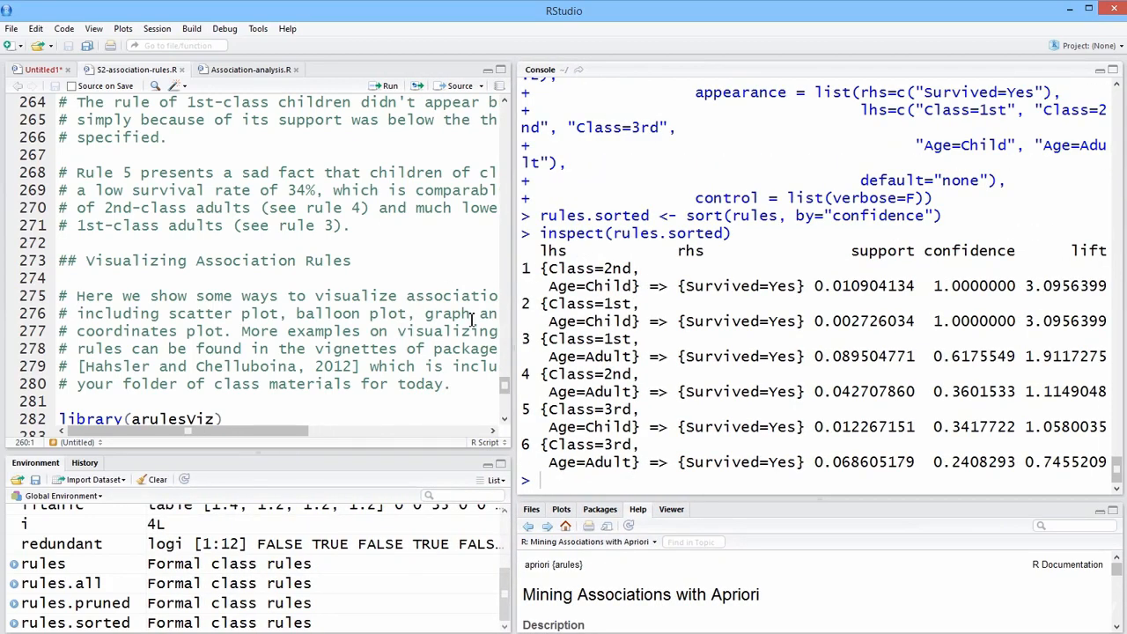
pyautogui.moveTo(514, 290)
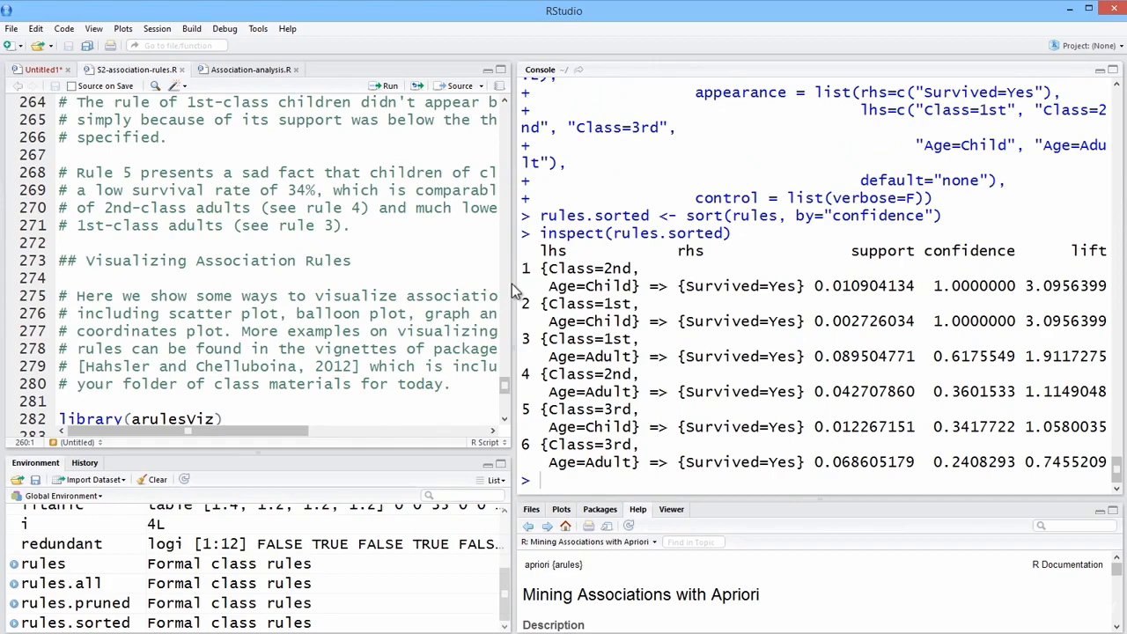
pyautogui.moveTo(517, 290)
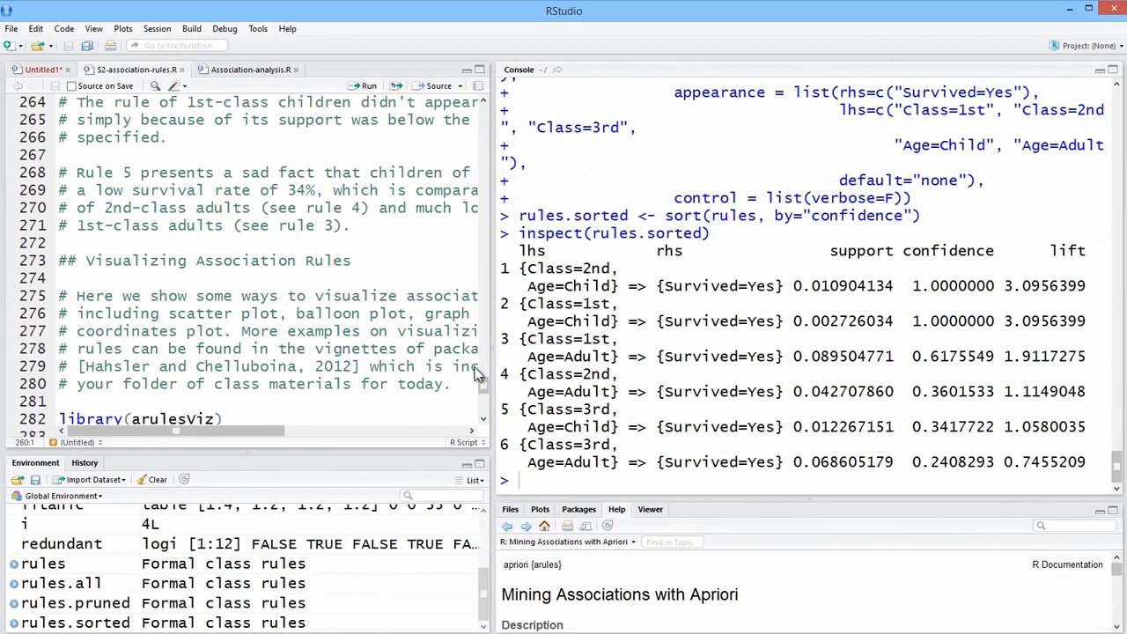
# Scroll the console to read the sorted survival rules with support, confidence and lift
pyautogui.scroll(-3)
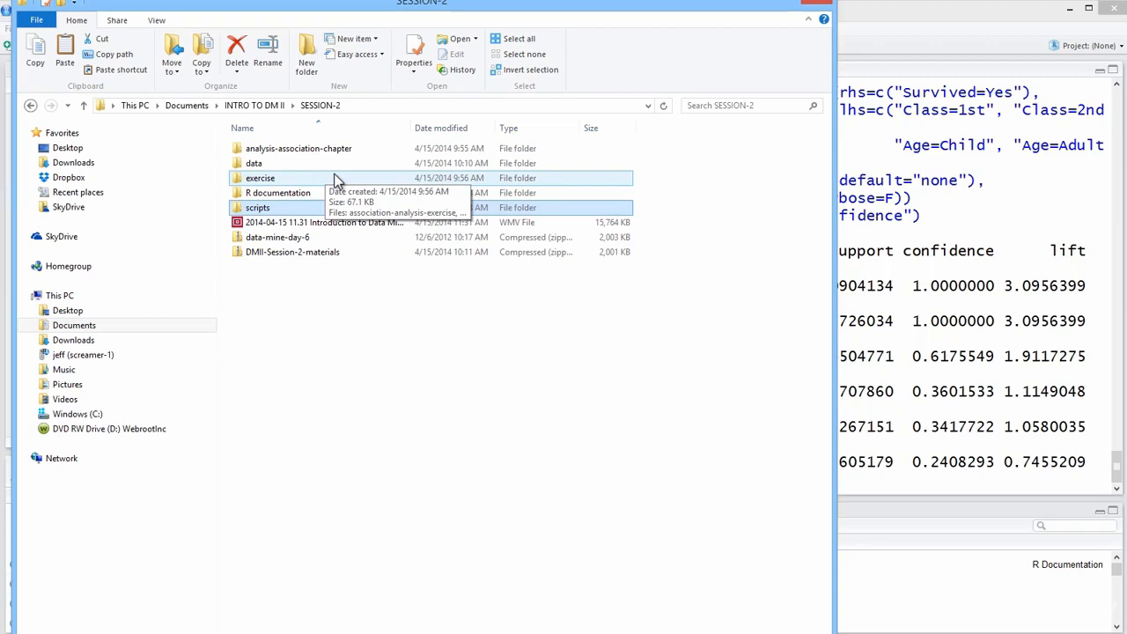
pyautogui.moveTo(331, 169)
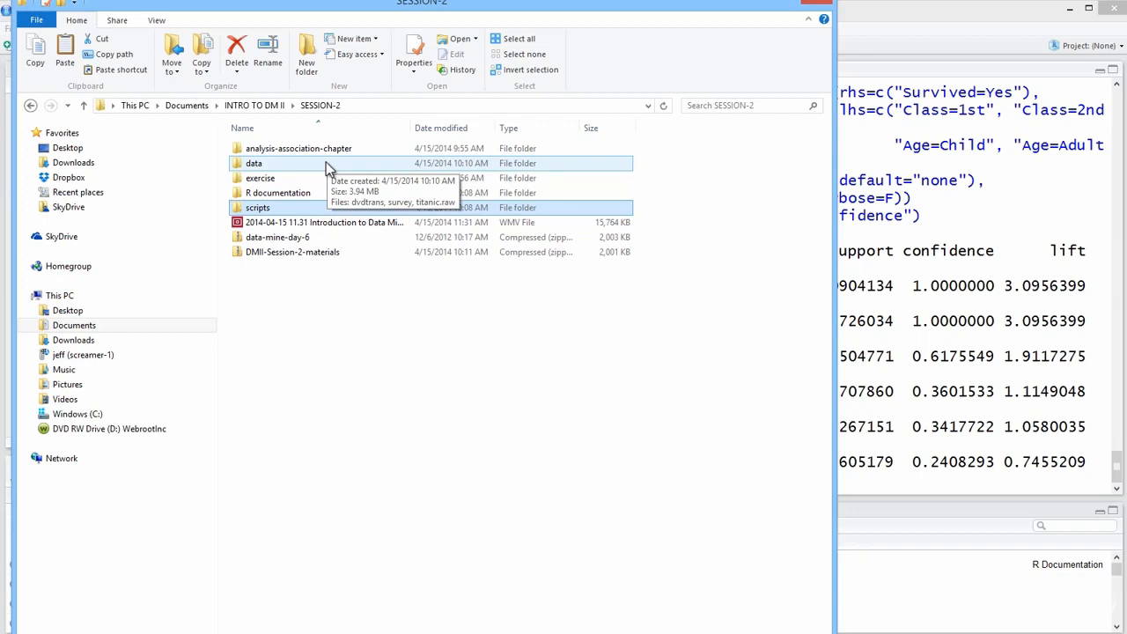
pyautogui.moveTo(319, 169)
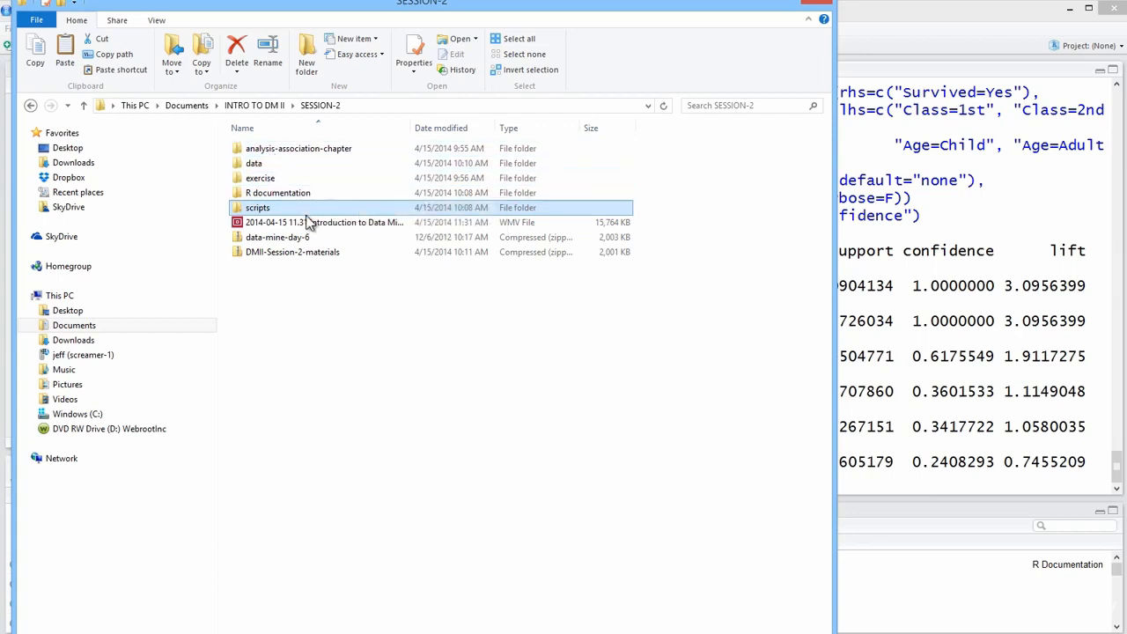
# Open the R documentation folder and the arulesViz-package.pdf manual inside it
pyautogui.doubleClick(278, 192)
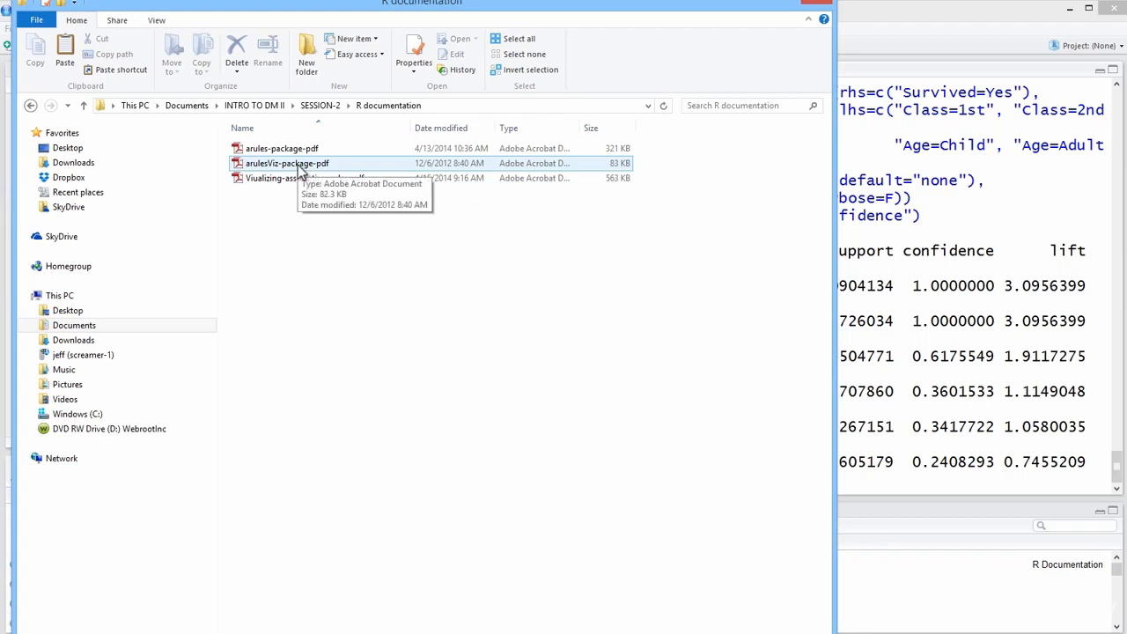
pyautogui.doubleClick(285, 162)
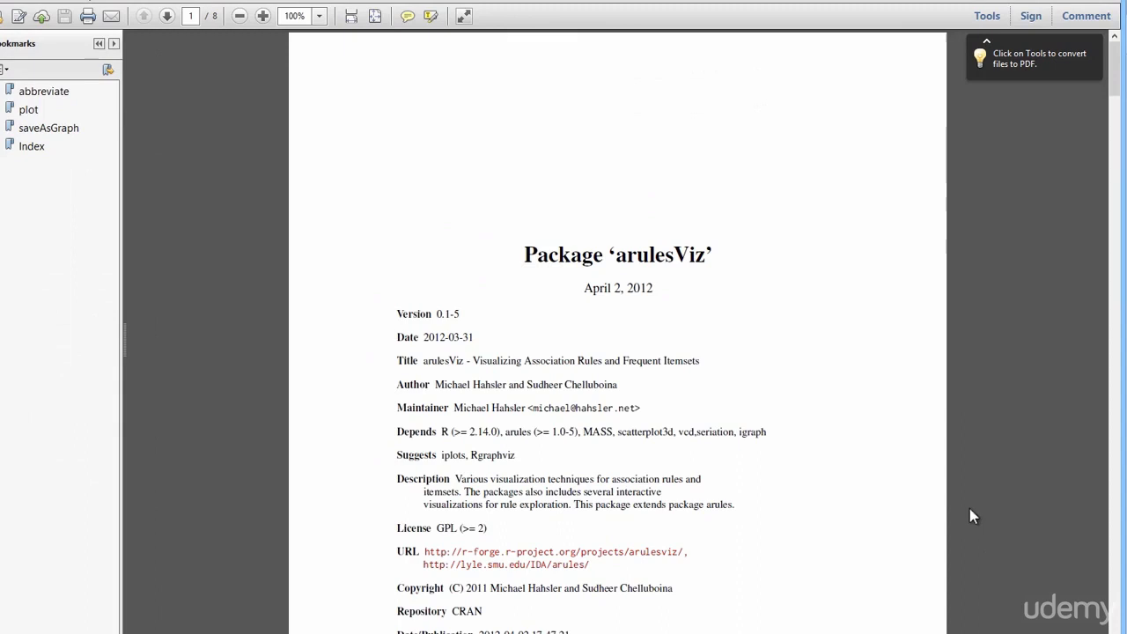
pyautogui.moveTo(1088, 584)
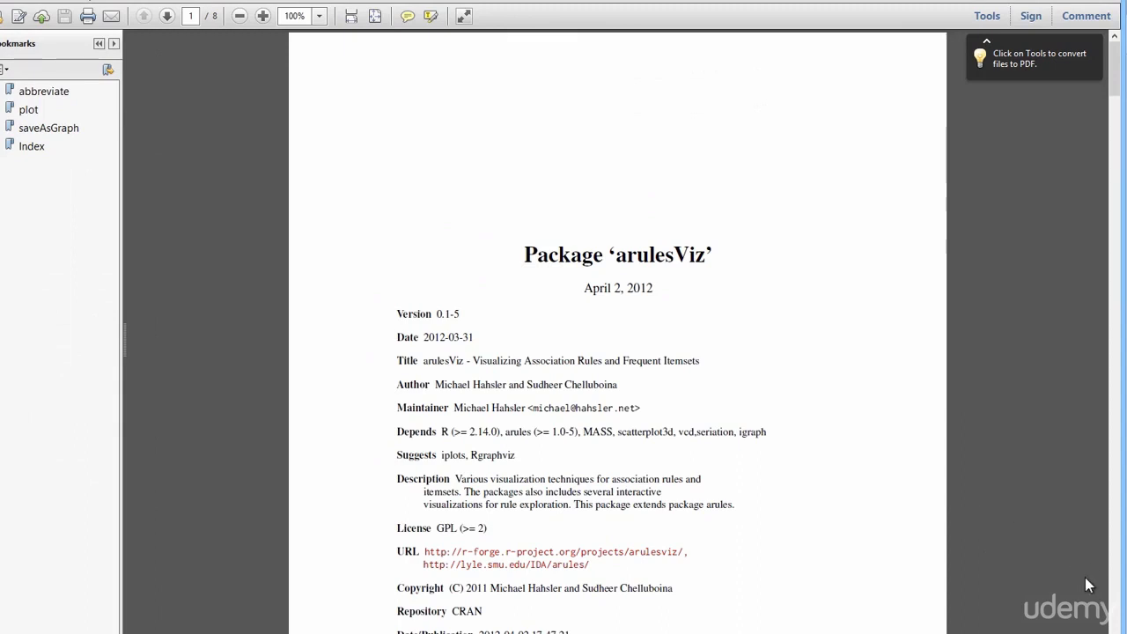
pyautogui.moveTo(1056, 560)
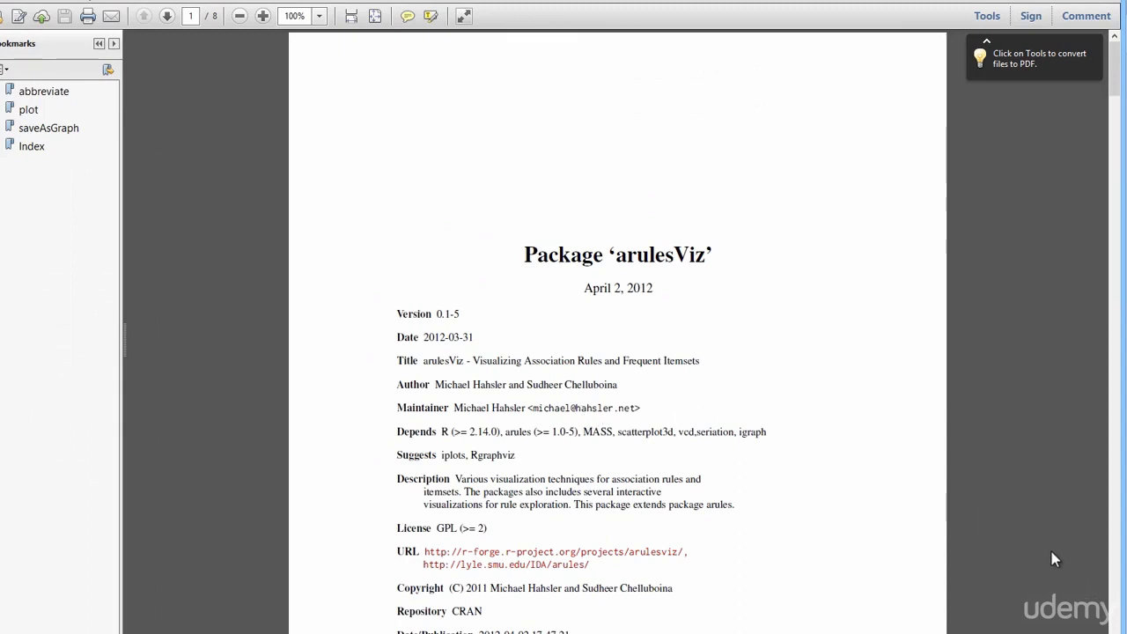
pyautogui.moveTo(887, 146)
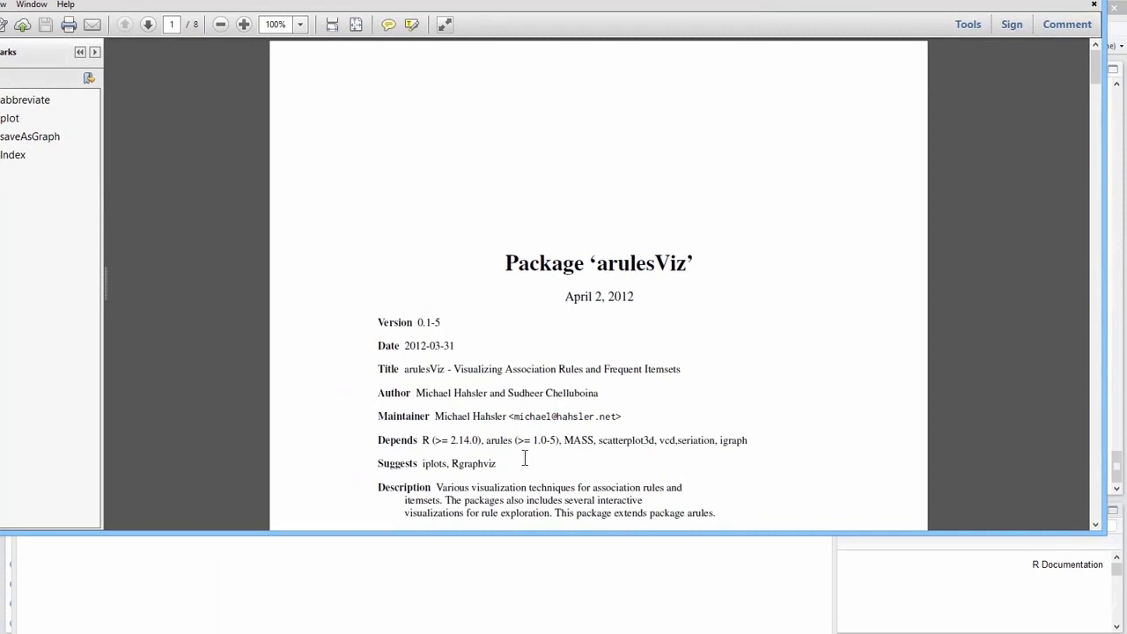
pyautogui.click(1095, 525)
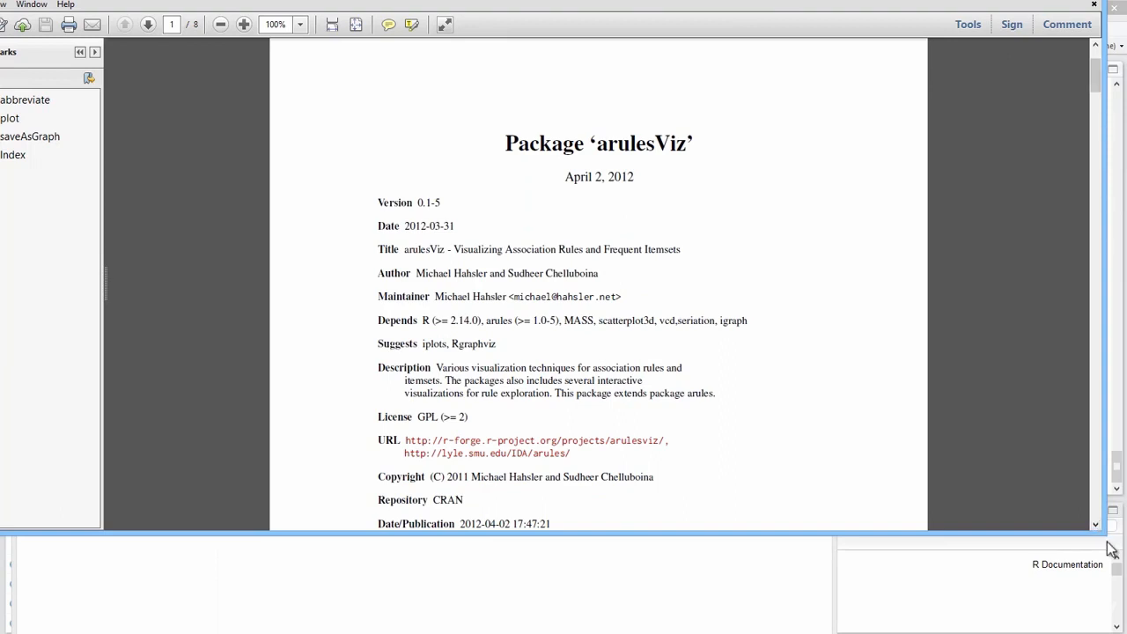
pyautogui.moveTo(591, 398)
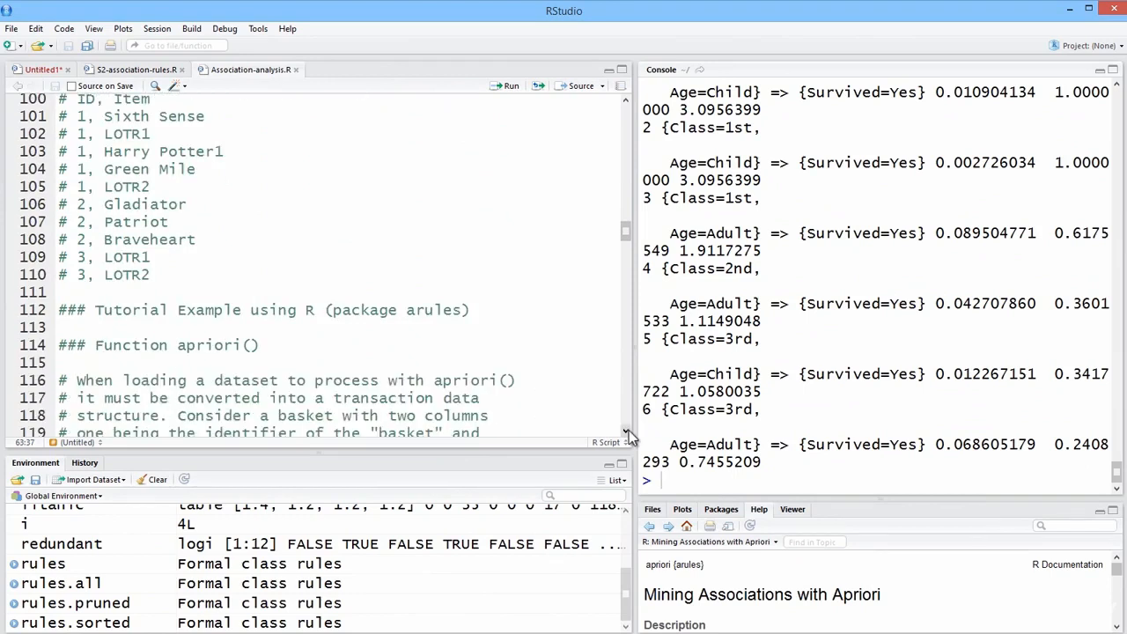
# Scroll the Association-analysis.R script down to the arulesViz section around line 162
pyautogui.scroll(-3)
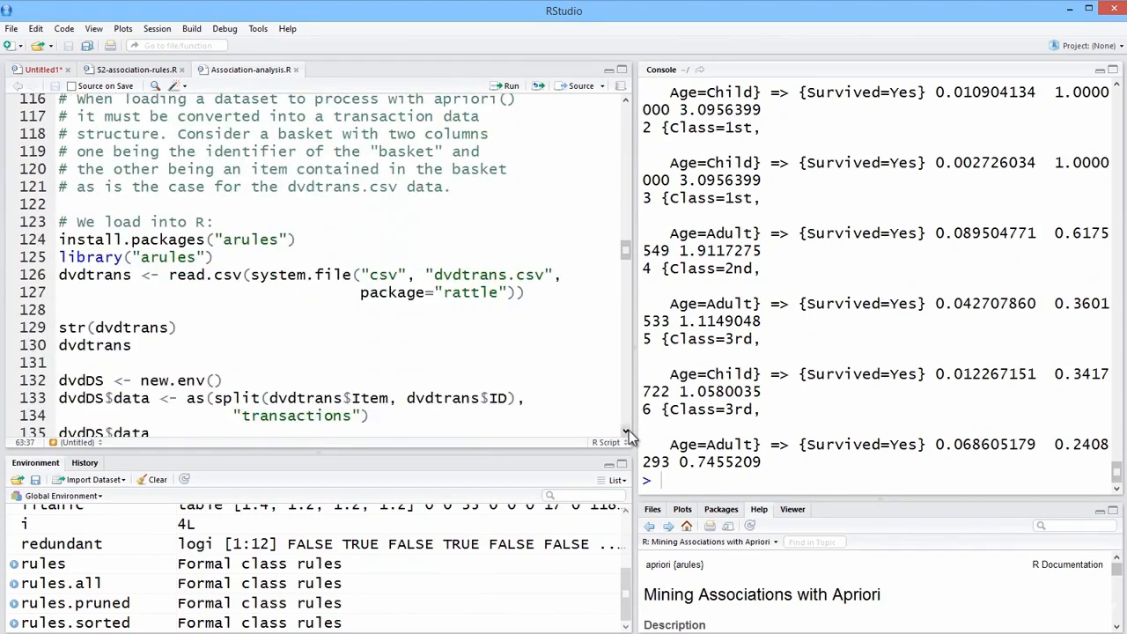
pyautogui.scroll(-3)
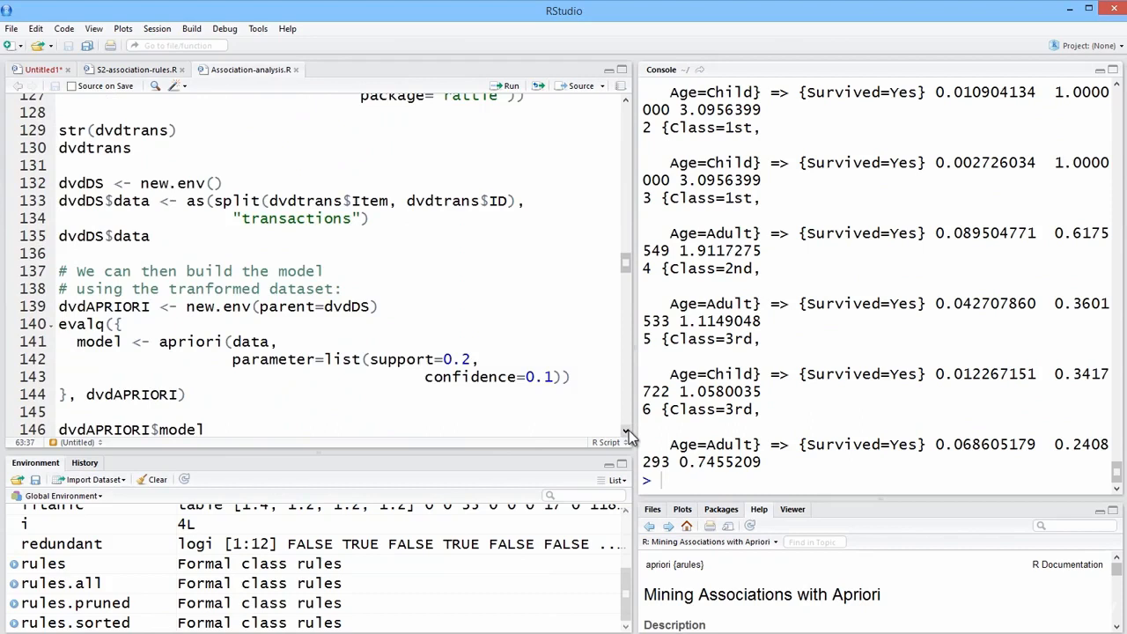
pyautogui.scroll(-3)
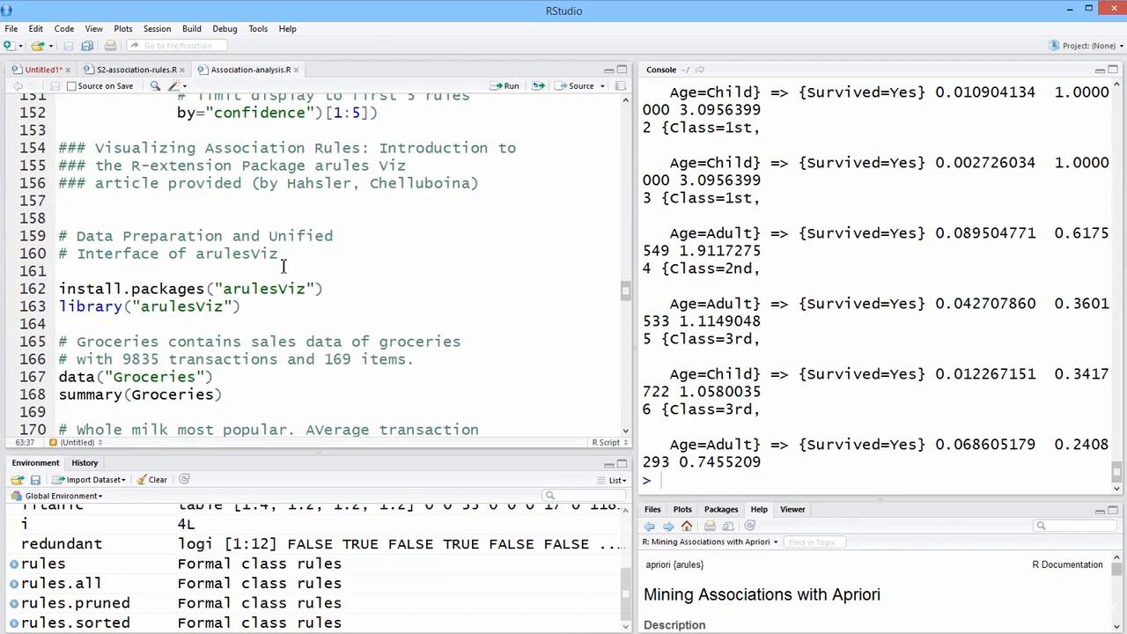
pyautogui.moveTo(391, 148)
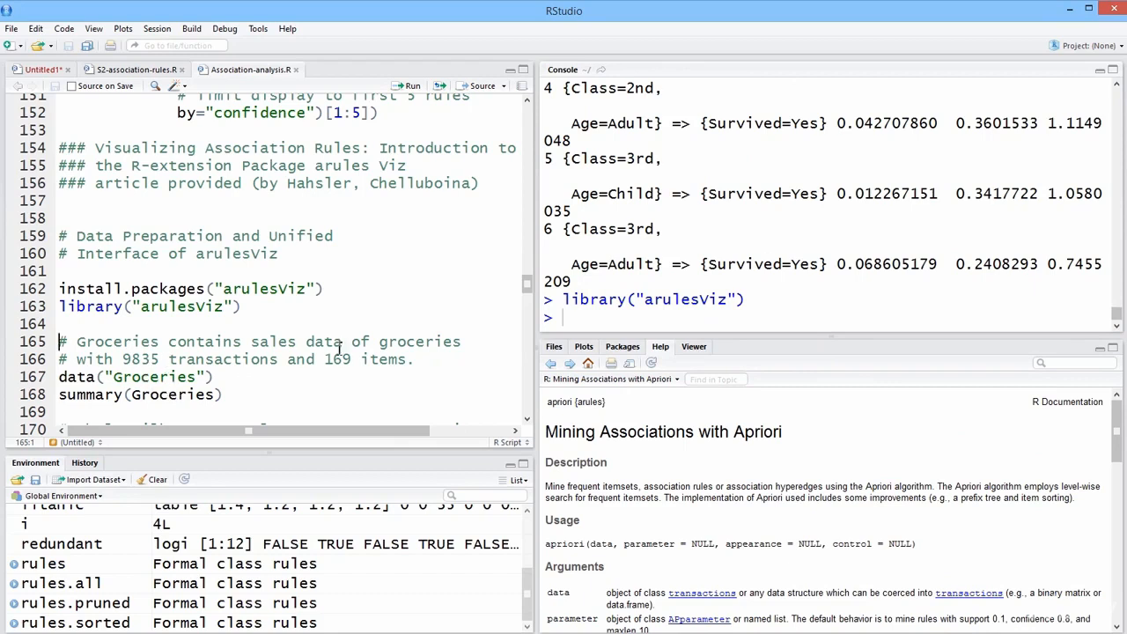
pyautogui.moveTo(373, 379)
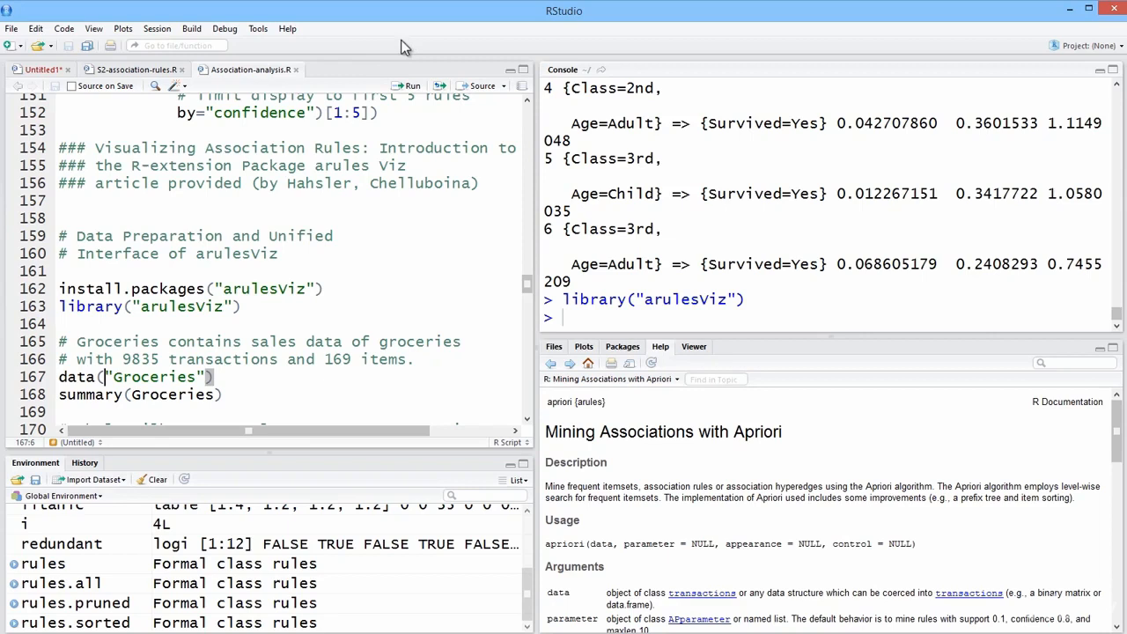
pyautogui.moveTo(412, 84)
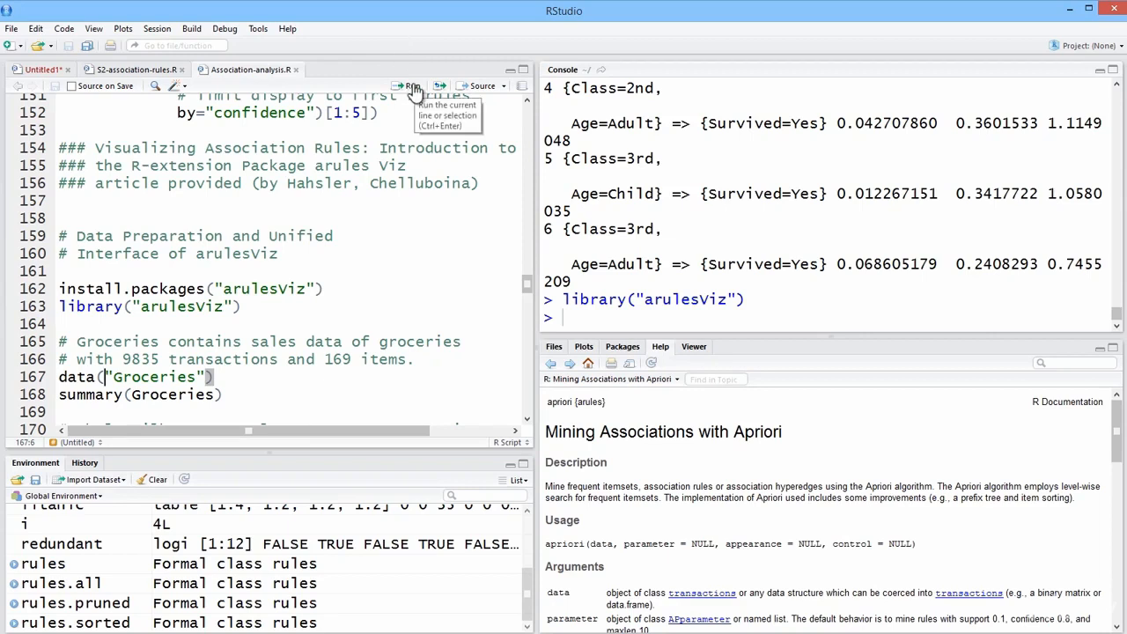
# Load and summarize Groceries, highlighting the rolls/buns count of 1809 and transaction sizes
pyautogui.click(408, 84)
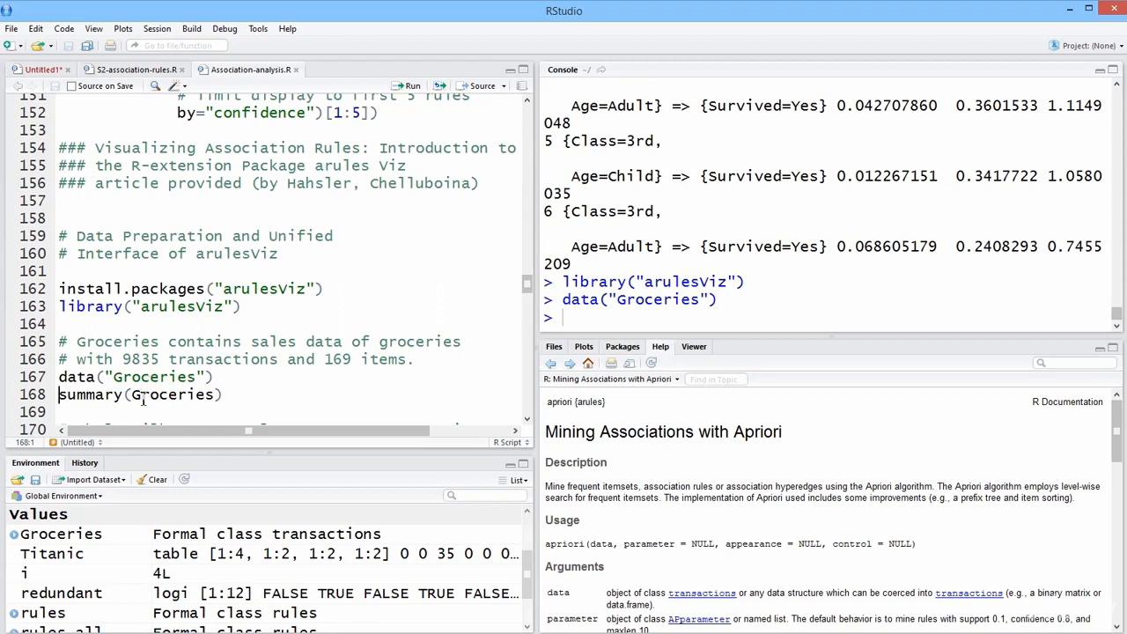
pyautogui.moveTo(451, 562)
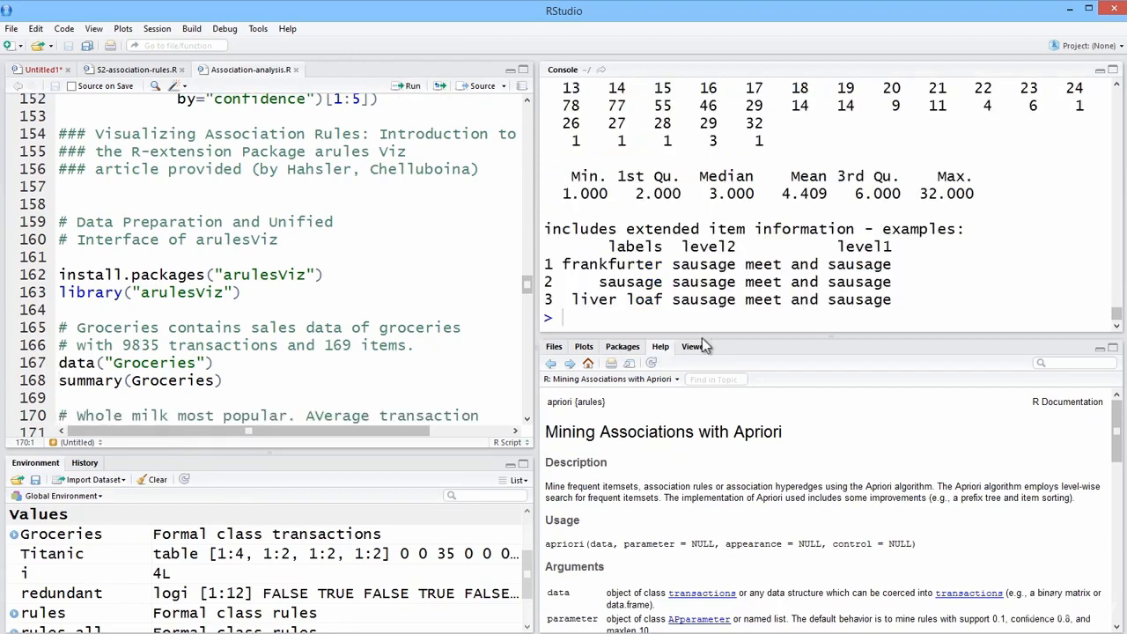
pyautogui.moveTo(704, 343)
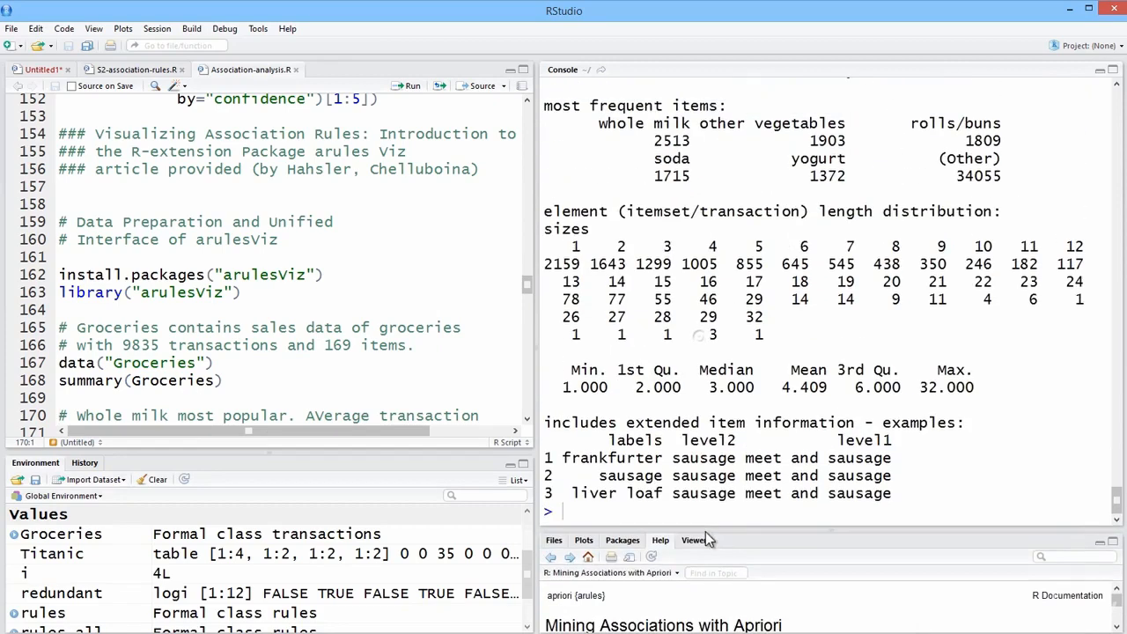
pyautogui.moveTo(531, 273)
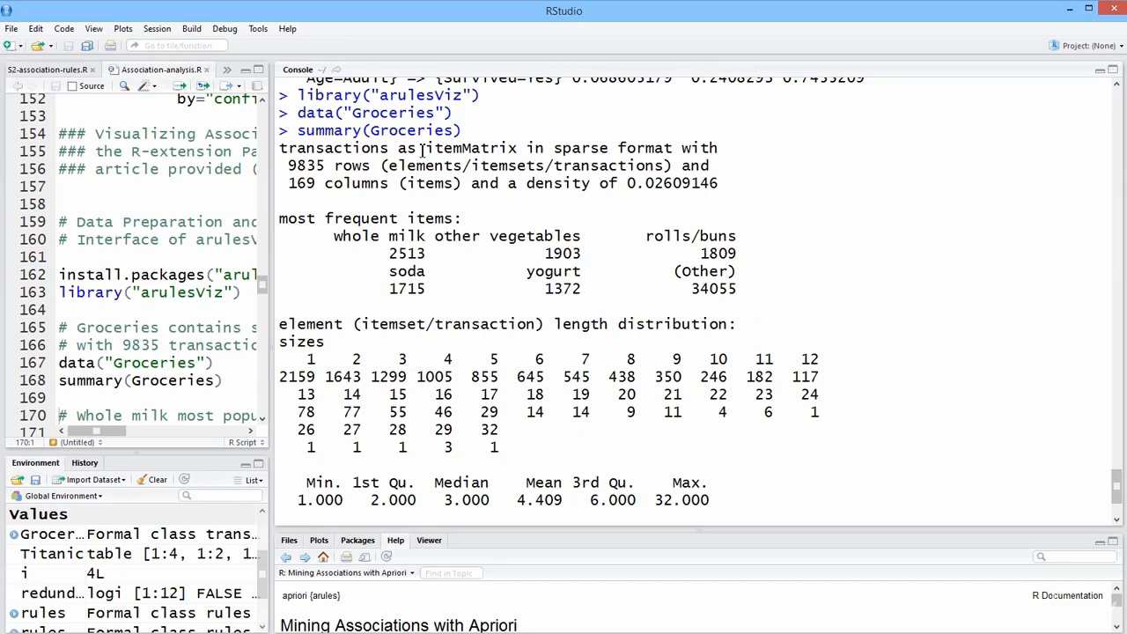
pyautogui.moveTo(446, 222)
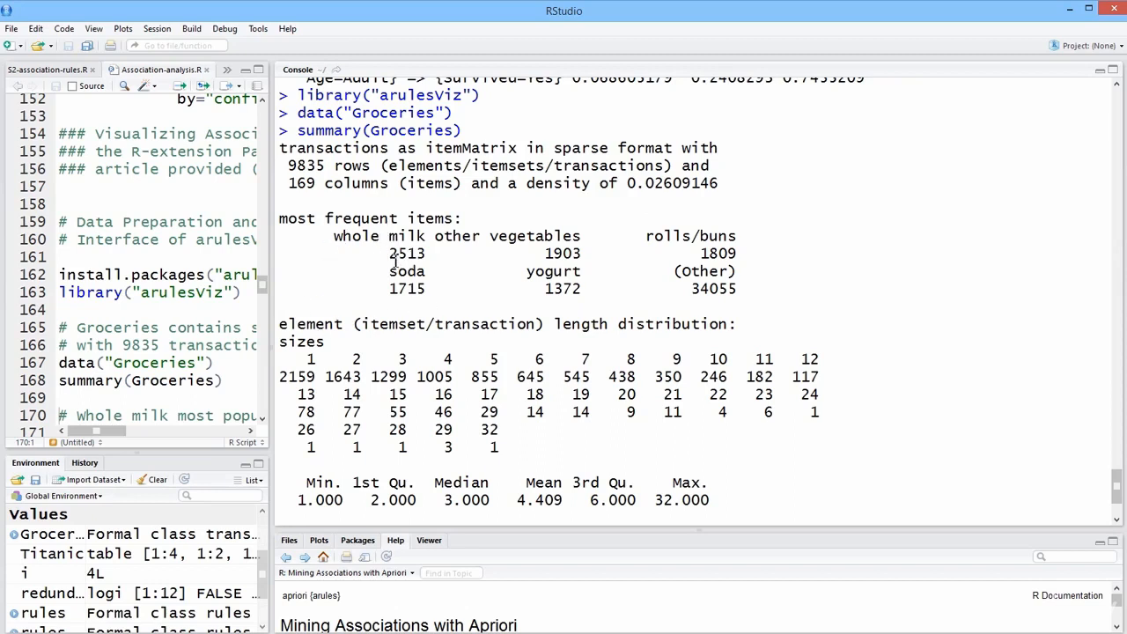
pyautogui.doubleClick(405, 253)
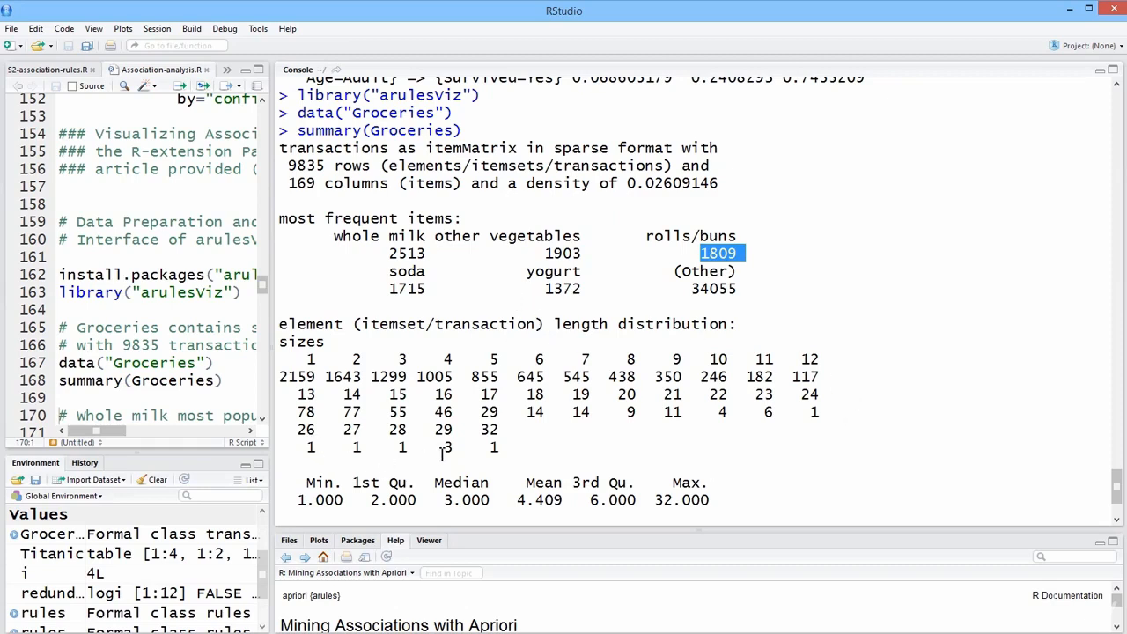
pyautogui.moveTo(616, 427)
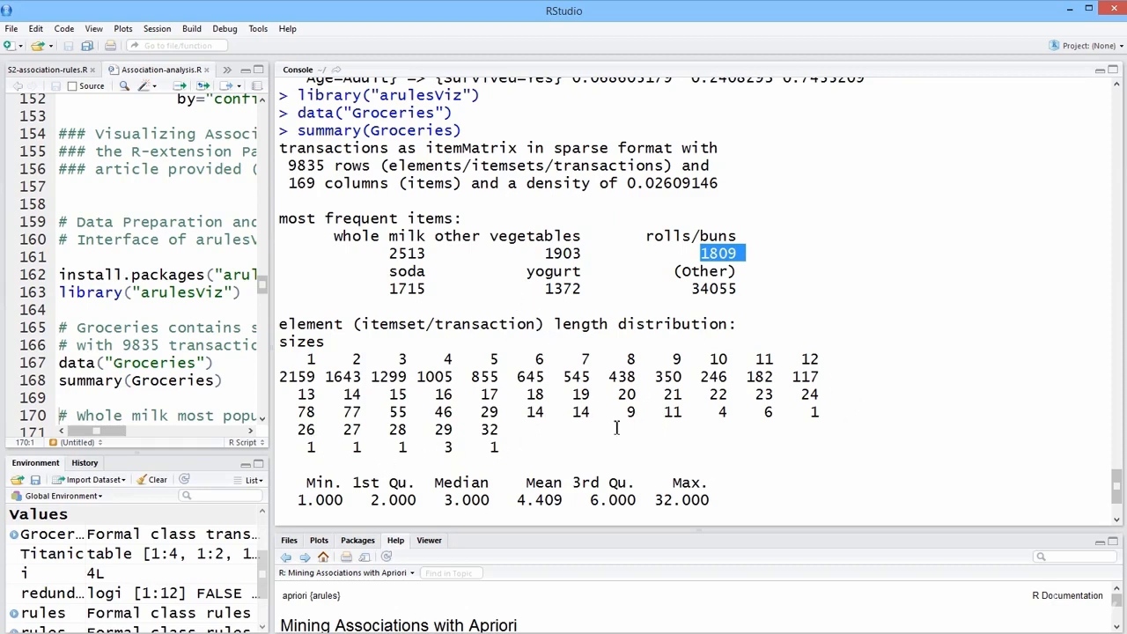
pyautogui.moveTo(419, 354)
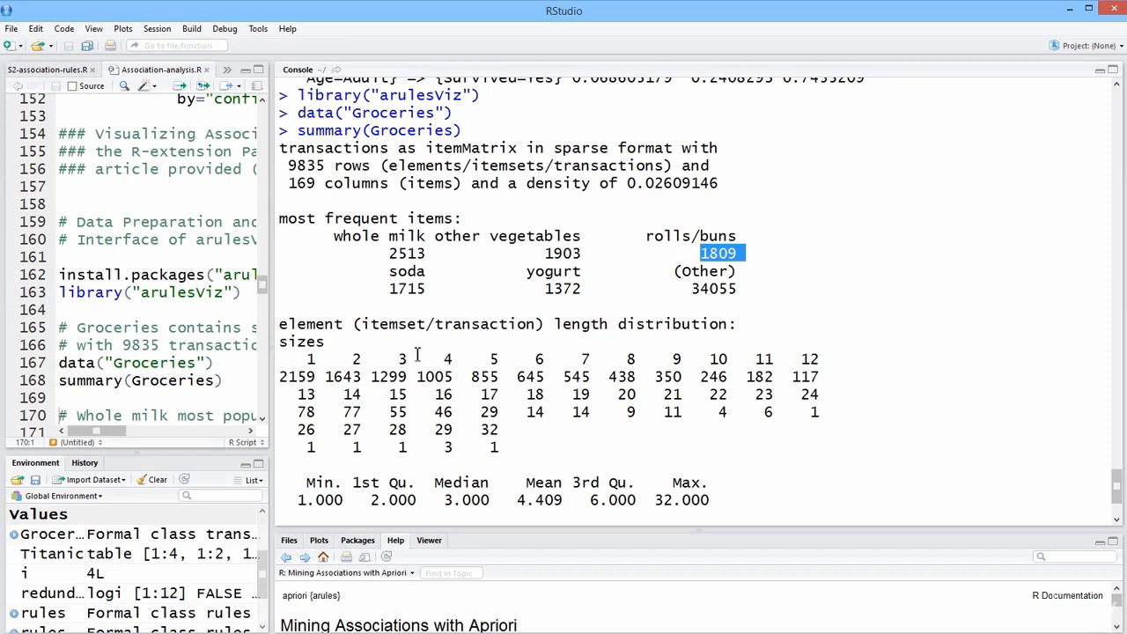
pyautogui.moveTo(461, 454)
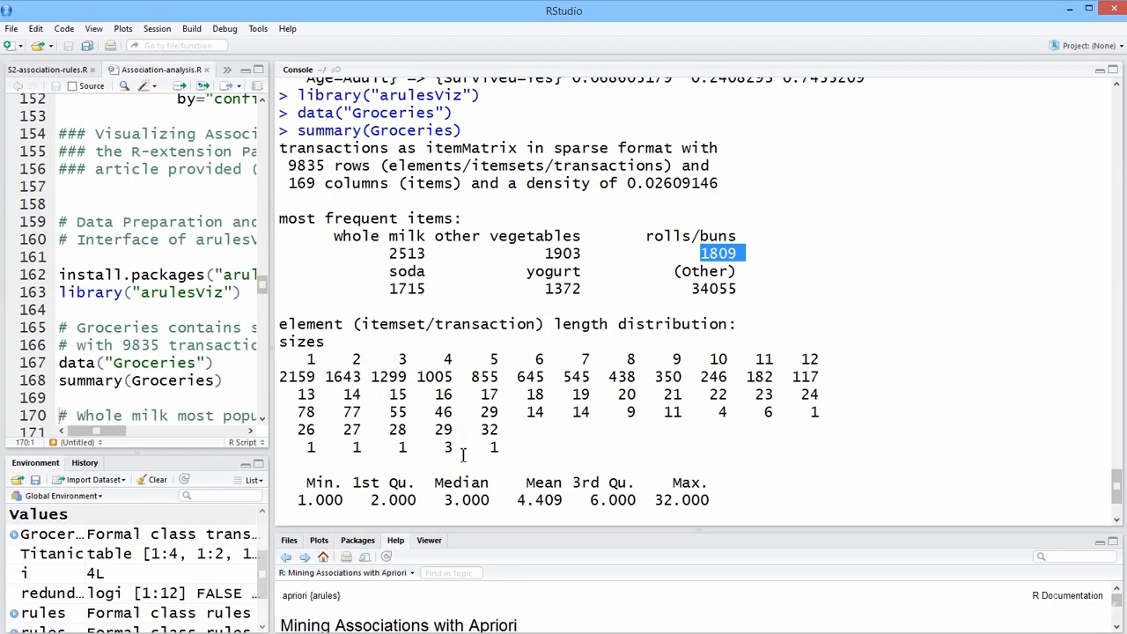
pyautogui.moveTo(542, 398)
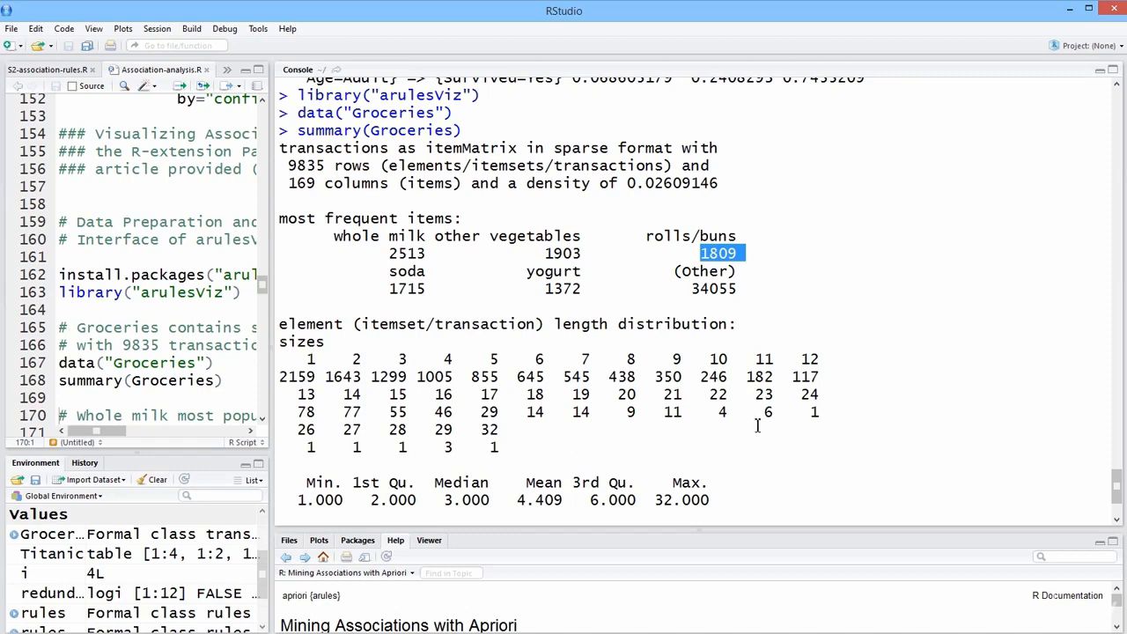
pyautogui.moveTo(490, 441)
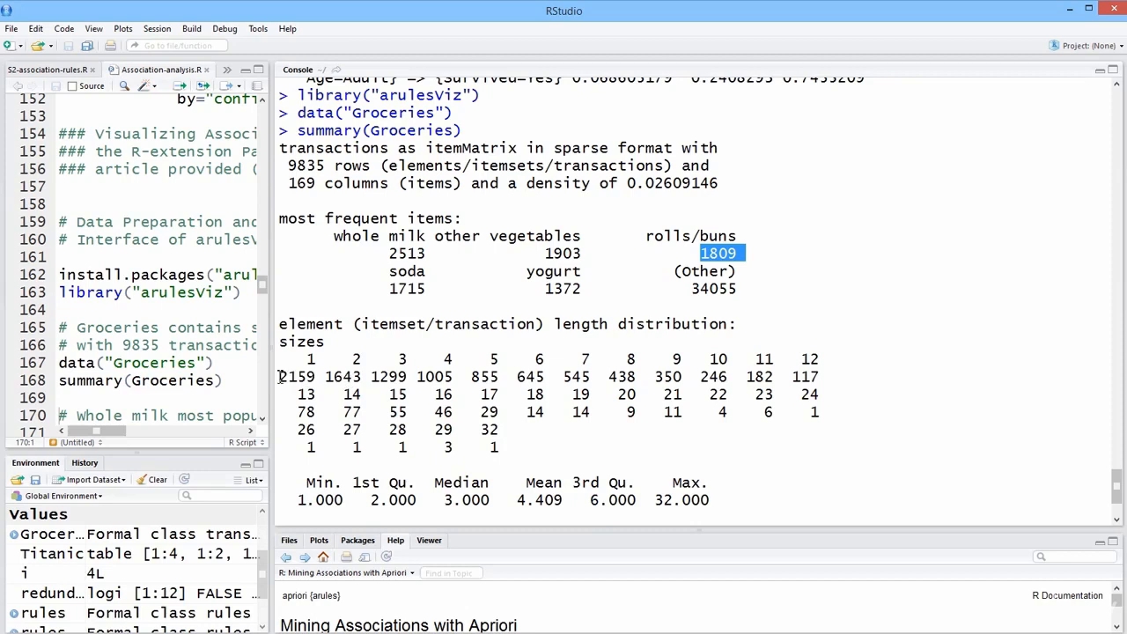
pyautogui.doubleClick(296, 377)
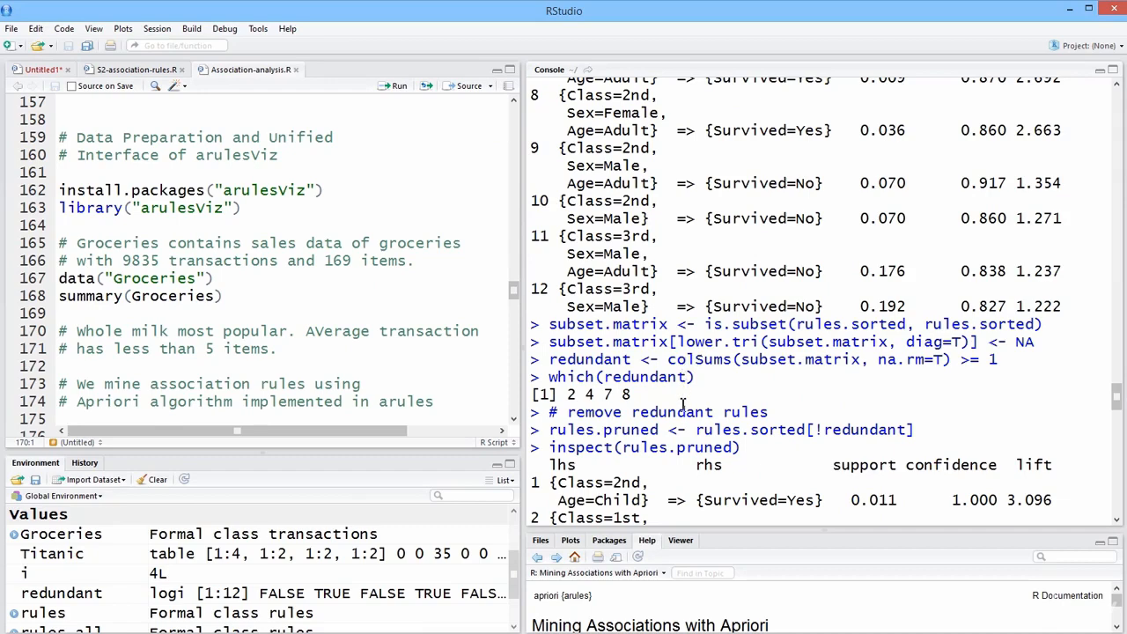
pyautogui.moveTo(514, 423)
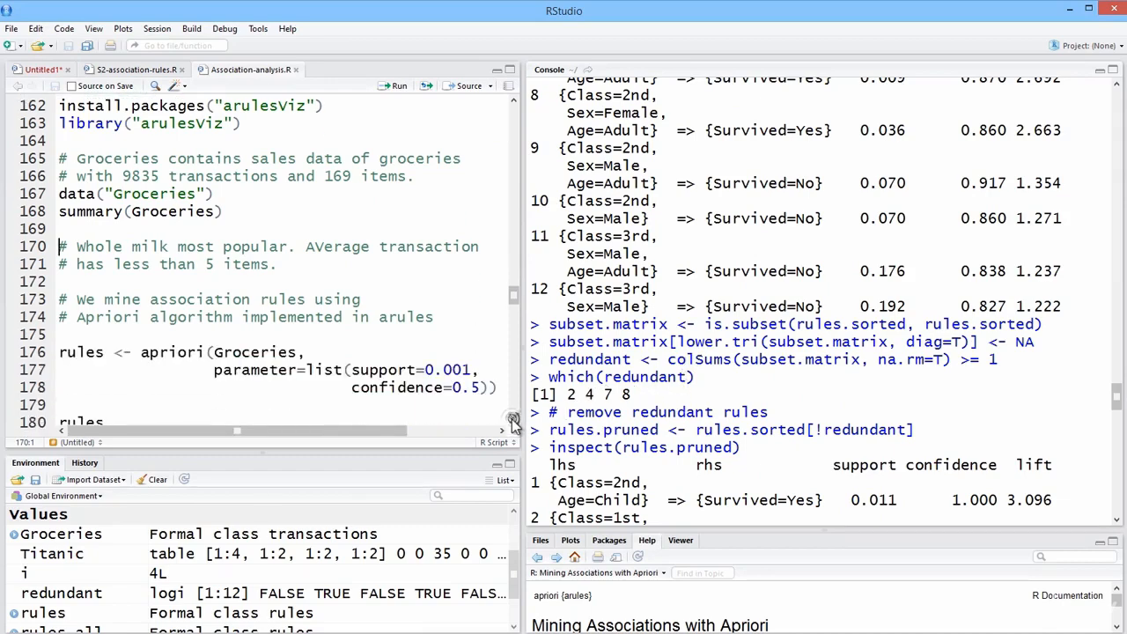
# Run apriori on Groceries at support 0.001, confidence 0.5 and print the 5668-rule count
pyautogui.scroll(-3)
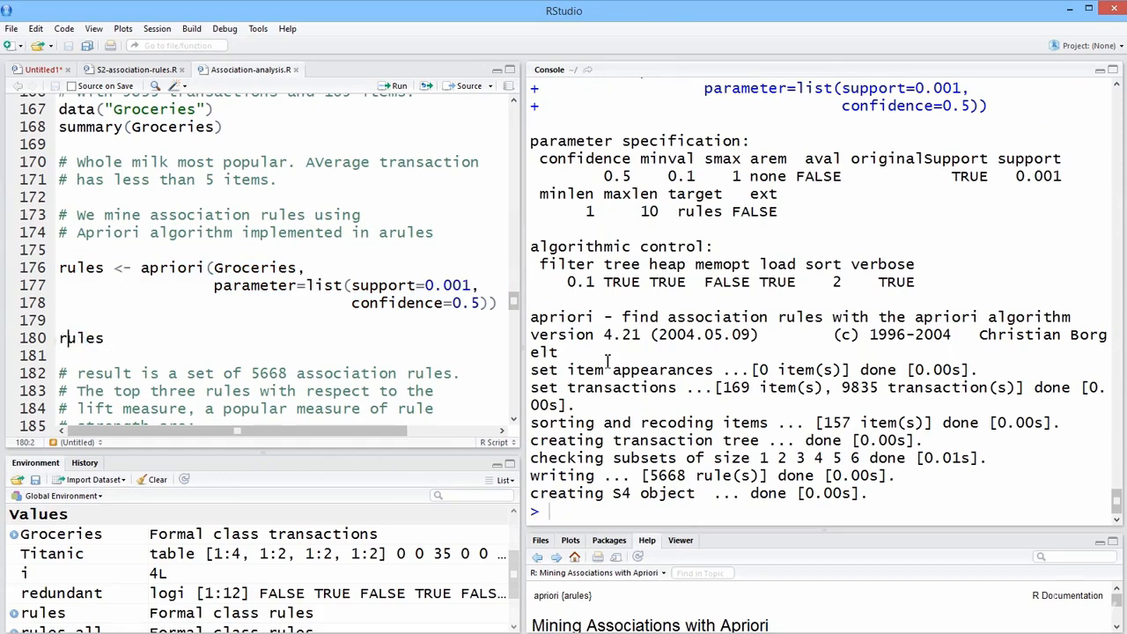
pyautogui.moveTo(403, 99)
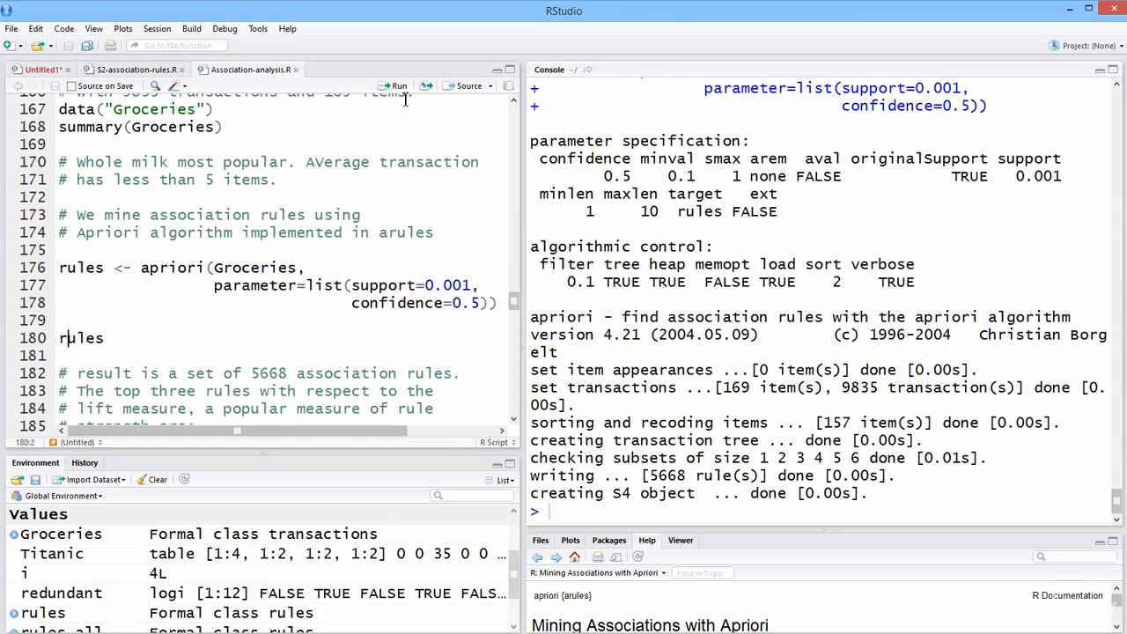
pyautogui.moveTo(398, 85)
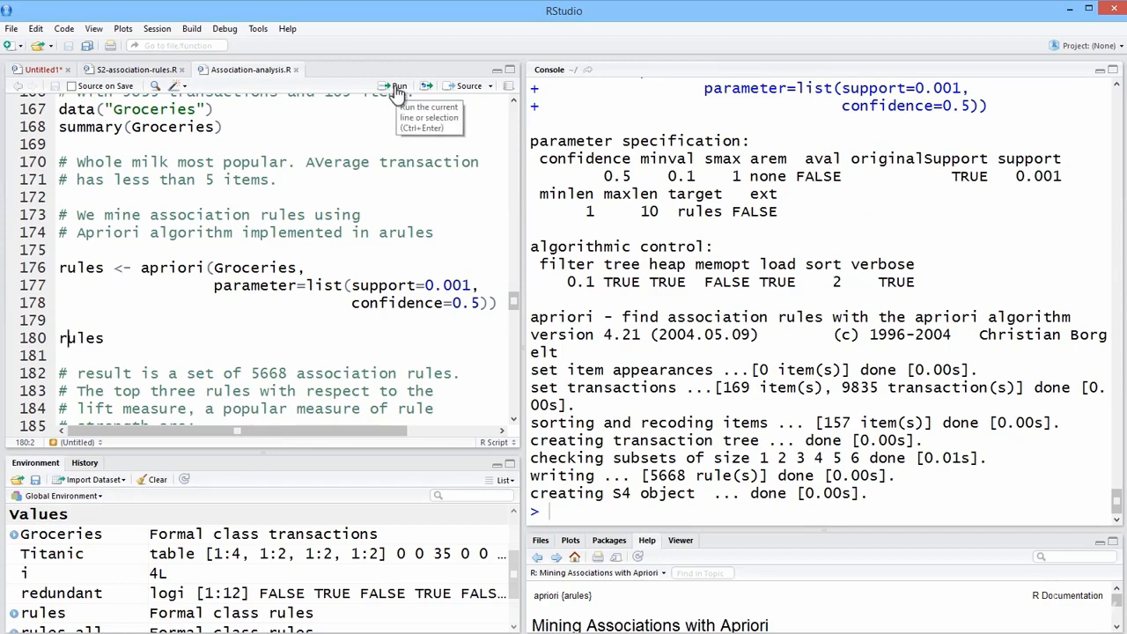
pyautogui.click(394, 84)
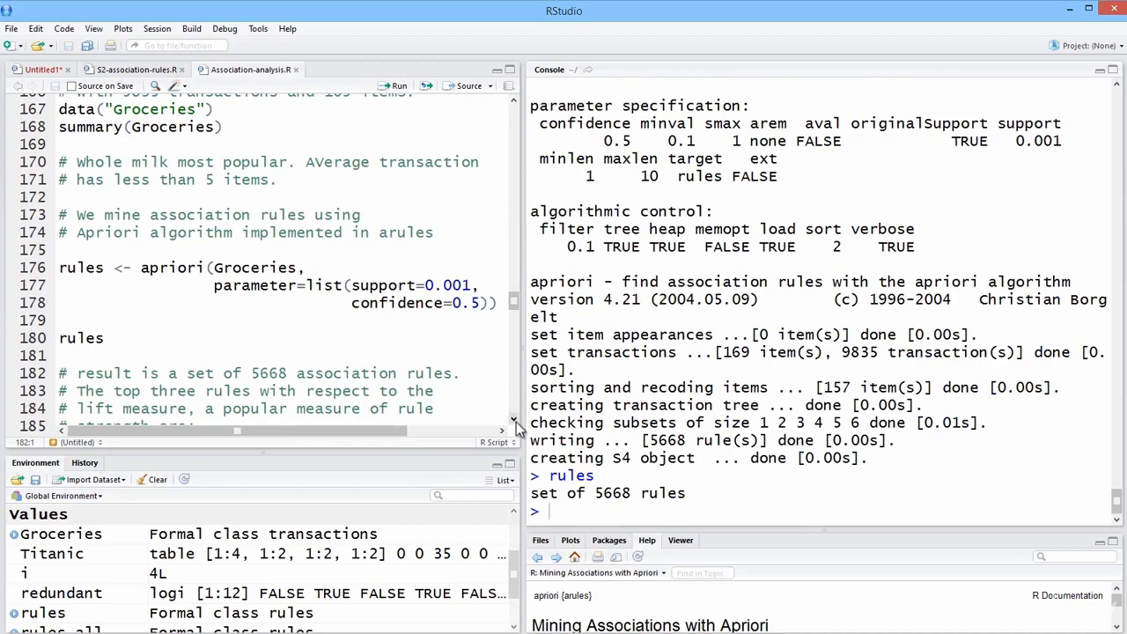
# Scroll the script to the line inspecting the top three Groceries rules by lift
pyautogui.scroll(-3)
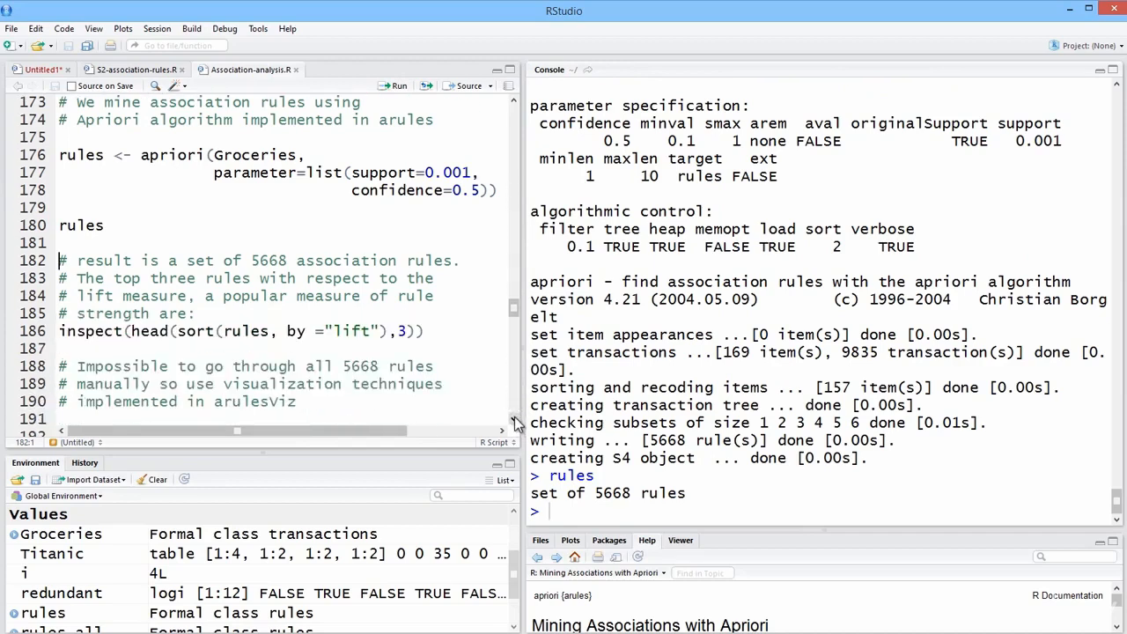
pyautogui.moveTo(521, 166)
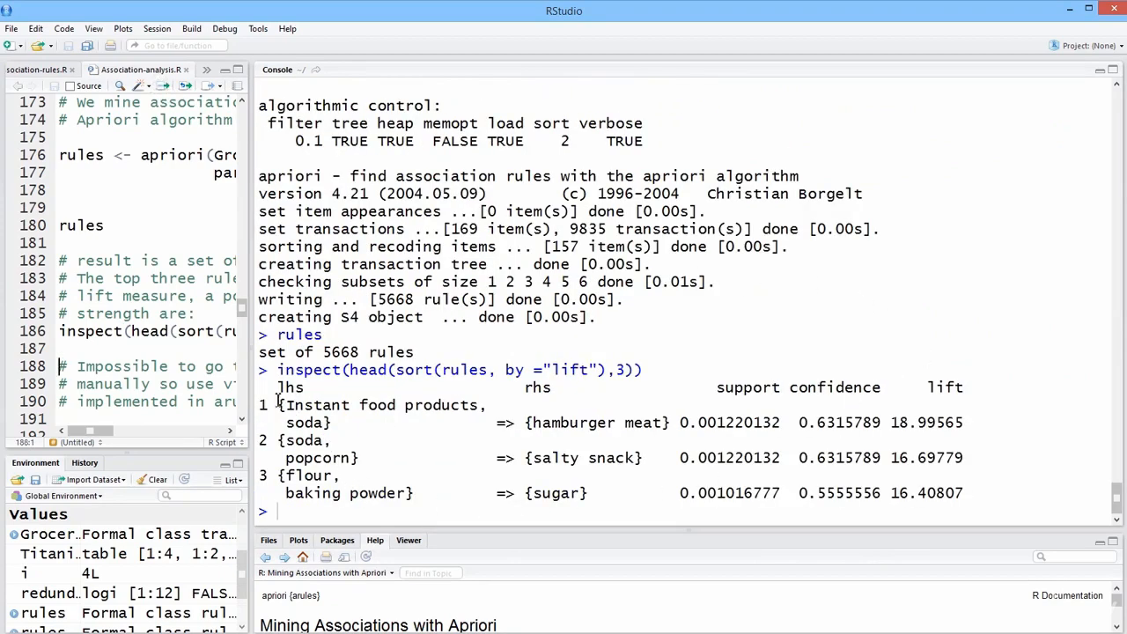
pyautogui.moveTo(250, 380)
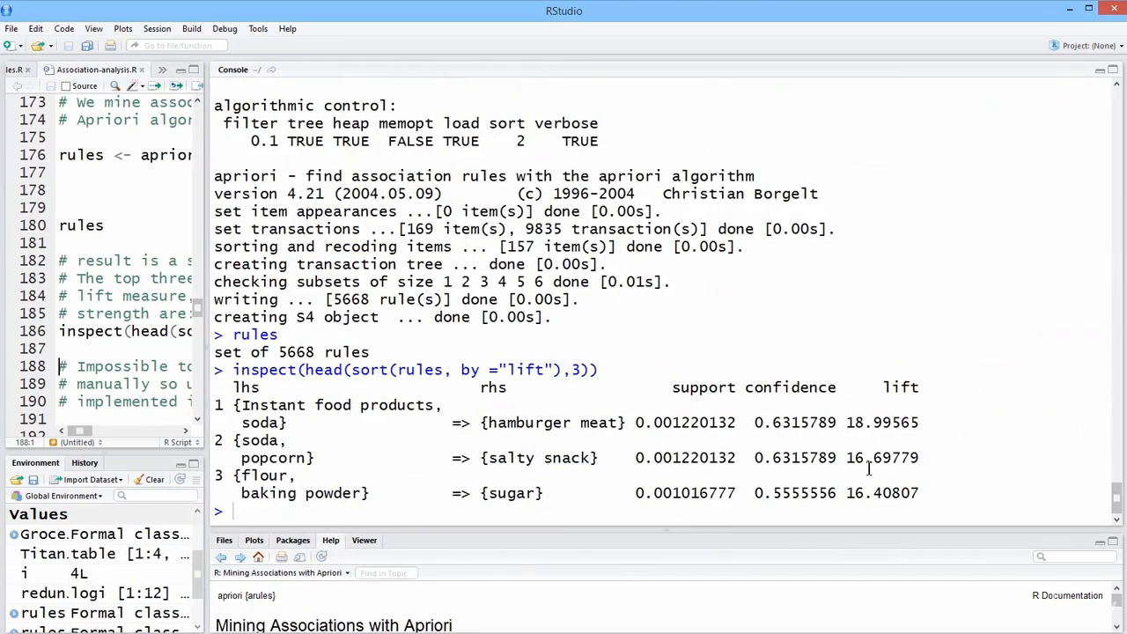
pyautogui.moveTo(419, 464)
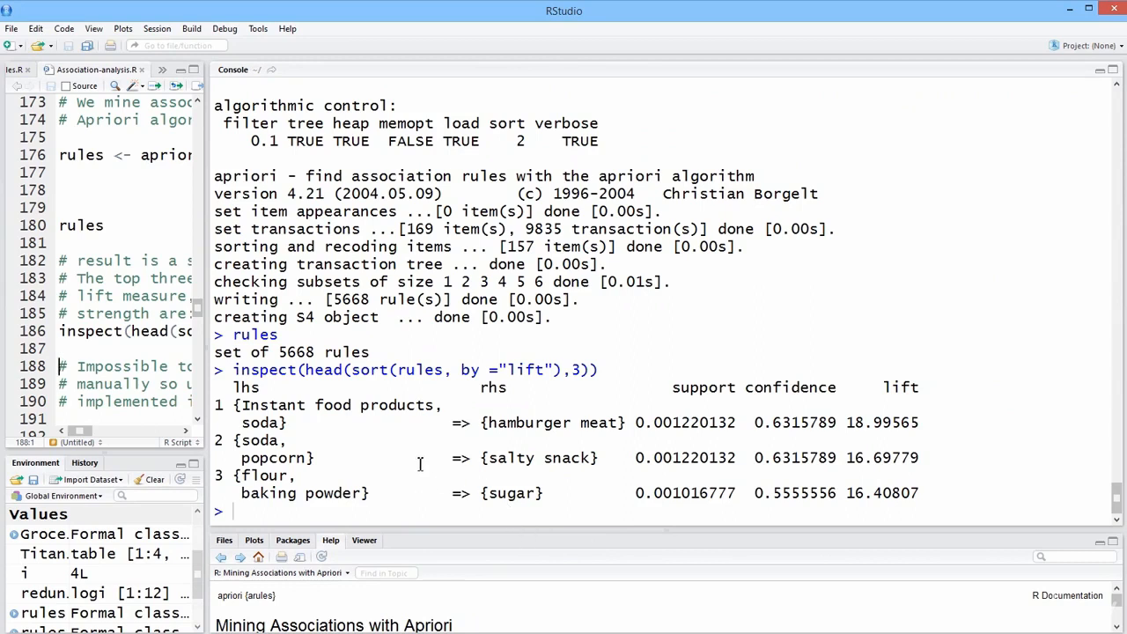
pyautogui.moveTo(877, 435)
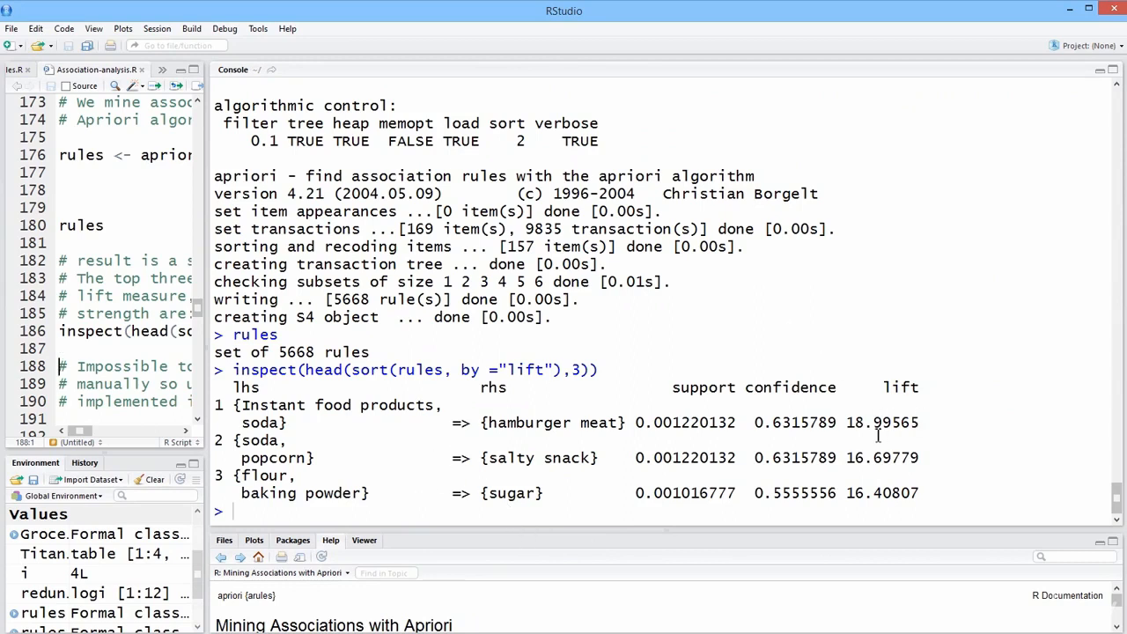
pyautogui.moveTo(901, 413)
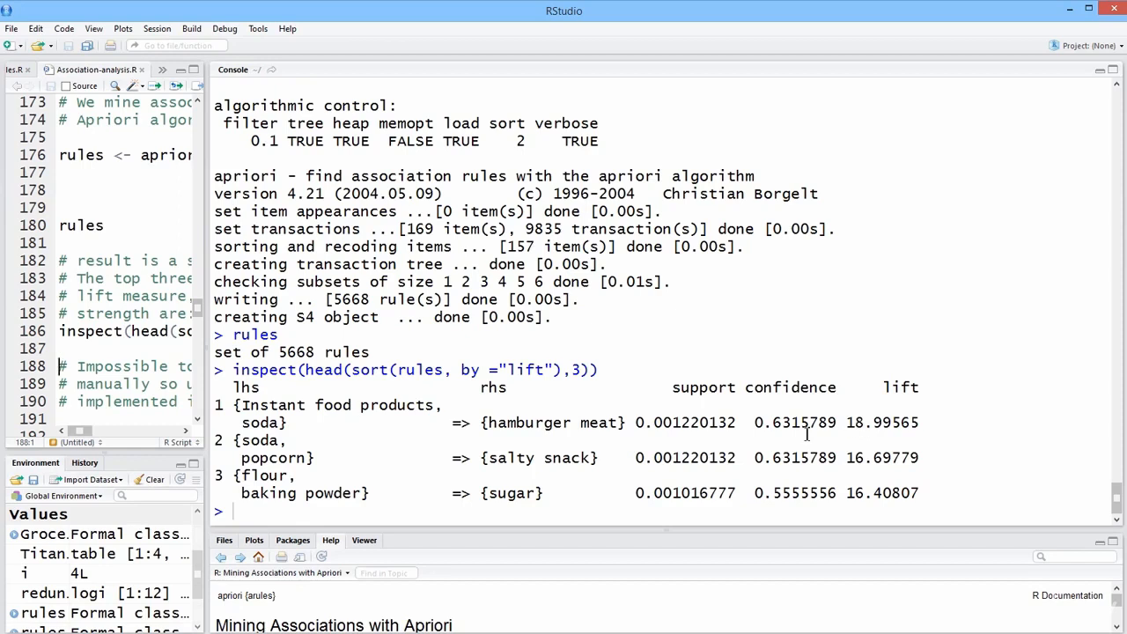
pyautogui.moveTo(419, 440)
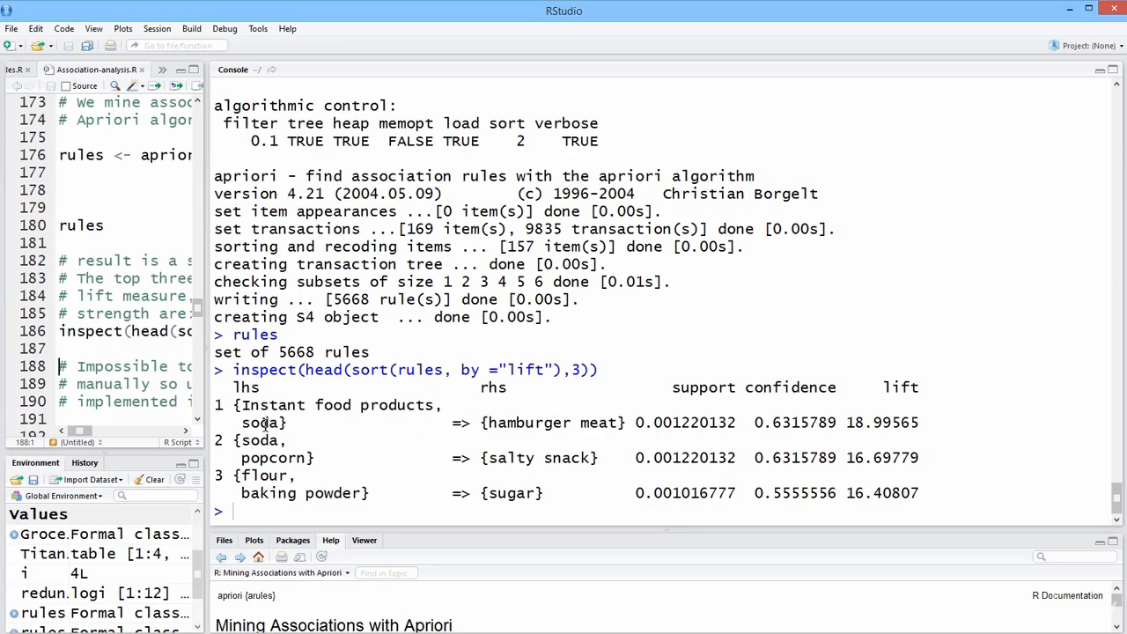
pyautogui.moveTo(524, 424)
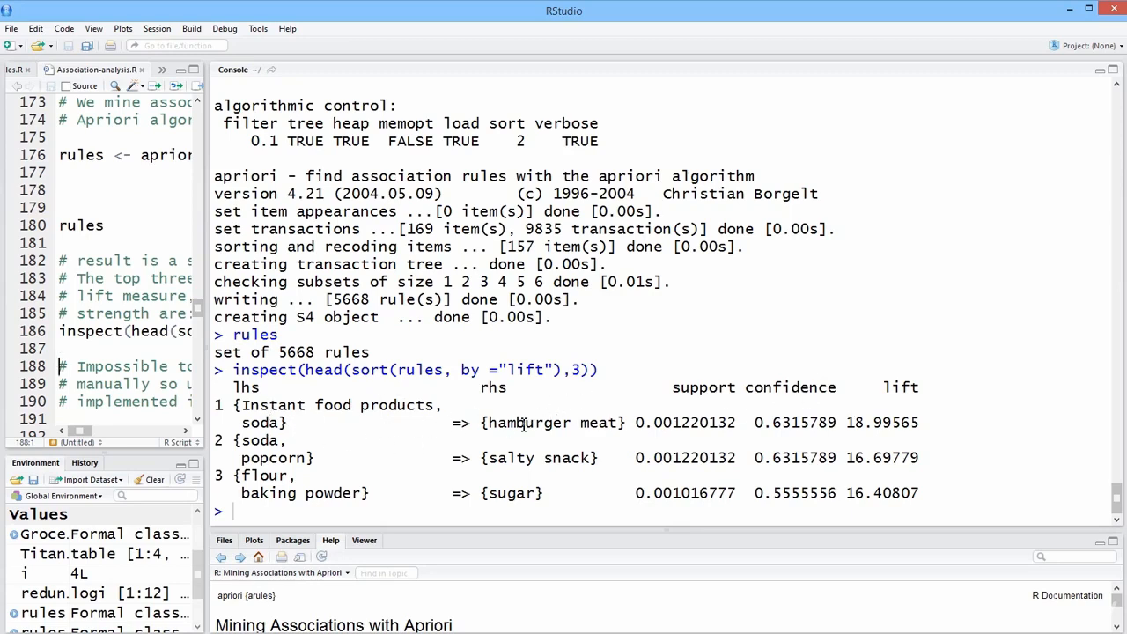
pyautogui.moveTo(521, 423)
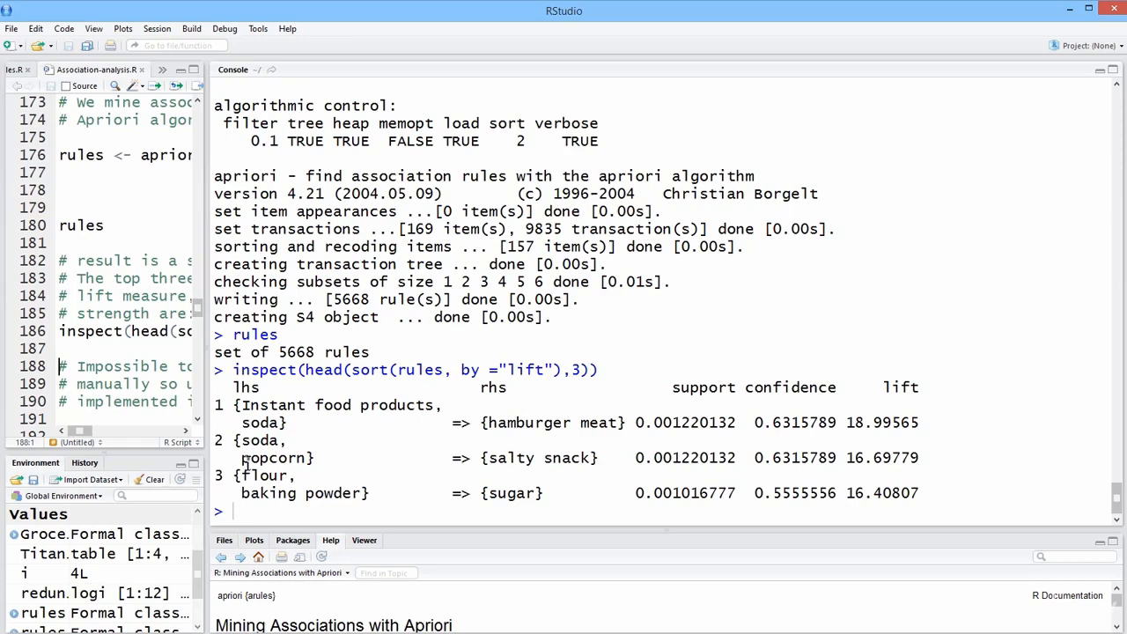
pyautogui.moveTo(570, 458)
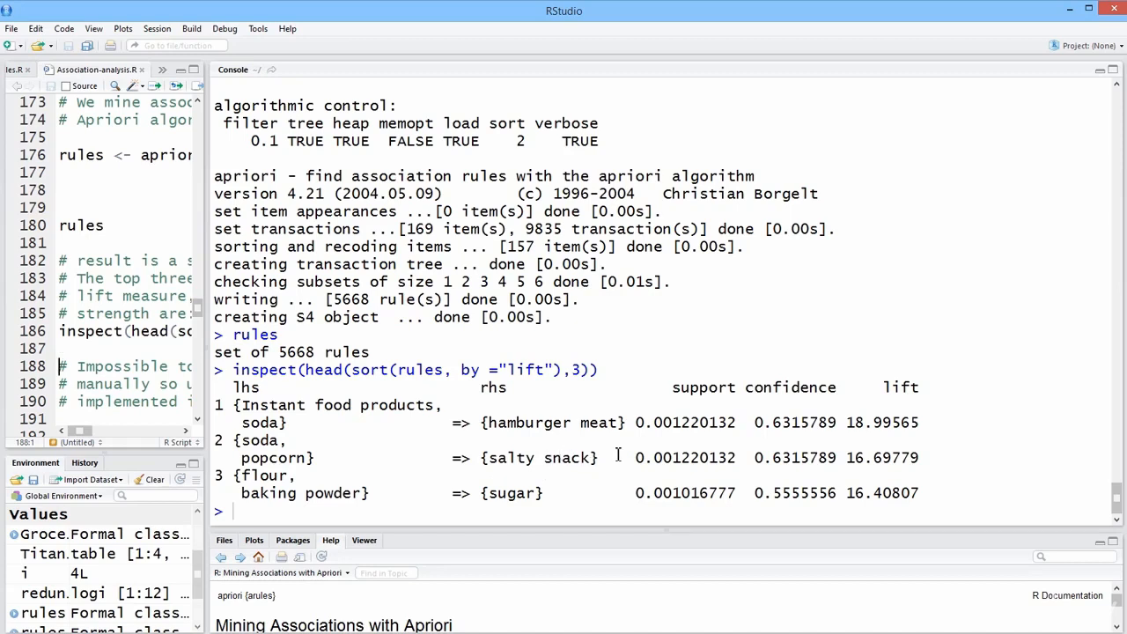
pyautogui.moveTo(321, 493)
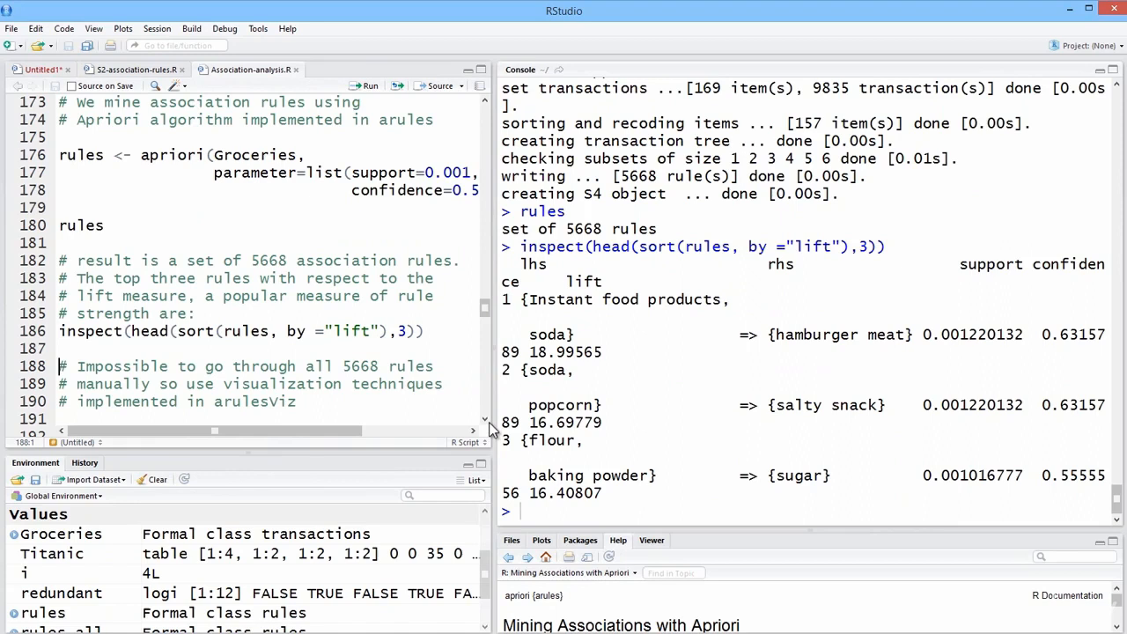
# Scroll the script down to the arulesViz Generic Plot Syntax comments
pyautogui.scroll(-3)
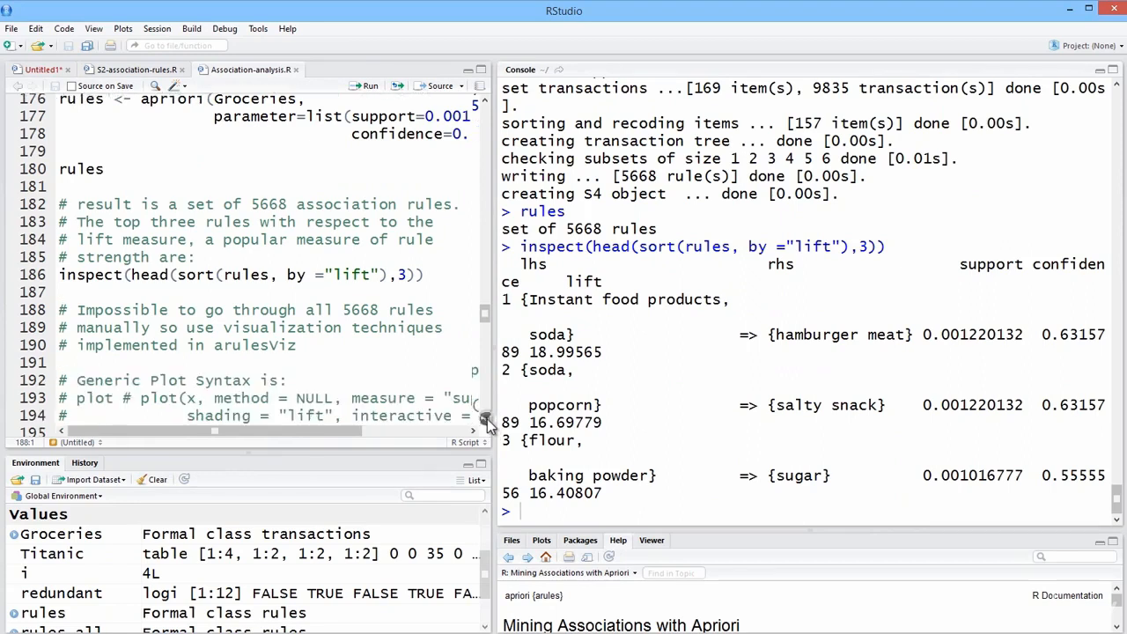
pyautogui.scroll(-3)
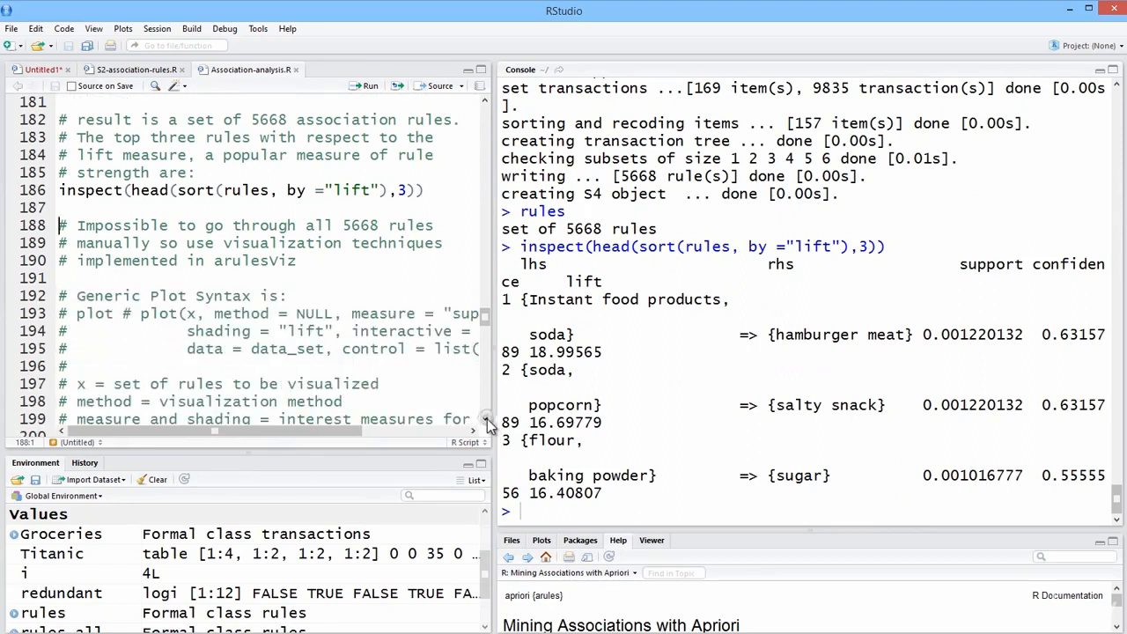
pyautogui.moveTo(572, 537)
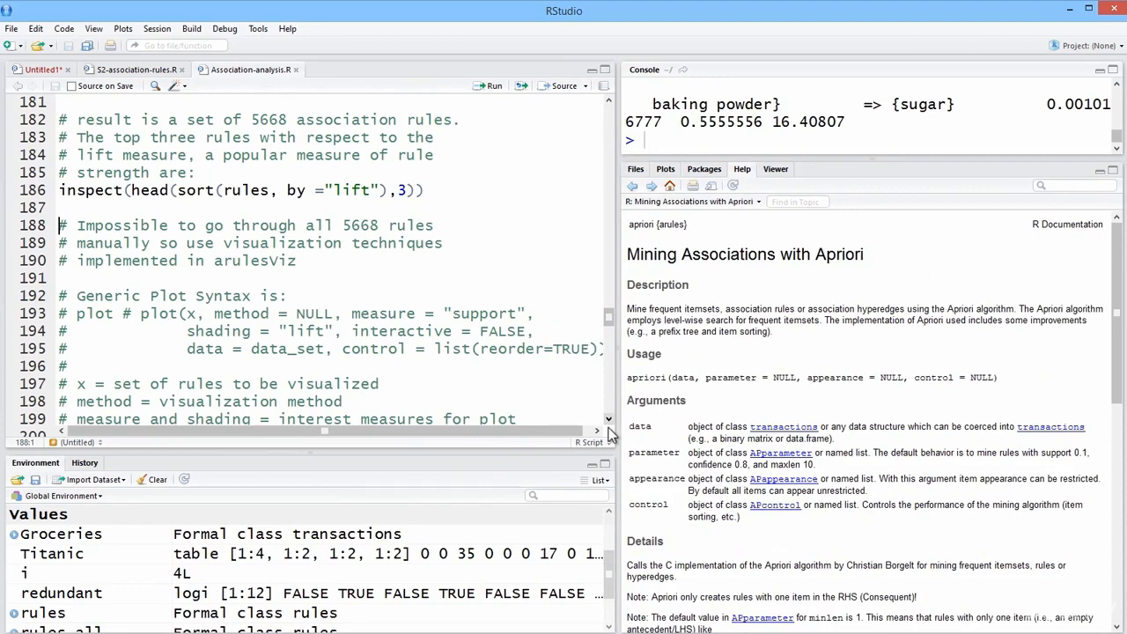
pyautogui.scroll(-3)
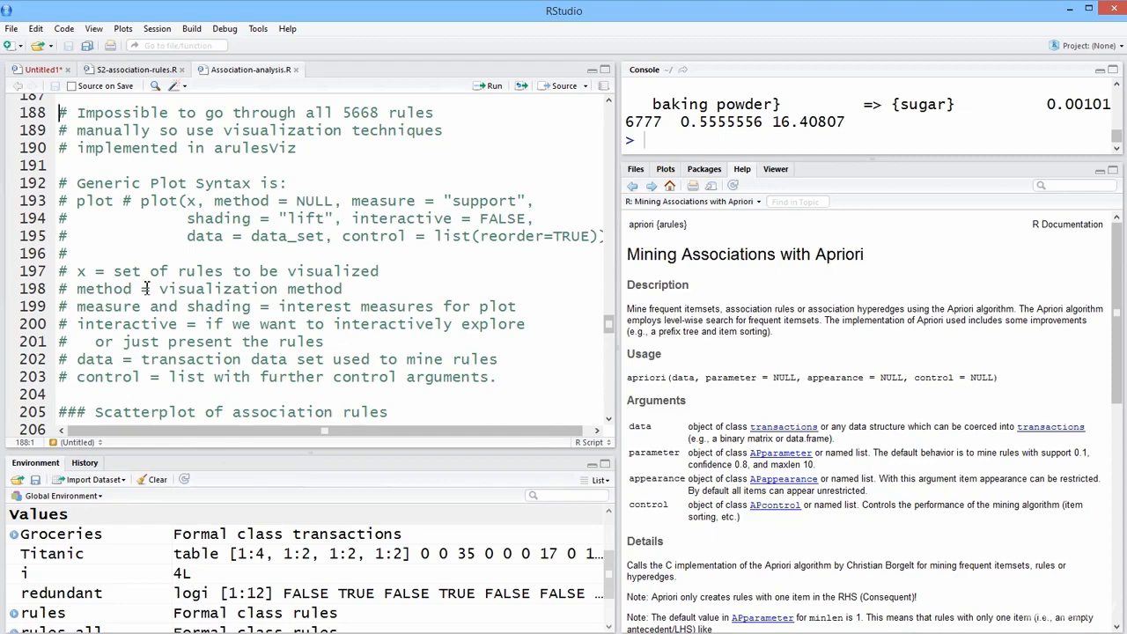
pyautogui.doubleClick(370, 236)
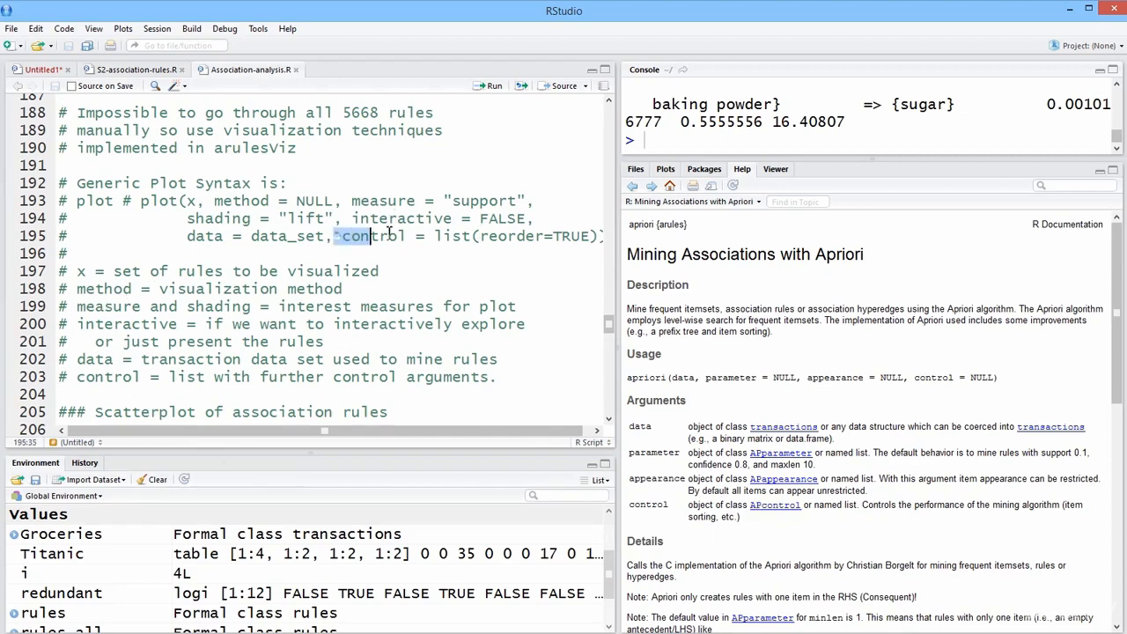
pyautogui.doubleClick(369, 236)
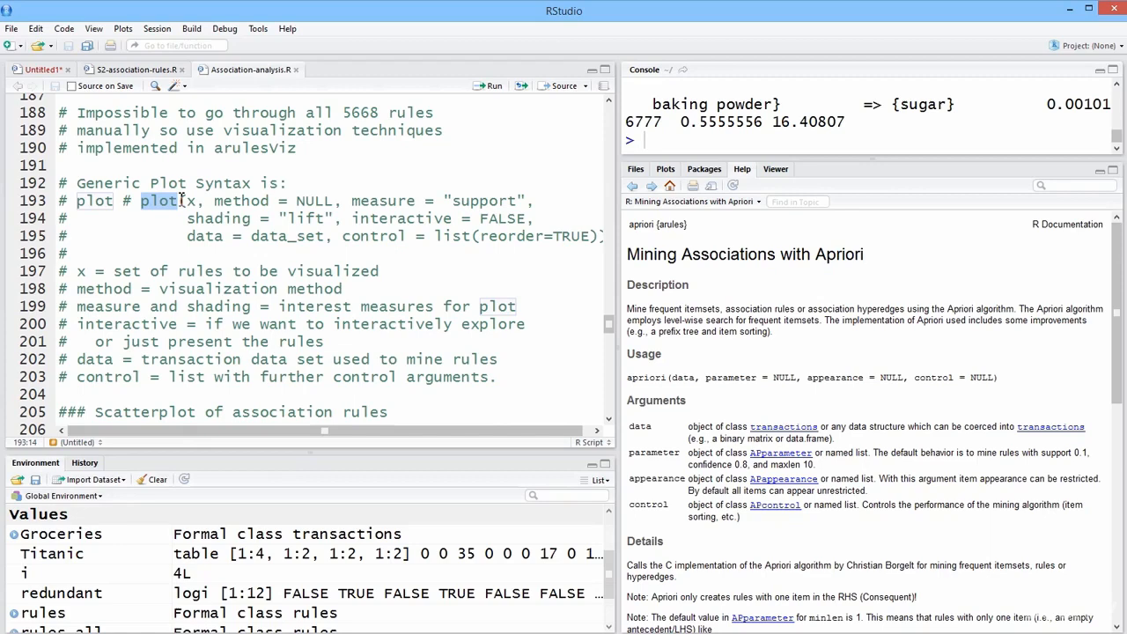
pyautogui.moveTo(236, 192)
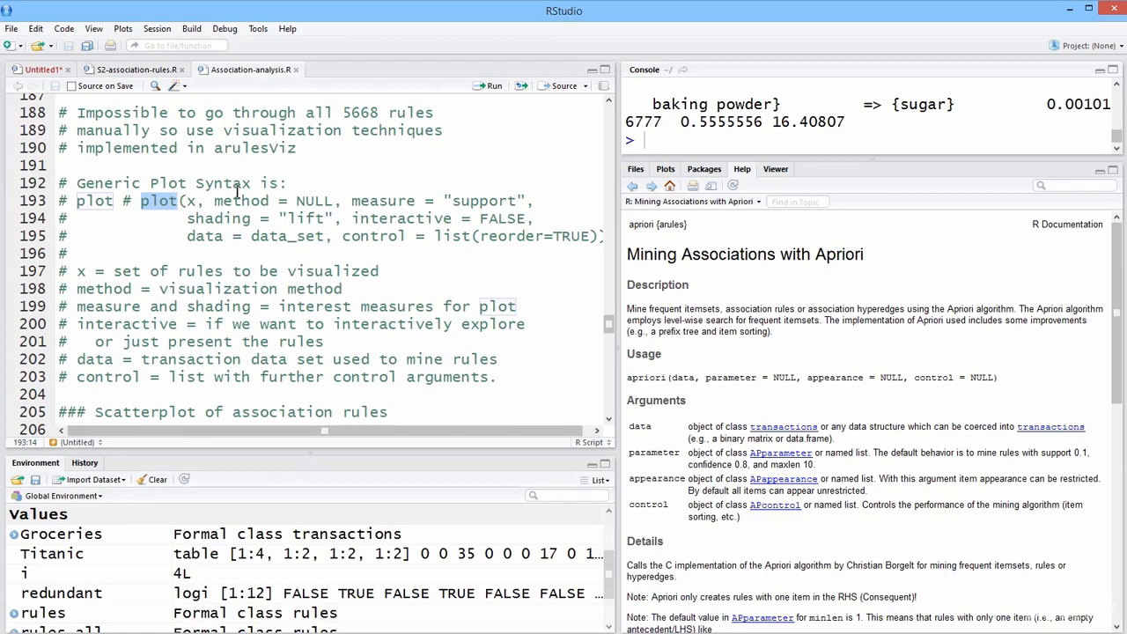
pyautogui.moveTo(225, 394)
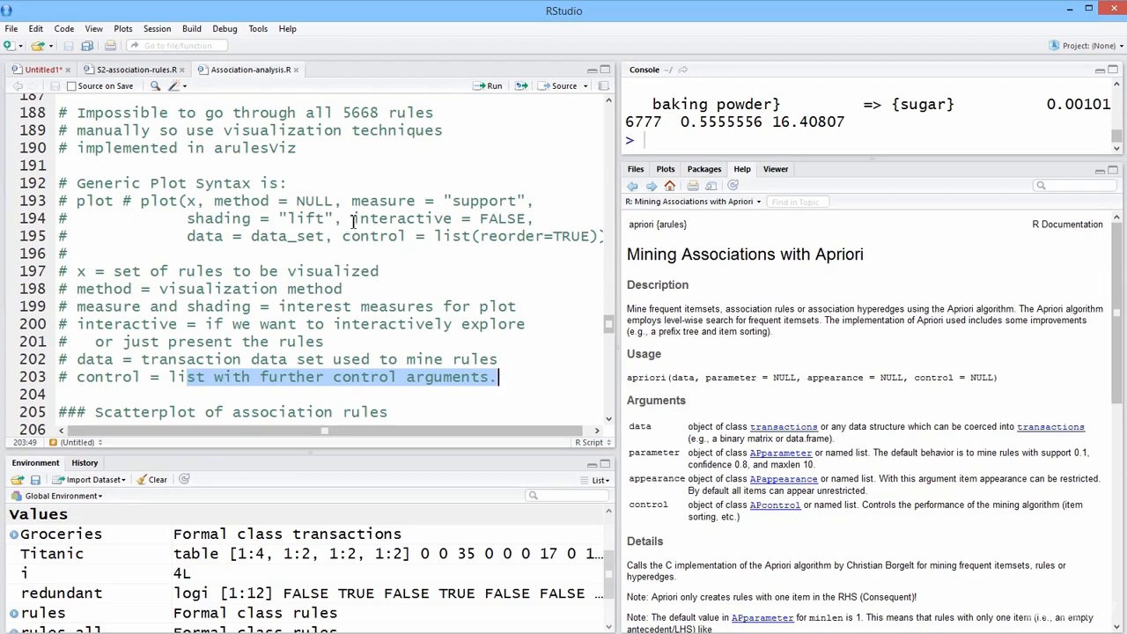
pyautogui.doubleClick(401, 218)
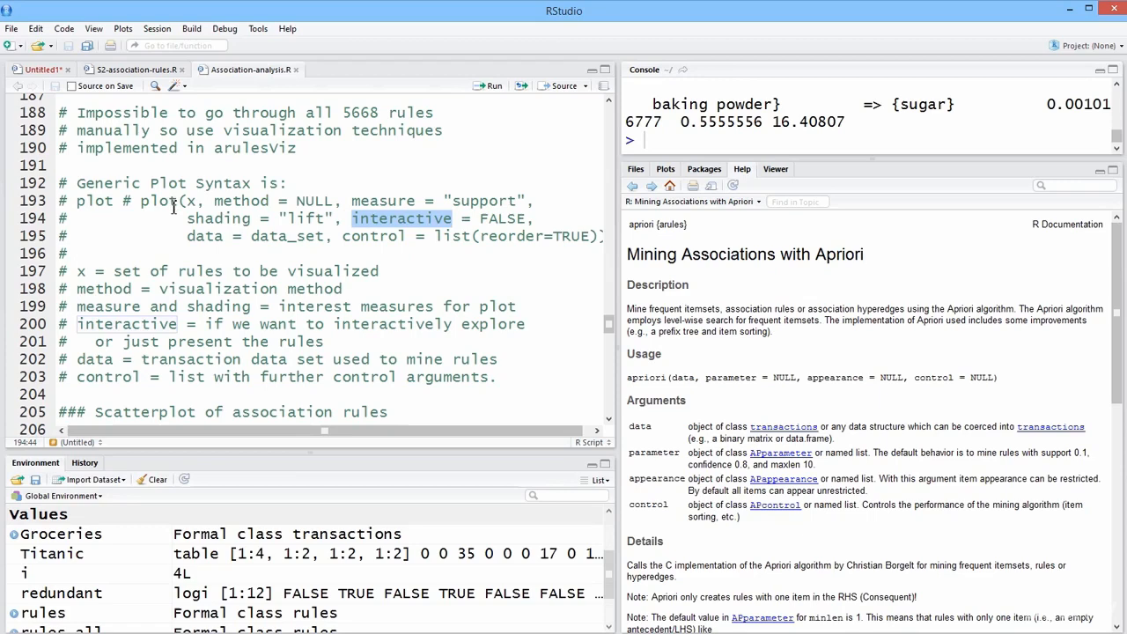
pyautogui.click(401, 219)
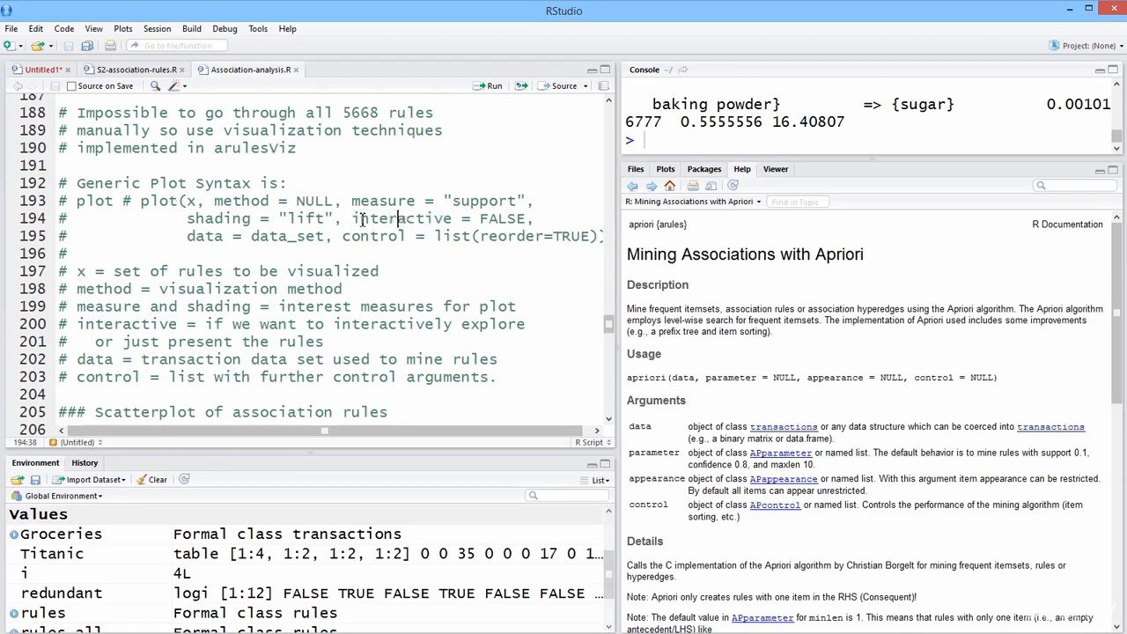
pyautogui.doubleClick(405, 218)
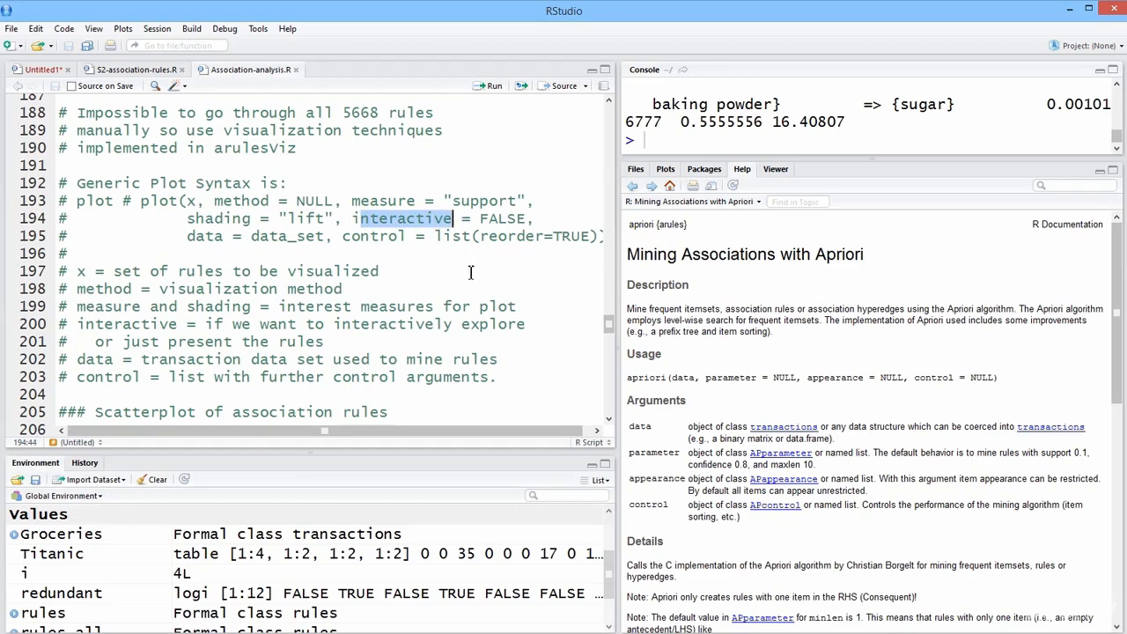
pyautogui.moveTo(456, 271)
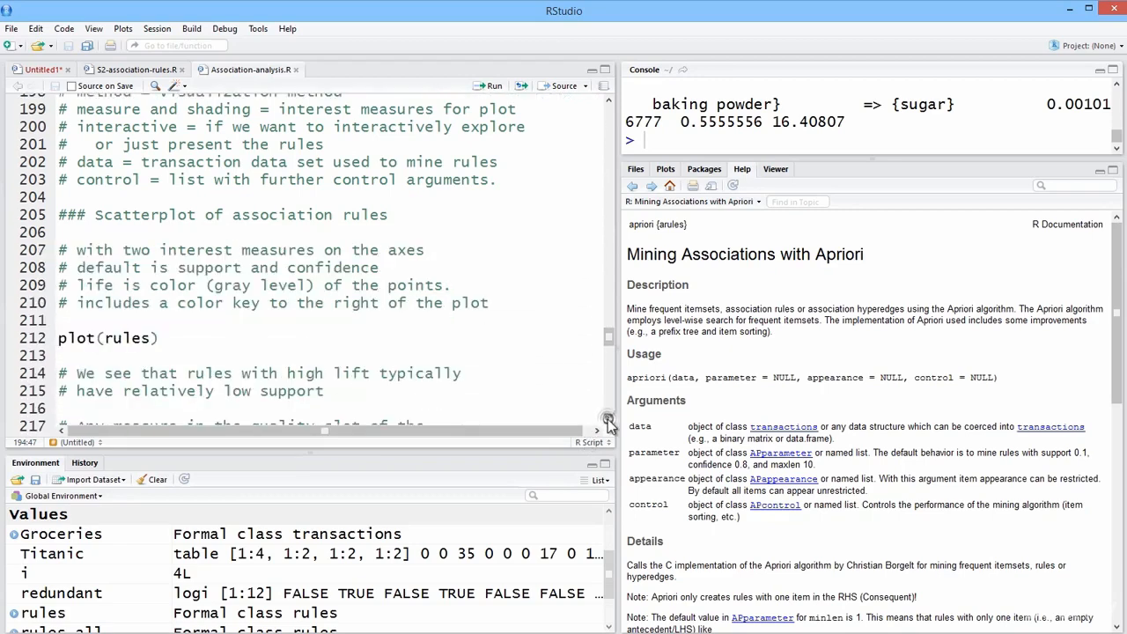
# Scroll the script to the scatterplot section with the plot(rules) call
pyautogui.scroll(-3)
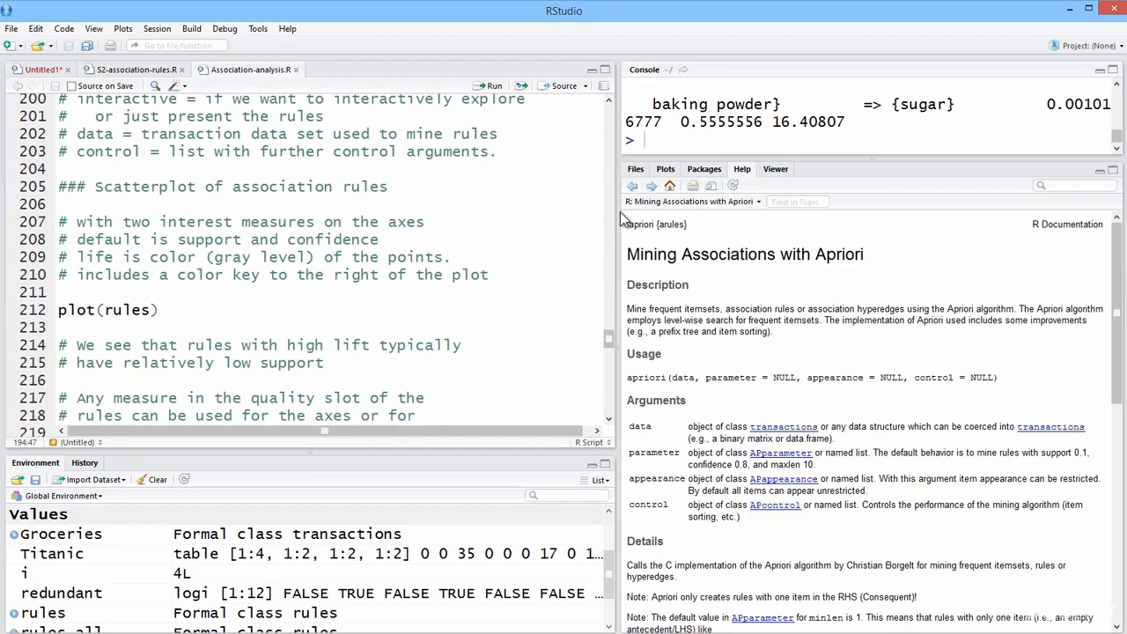
pyautogui.moveTo(616, 220)
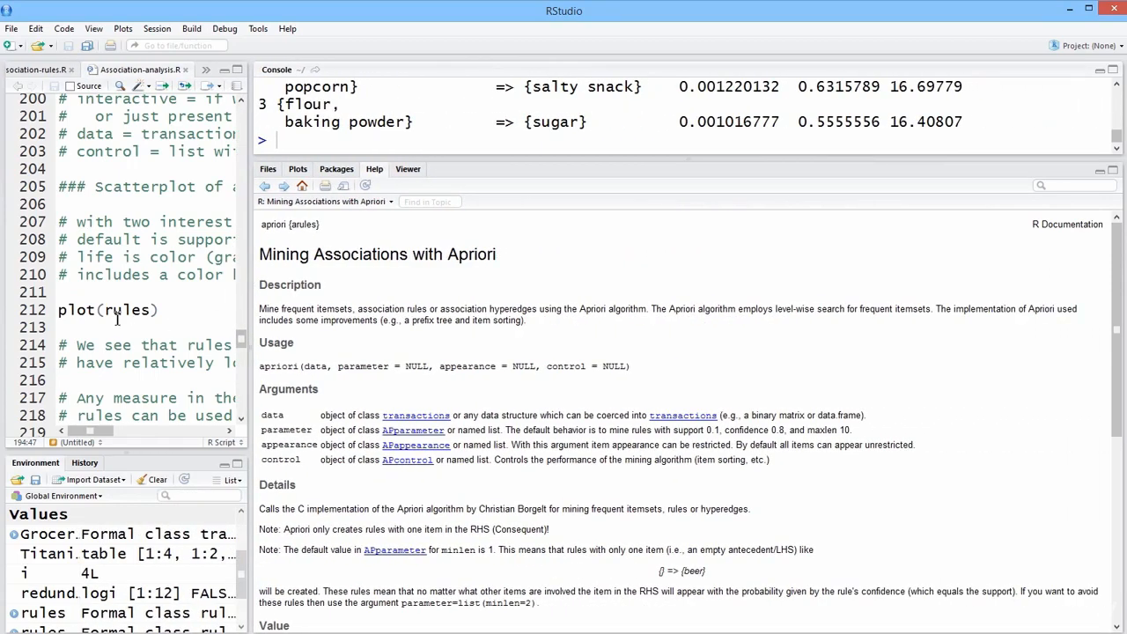
# Run plot(rules) to draw all 5668 rules as support-vs-confidence scatter shaded by lift
pyautogui.click(102, 310)
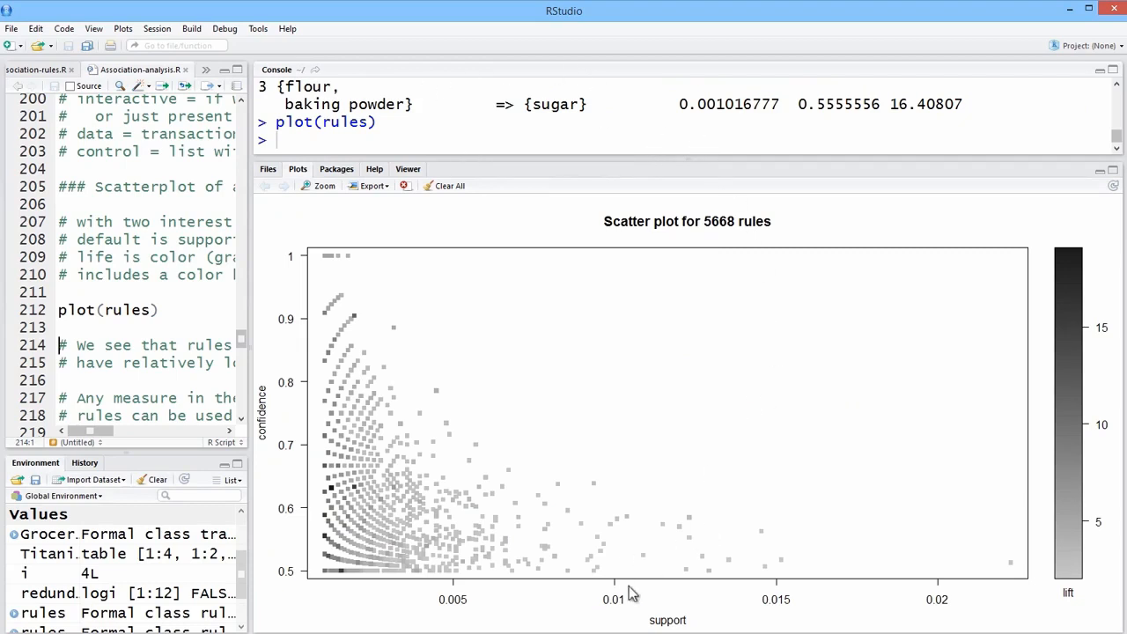
pyautogui.moveTo(736, 630)
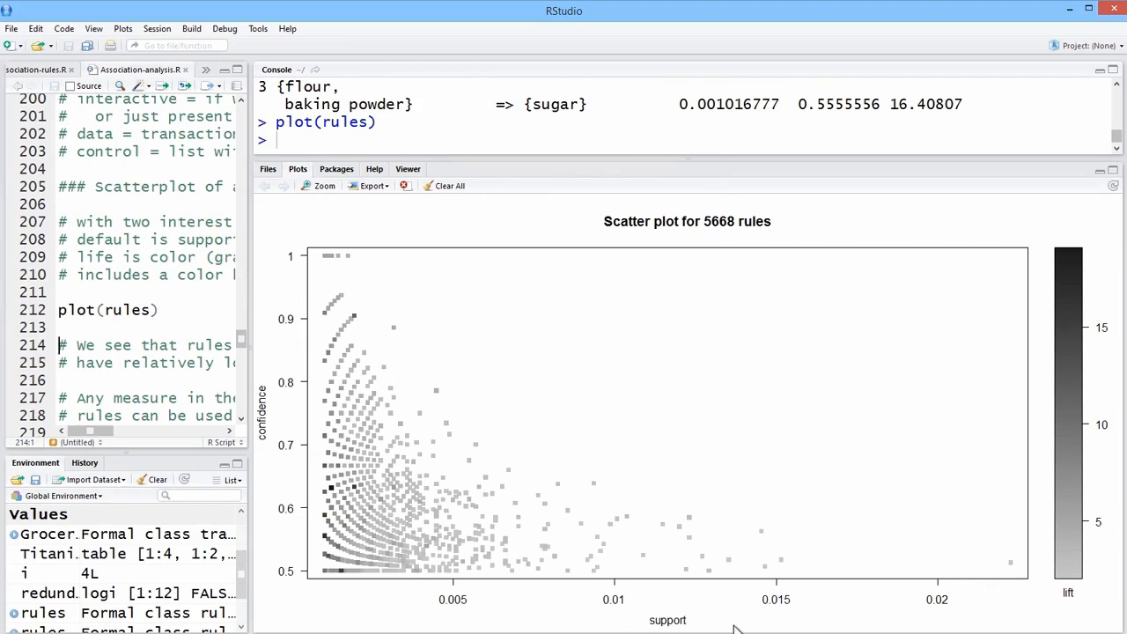
pyautogui.moveTo(297, 389)
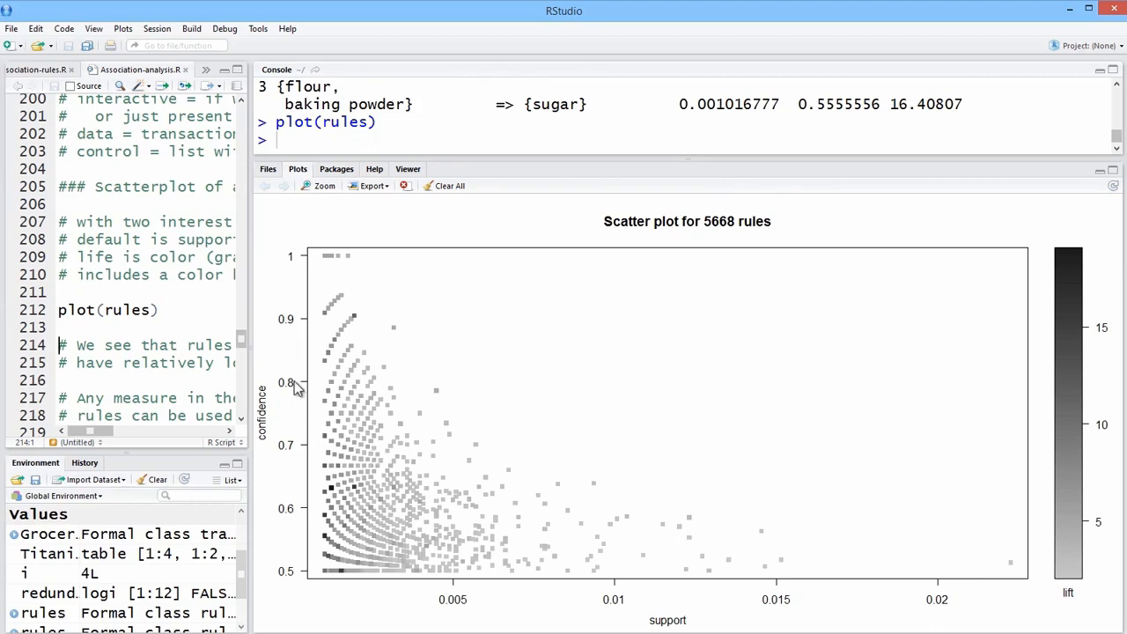
pyautogui.moveTo(271, 430)
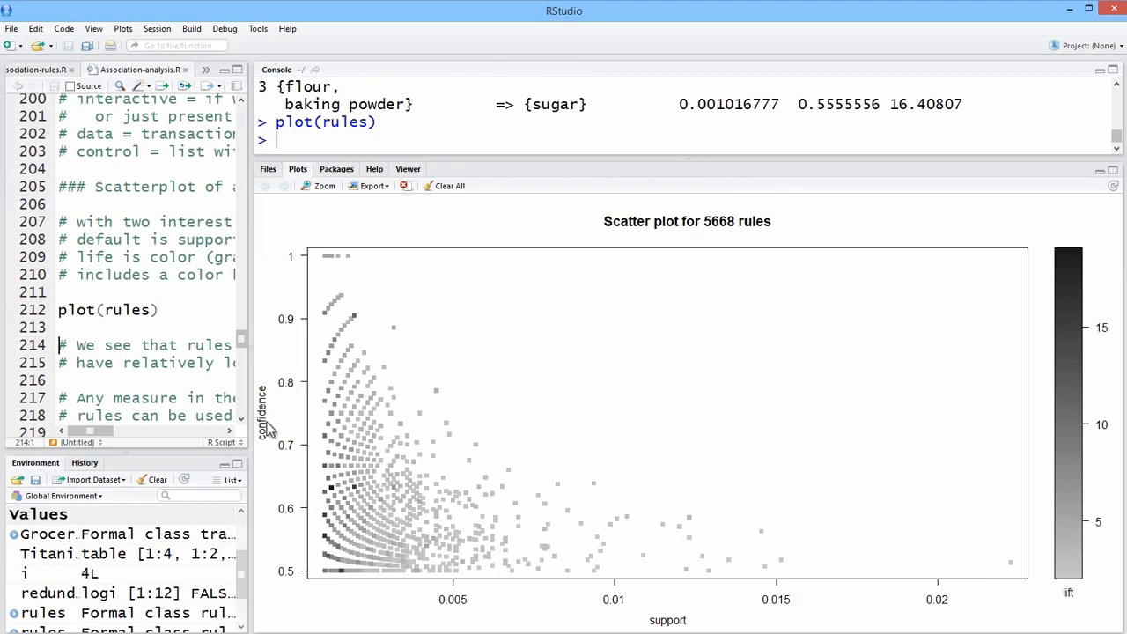
pyautogui.moveTo(638, 625)
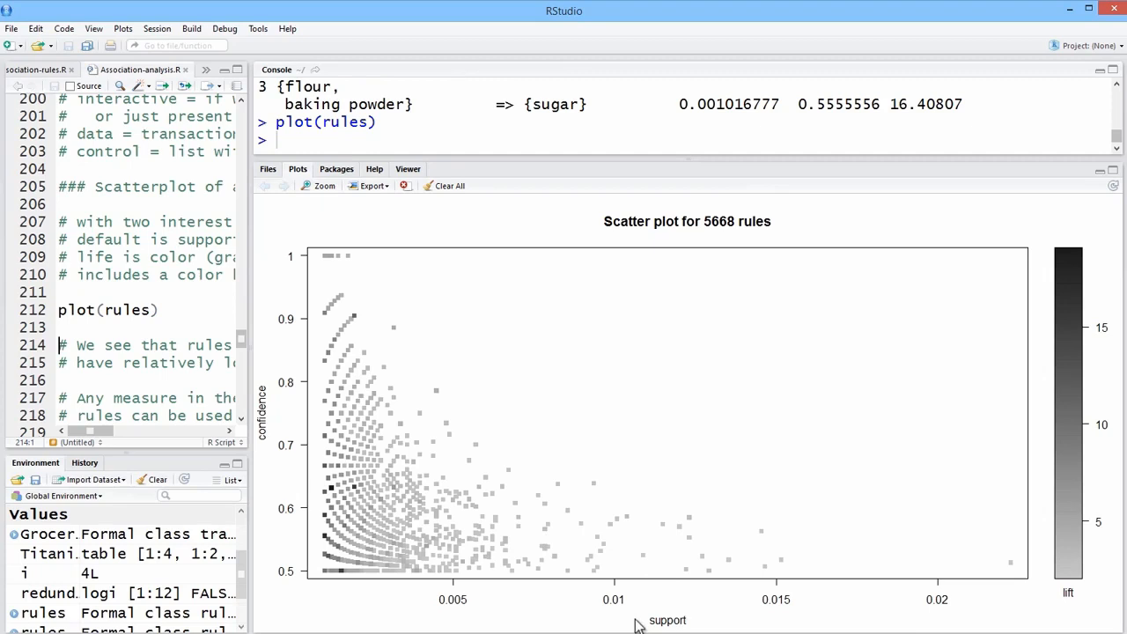
pyautogui.moveTo(515, 543)
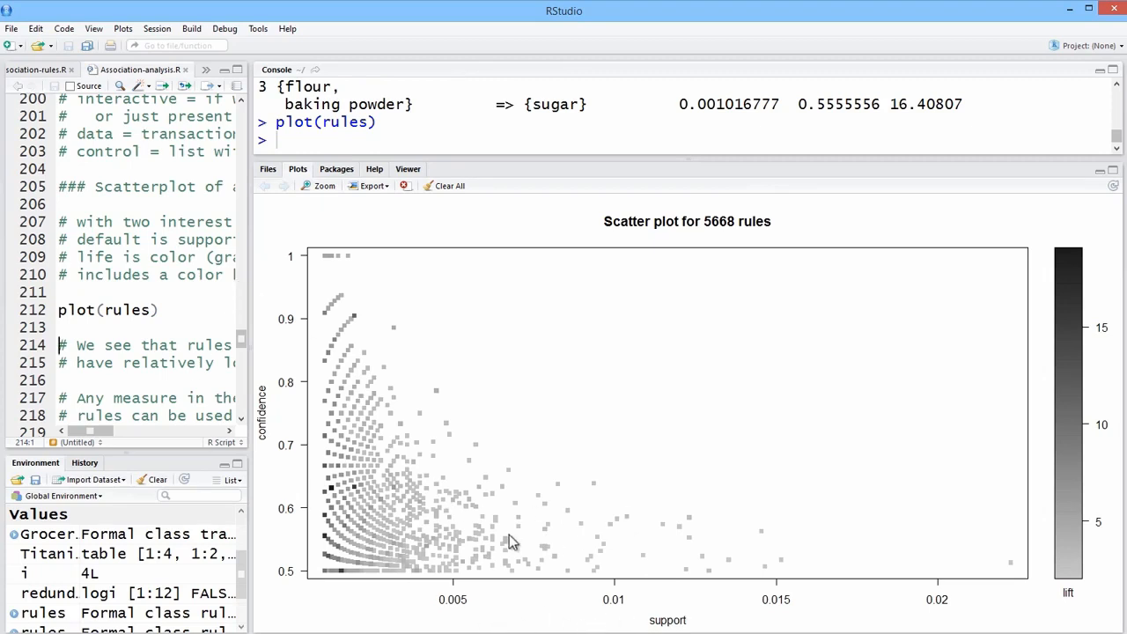
pyautogui.moveTo(479, 540)
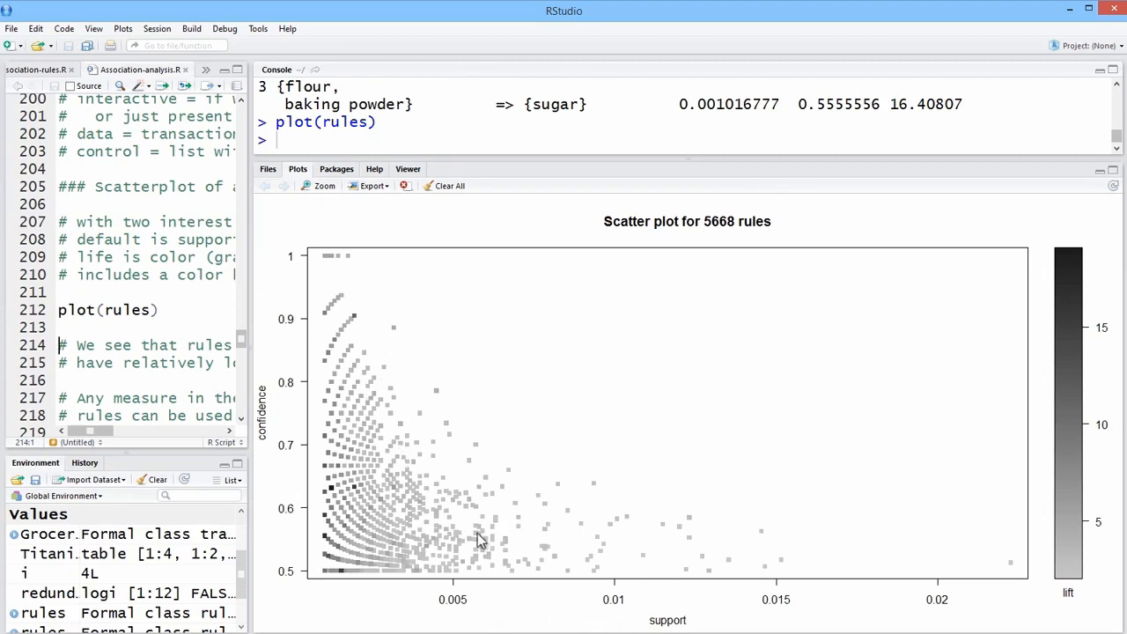
pyautogui.moveTo(1067, 338)
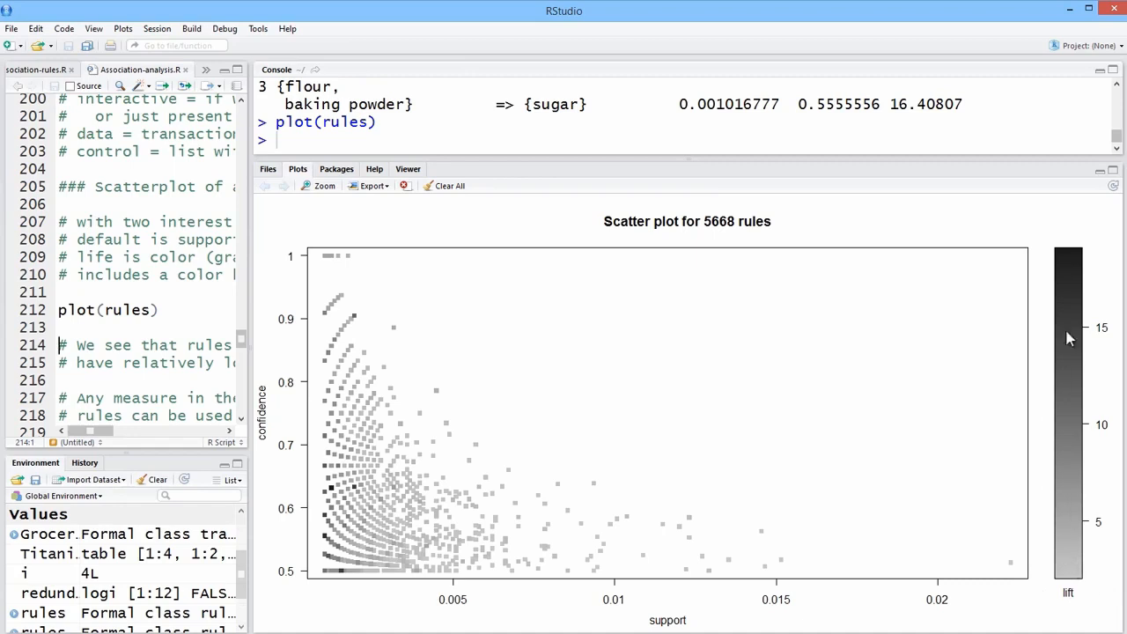
pyautogui.moveTo(1070, 542)
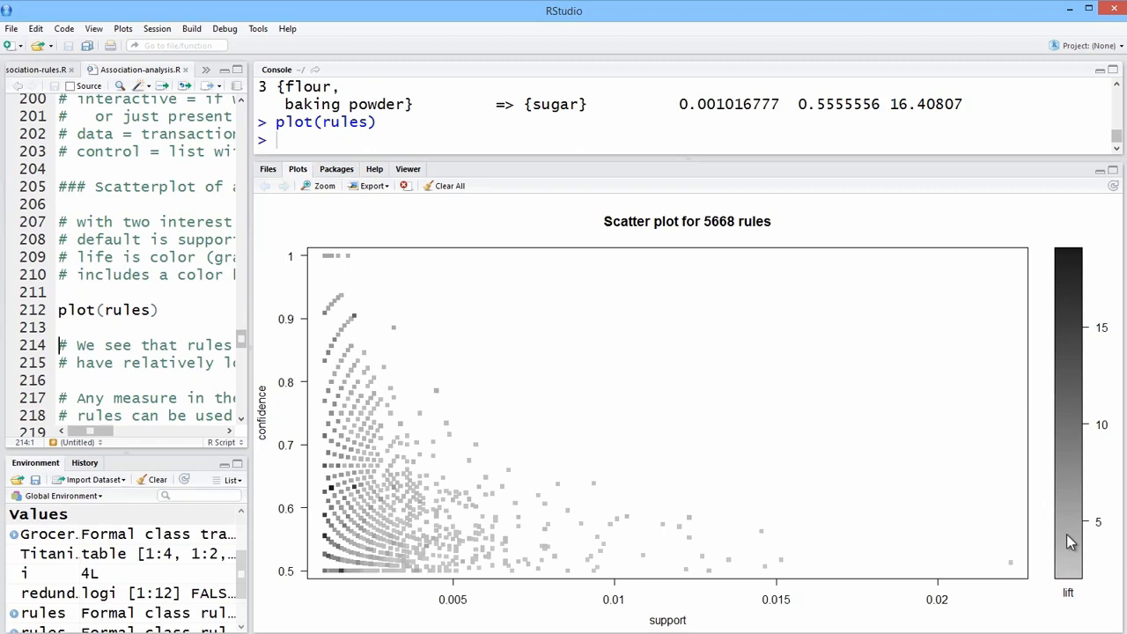
pyautogui.moveTo(1067, 538)
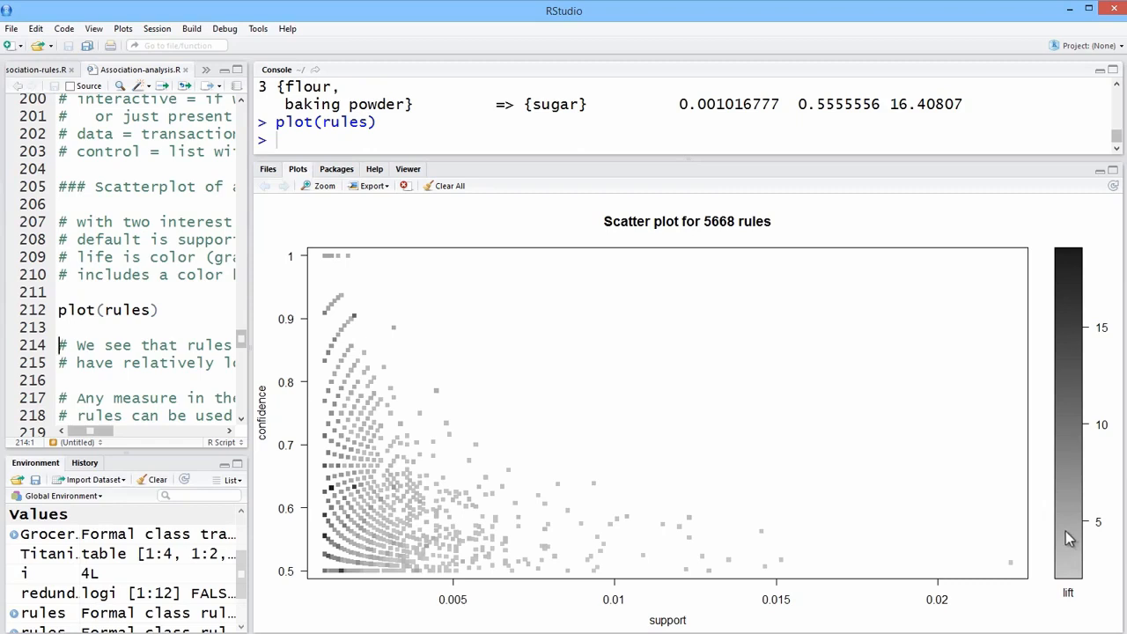
pyautogui.moveTo(1088, 352)
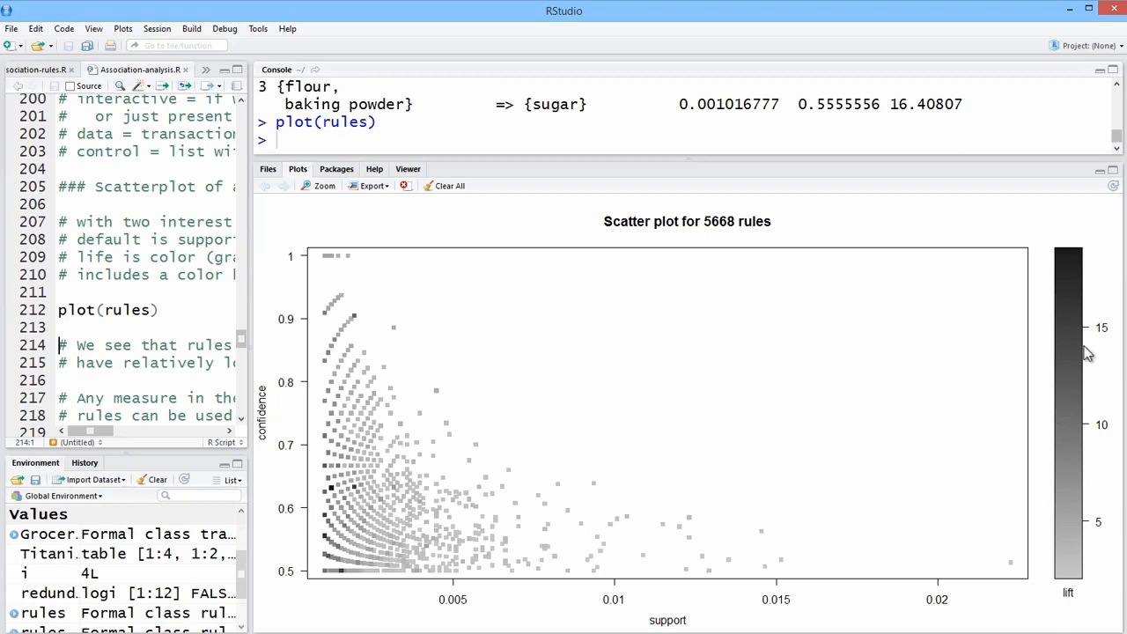
pyautogui.moveTo(1083, 590)
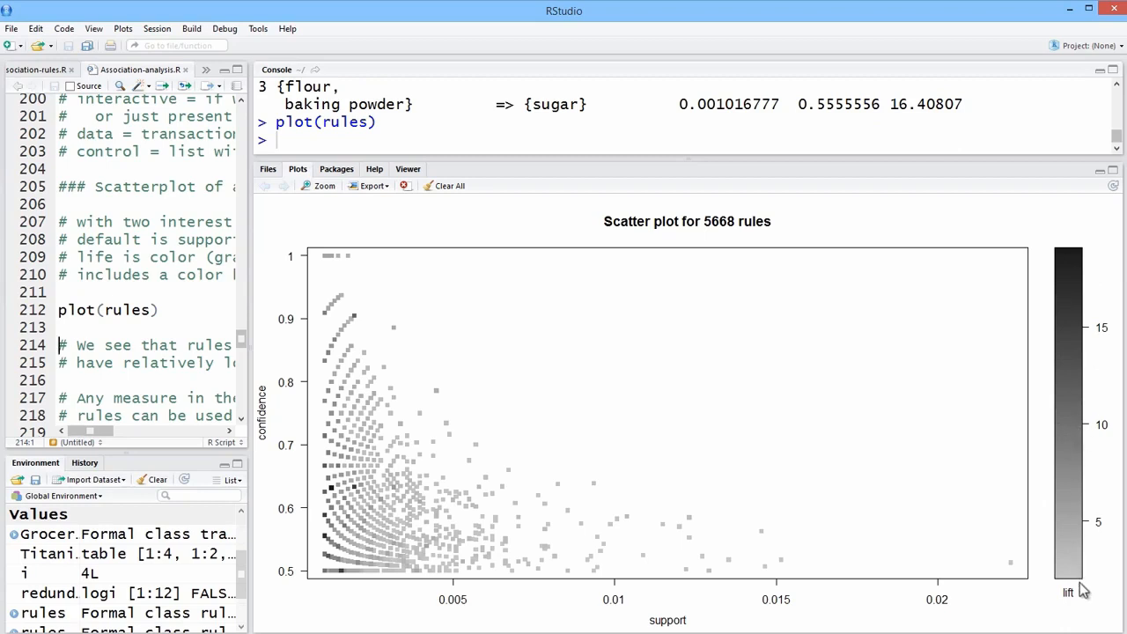
pyautogui.moveTo(292, 398)
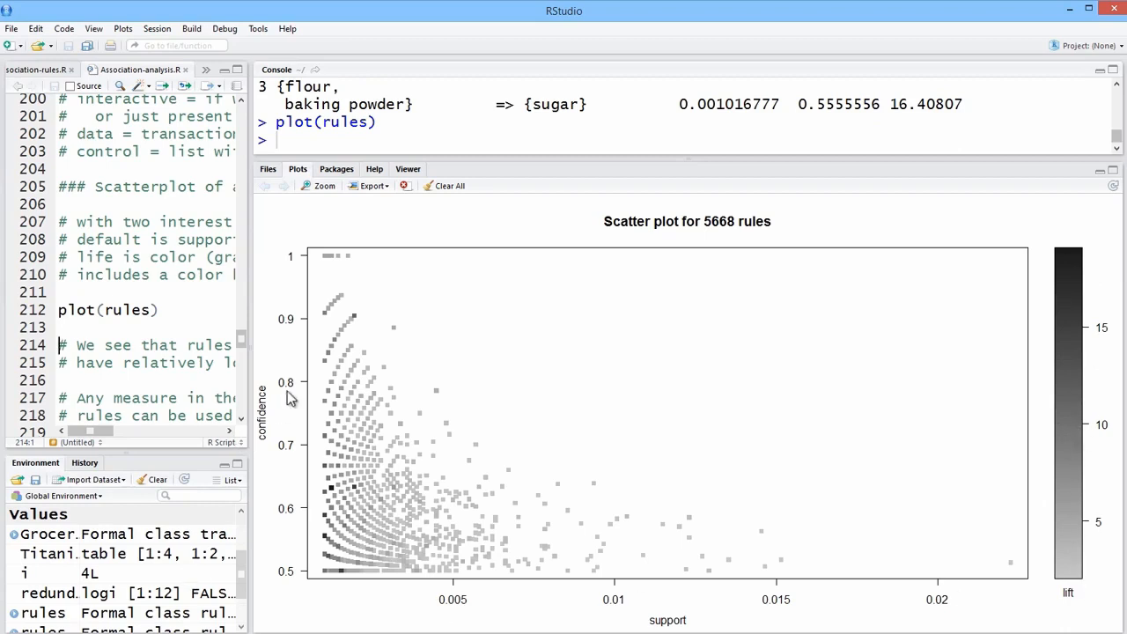
pyautogui.moveTo(426, 482)
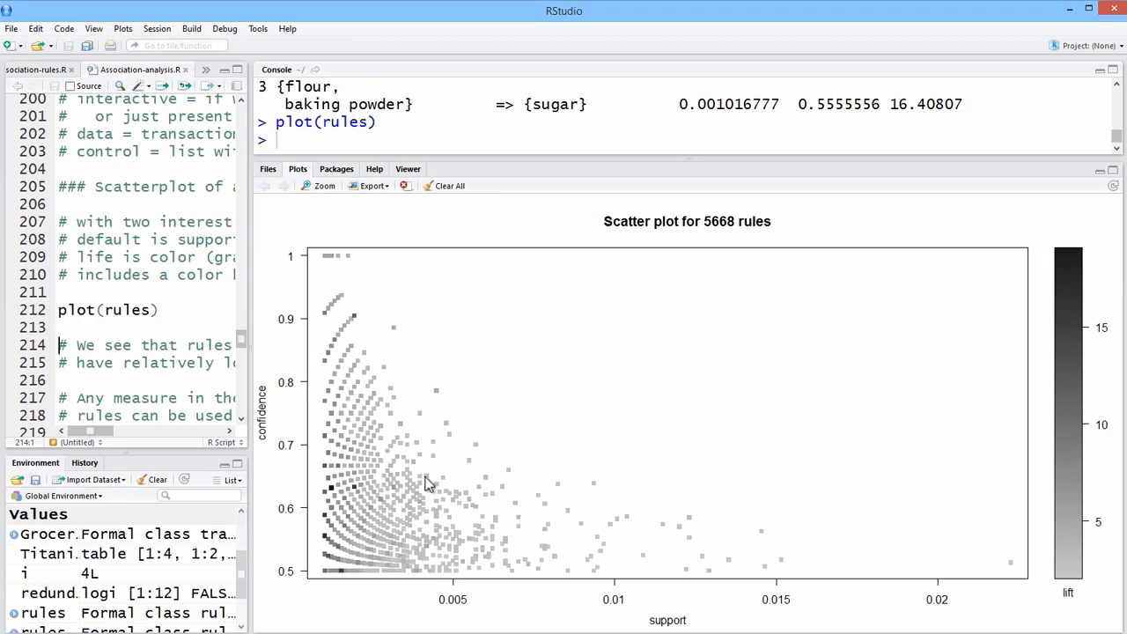
pyautogui.moveTo(1077, 262)
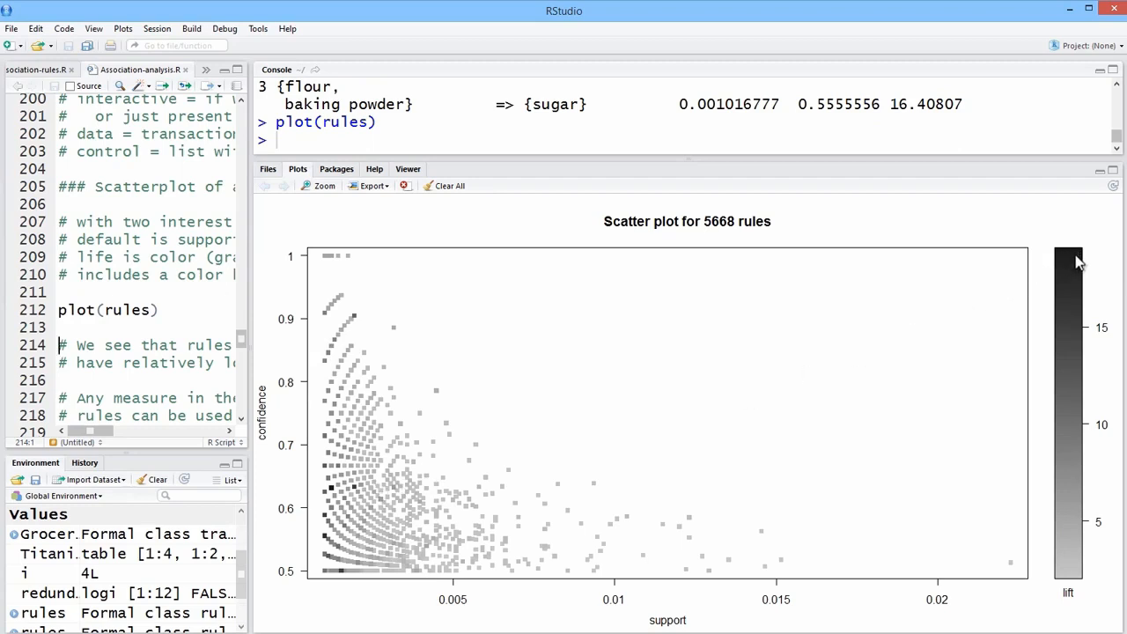
pyautogui.moveTo(326, 343)
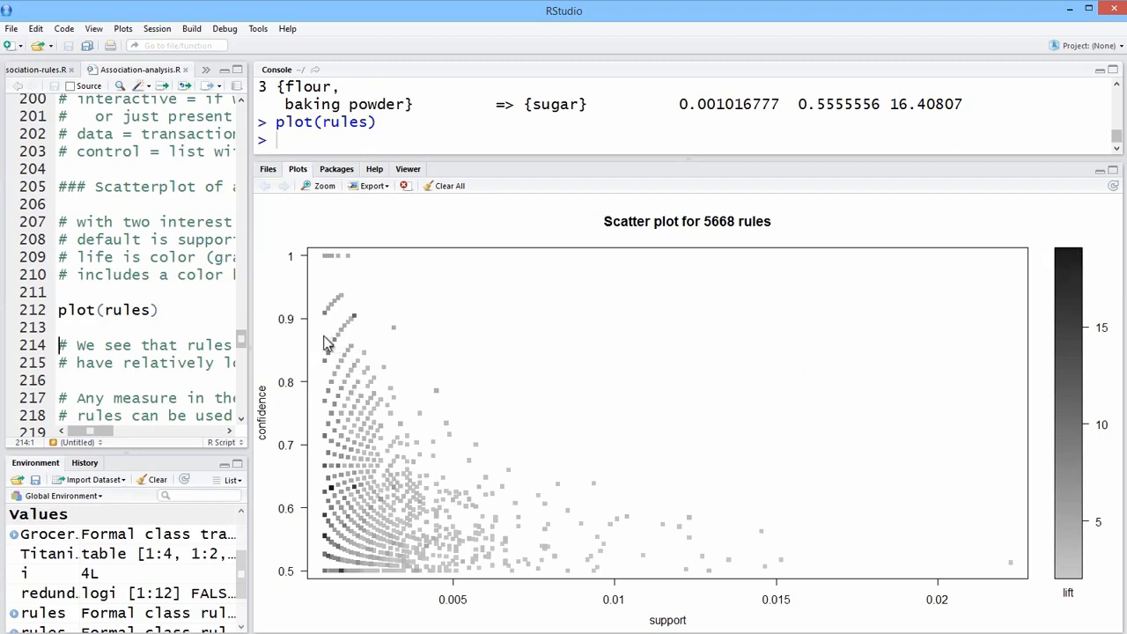
pyautogui.moveTo(366, 398)
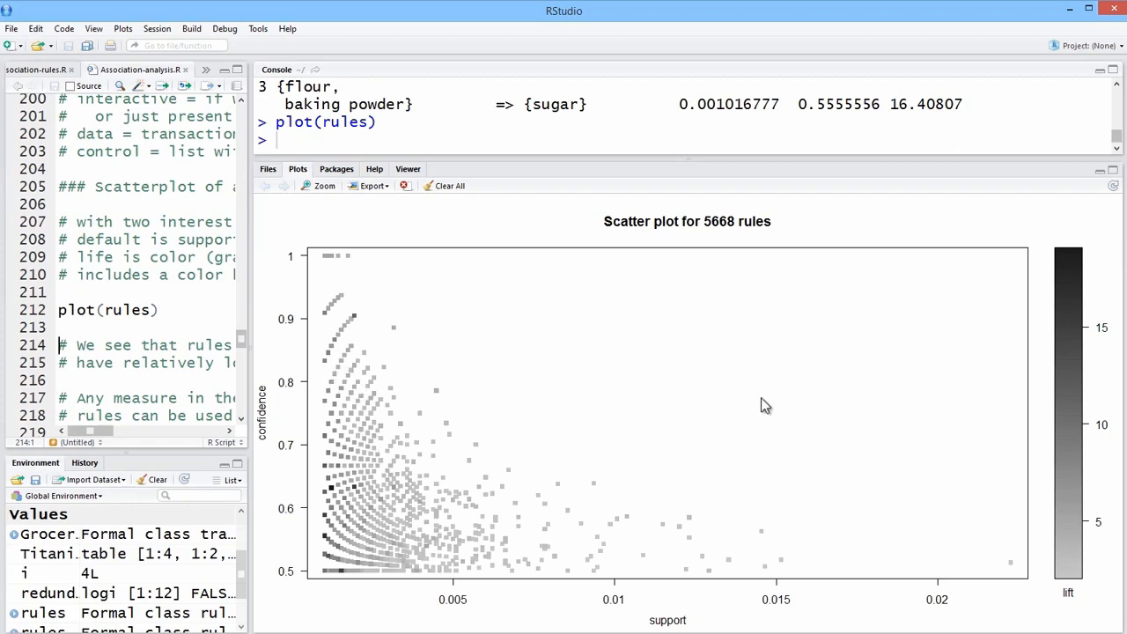
pyautogui.moveTo(384, 535)
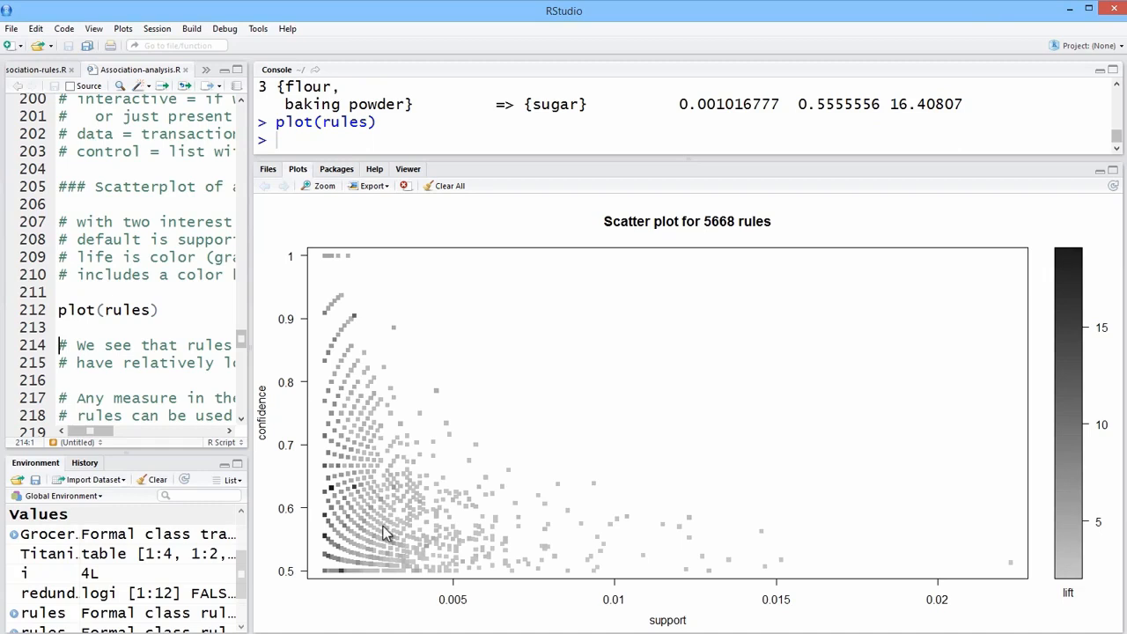
pyautogui.moveTo(345, 502)
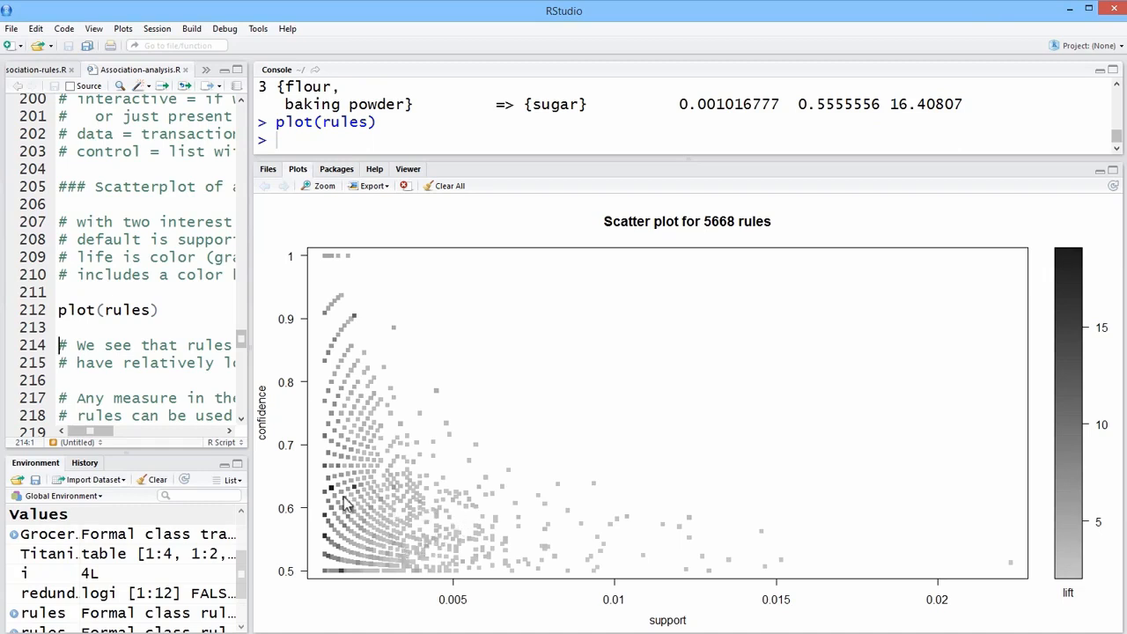
pyautogui.moveTo(352, 489)
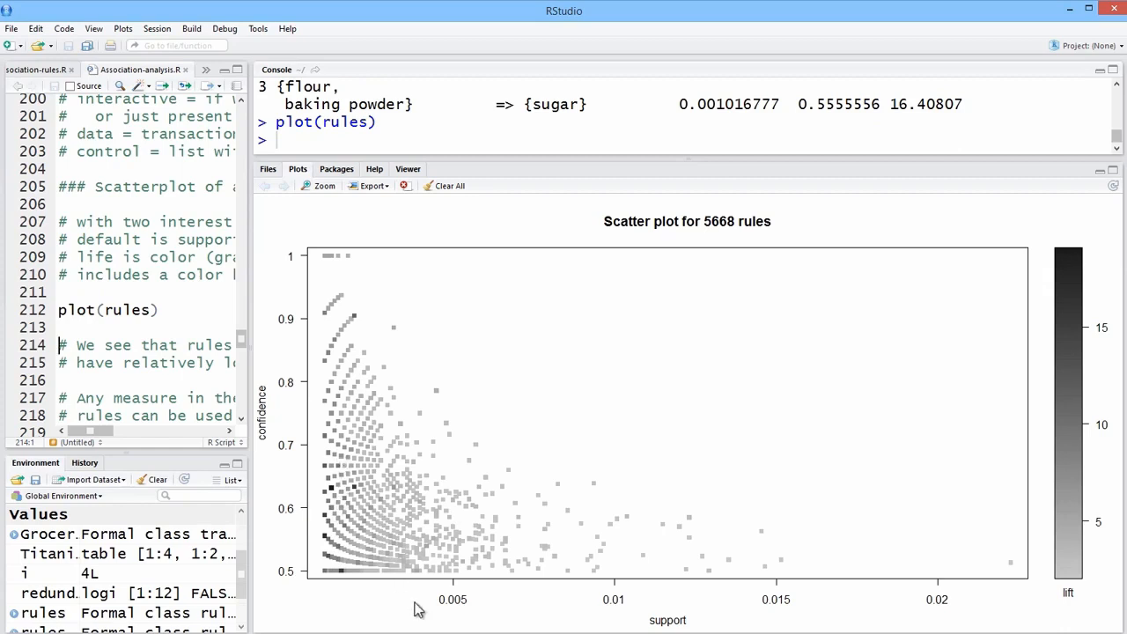
pyautogui.moveTo(416, 574)
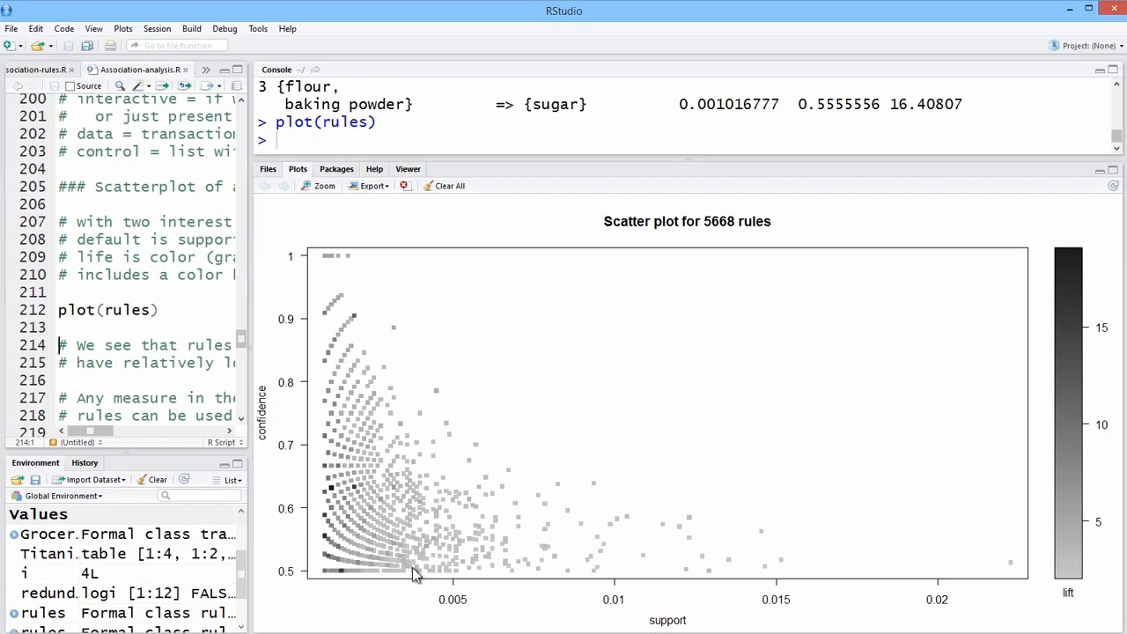
pyautogui.moveTo(345, 442)
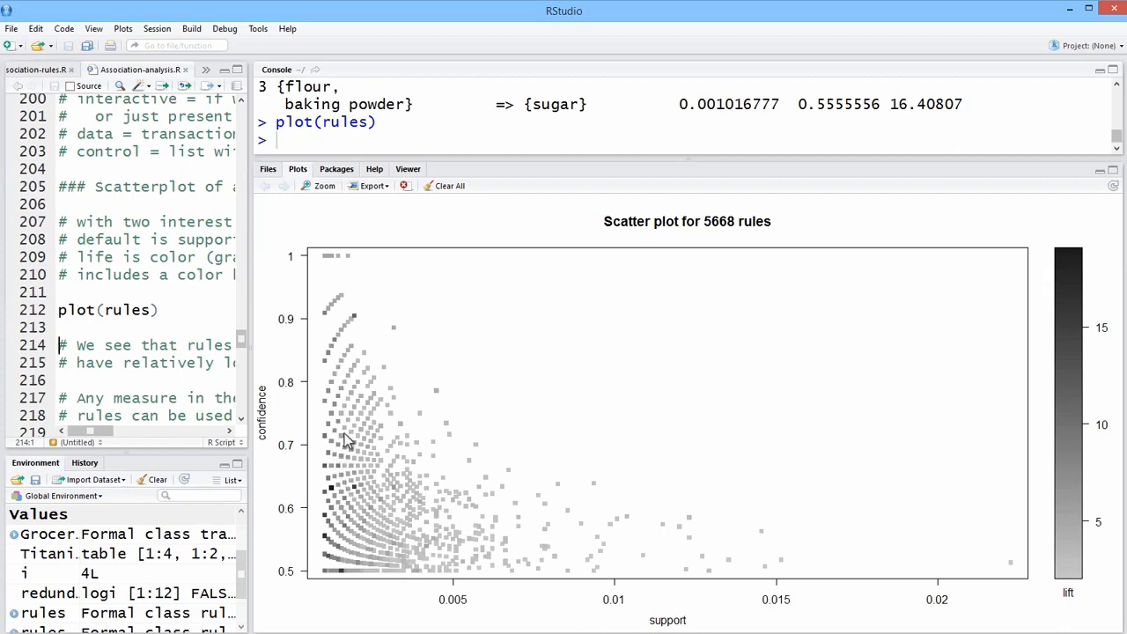
pyautogui.moveTo(329, 597)
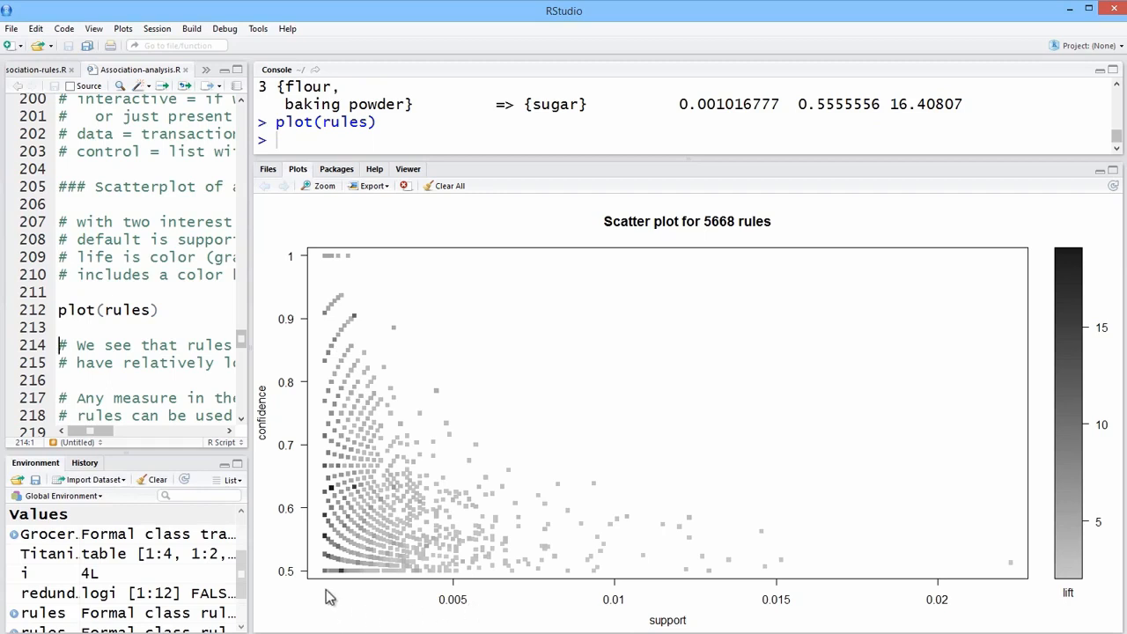
pyautogui.moveTo(522, 611)
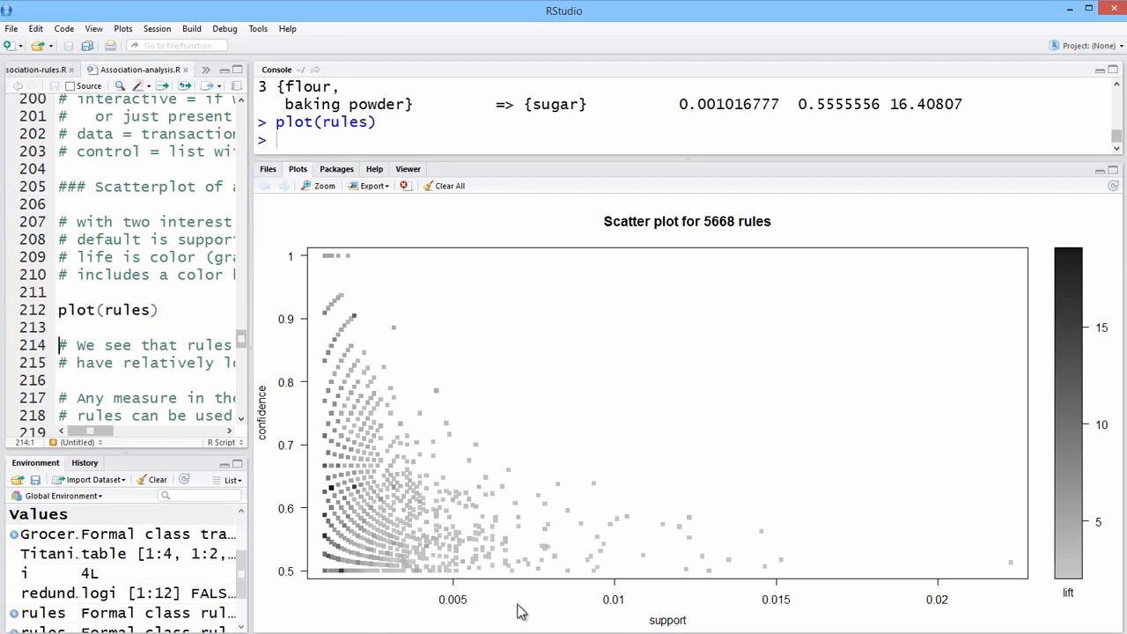
pyautogui.moveTo(252, 389)
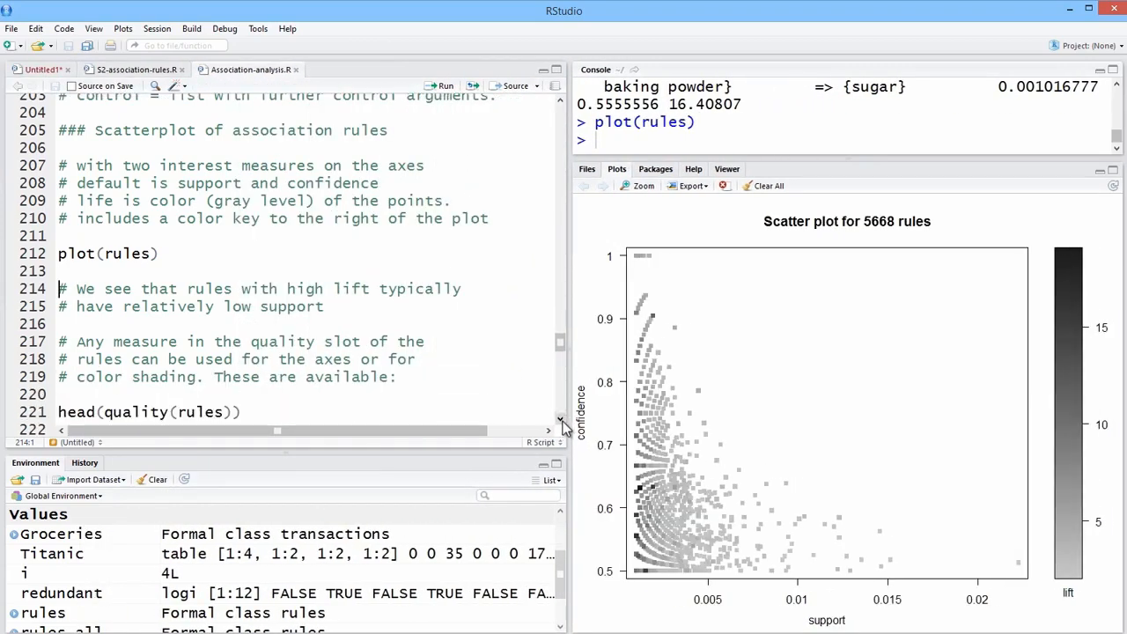
# Scroll the script down to the head(quality(rules)) line and plot customization comments
pyautogui.scroll(-3)
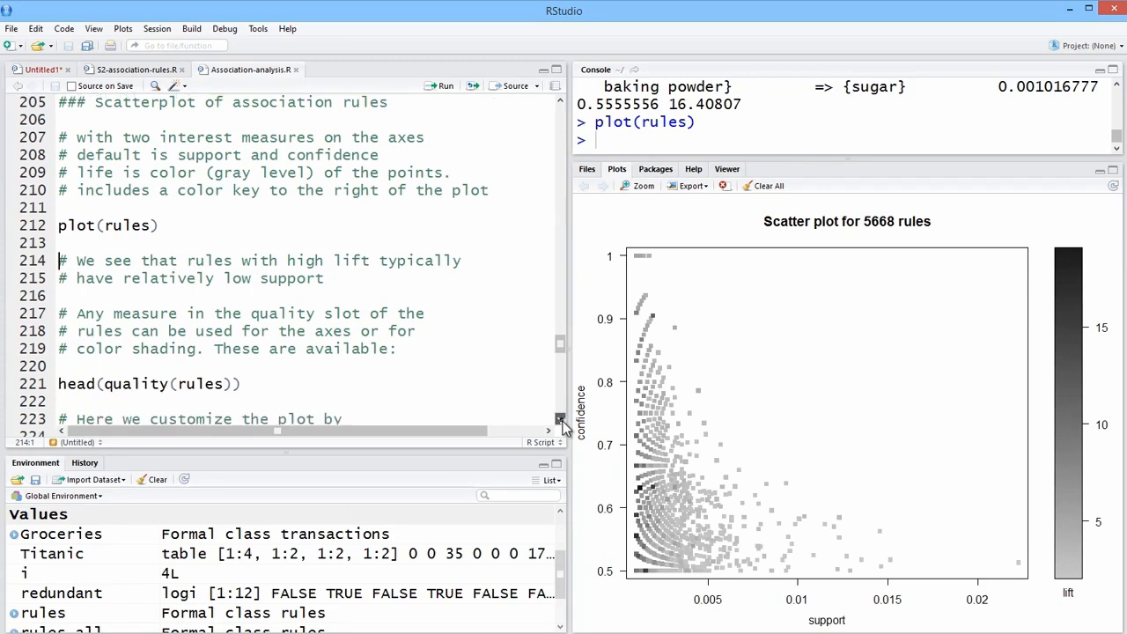
pyautogui.scroll(-3)
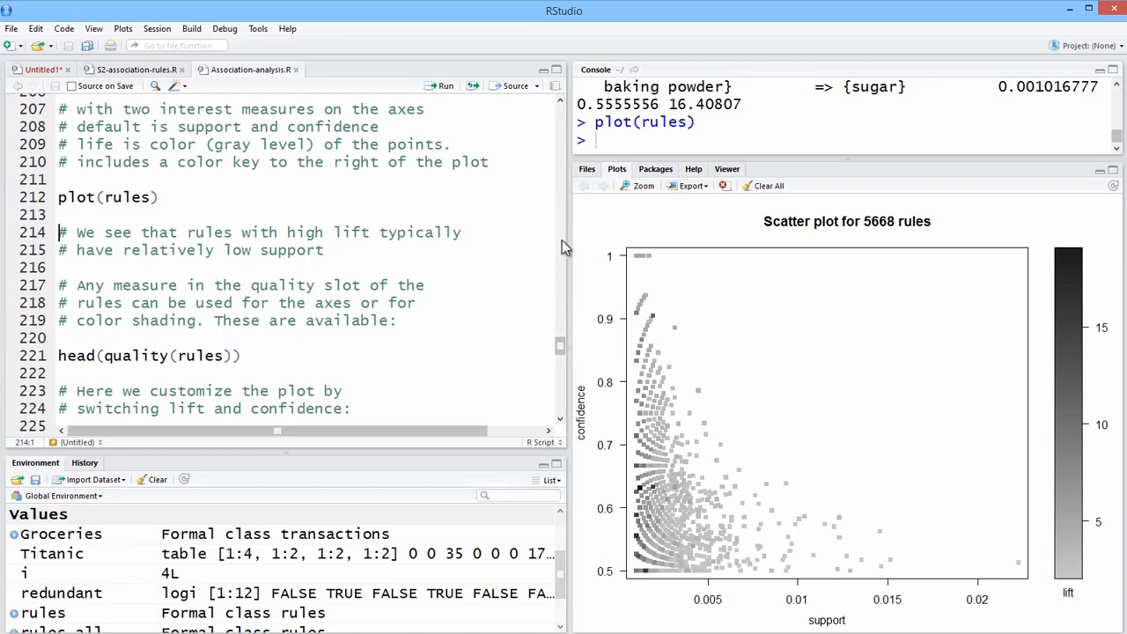
pyautogui.moveTo(766, 616)
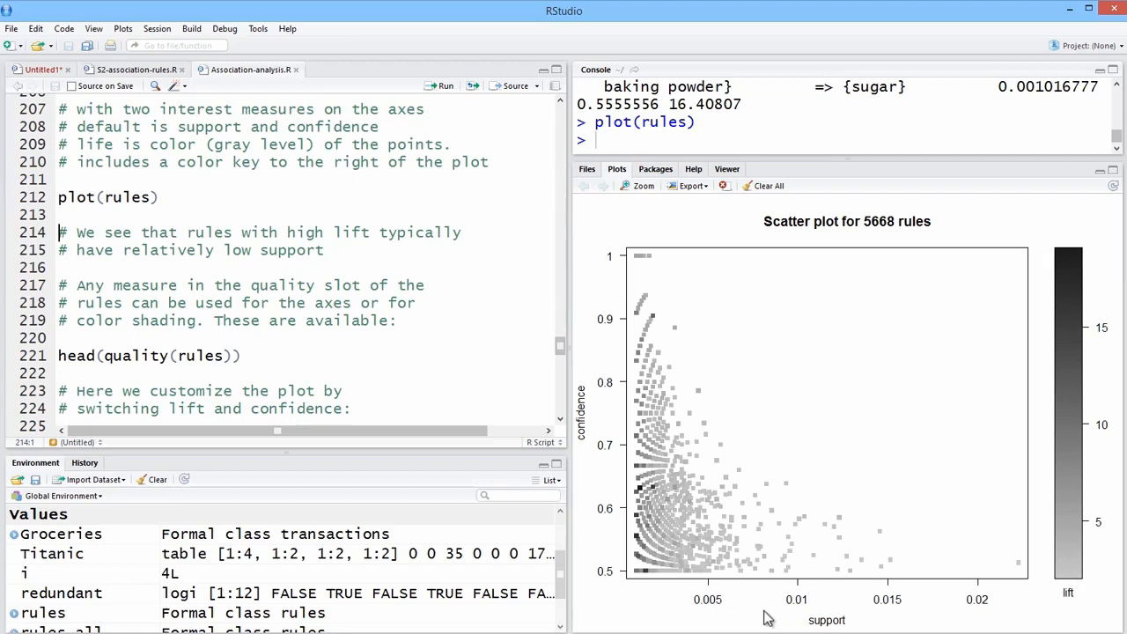
pyautogui.moveTo(1082, 543)
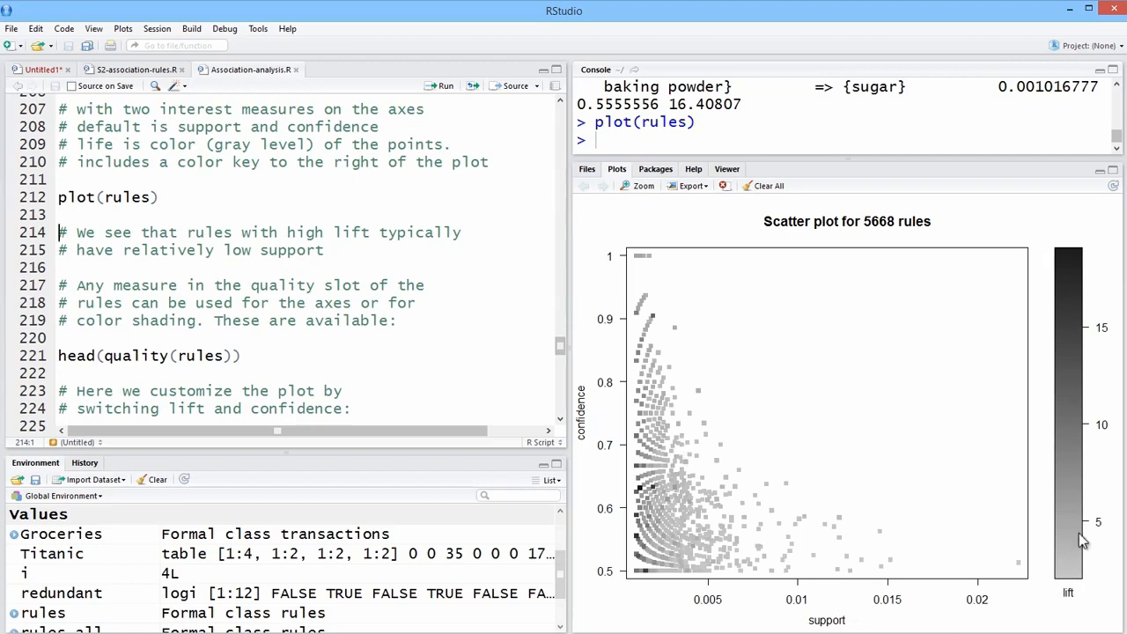
pyautogui.moveTo(778, 605)
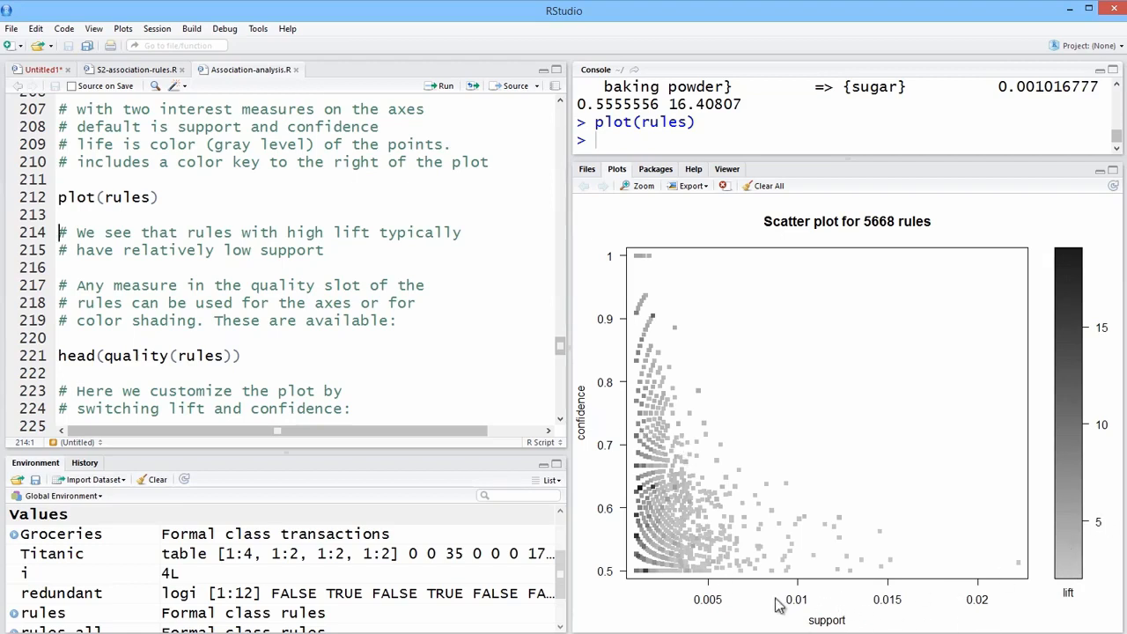
pyautogui.moveTo(590, 285)
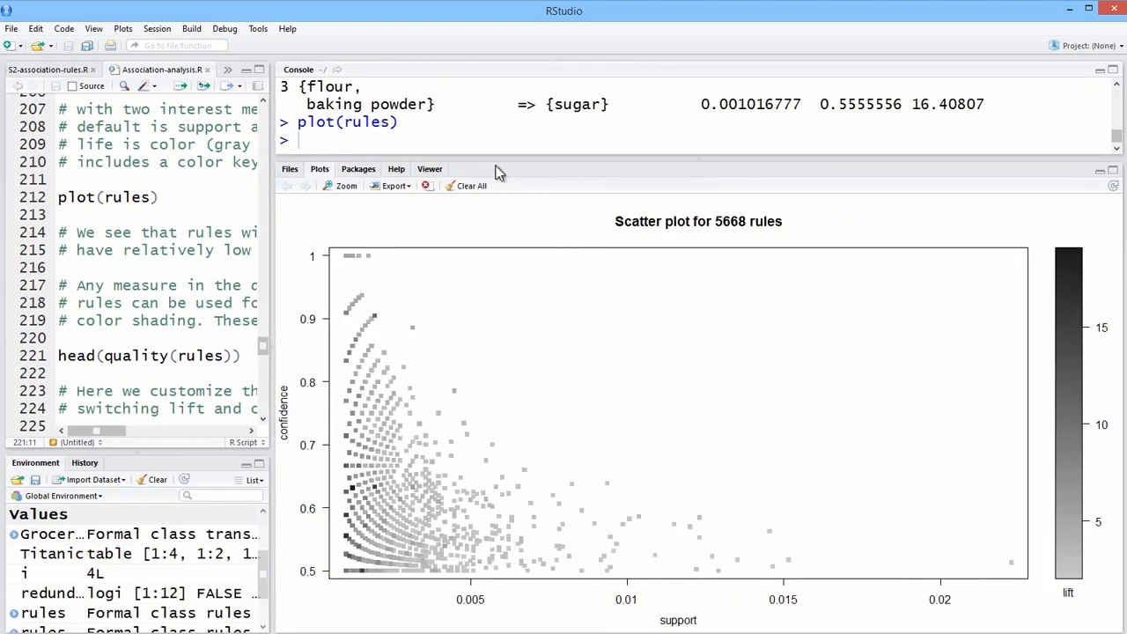
pyautogui.moveTo(502, 185)
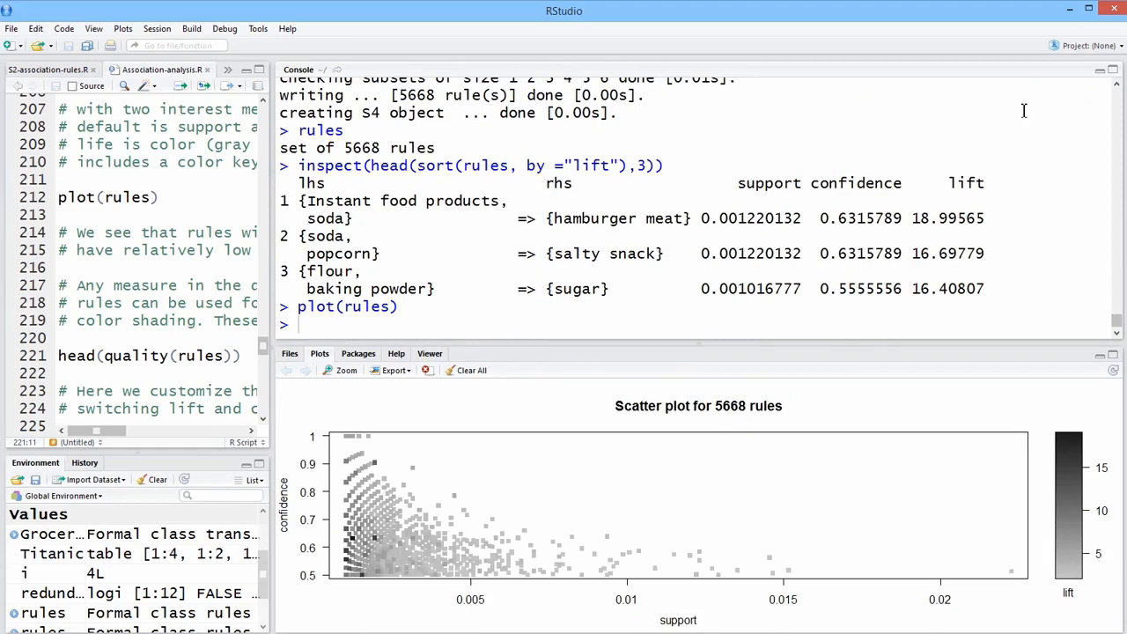
pyautogui.moveTo(236, 98)
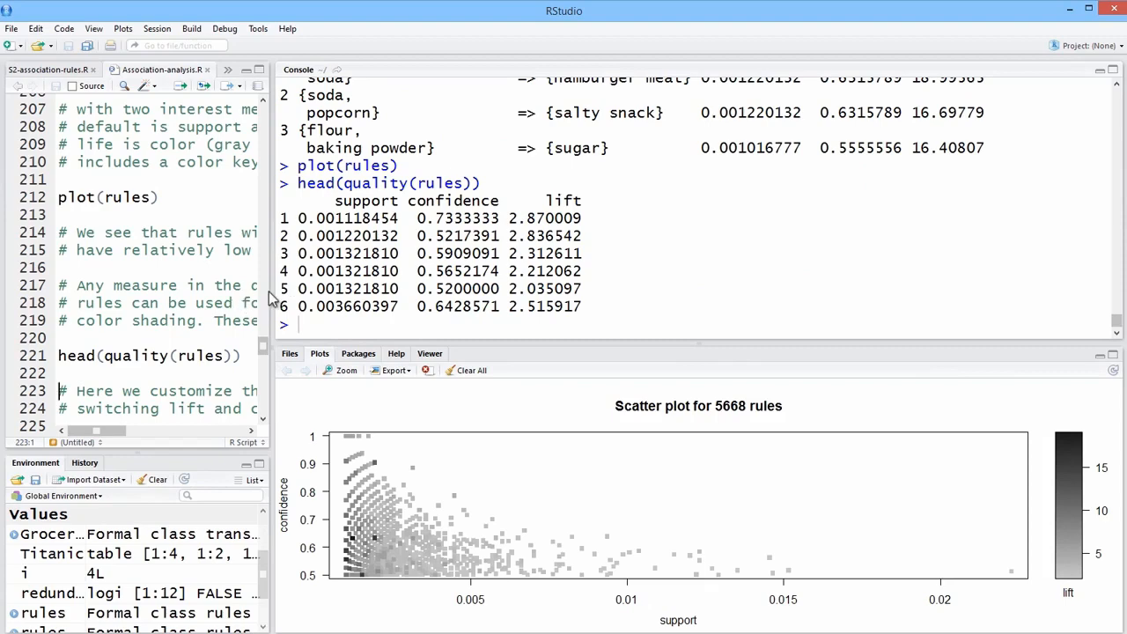
pyautogui.moveTo(272, 285)
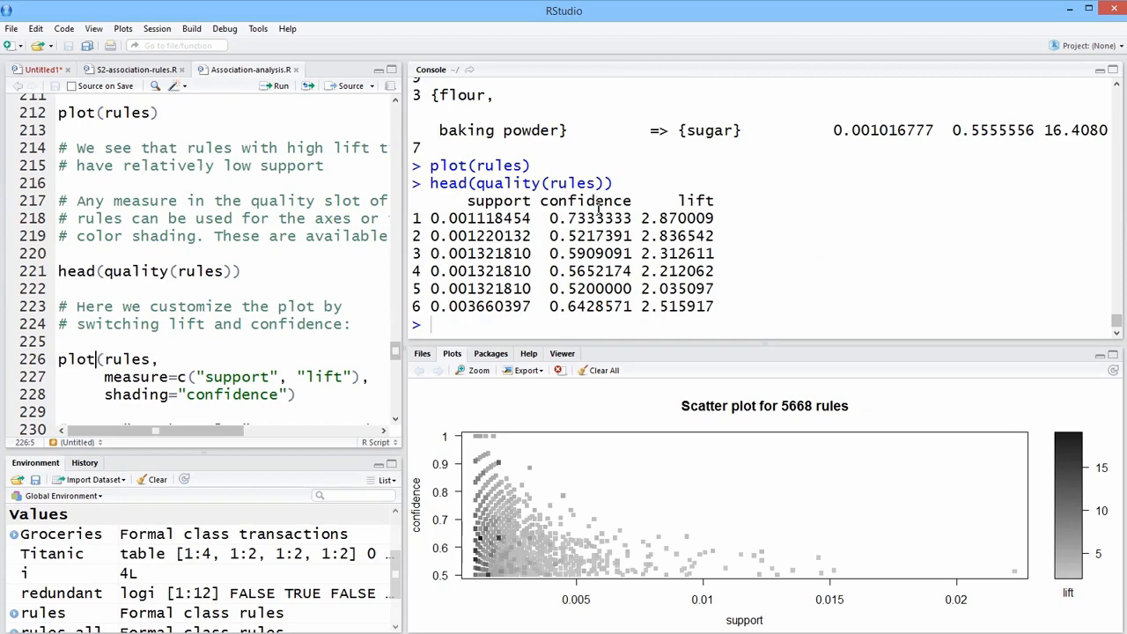
pyautogui.moveTo(602, 208)
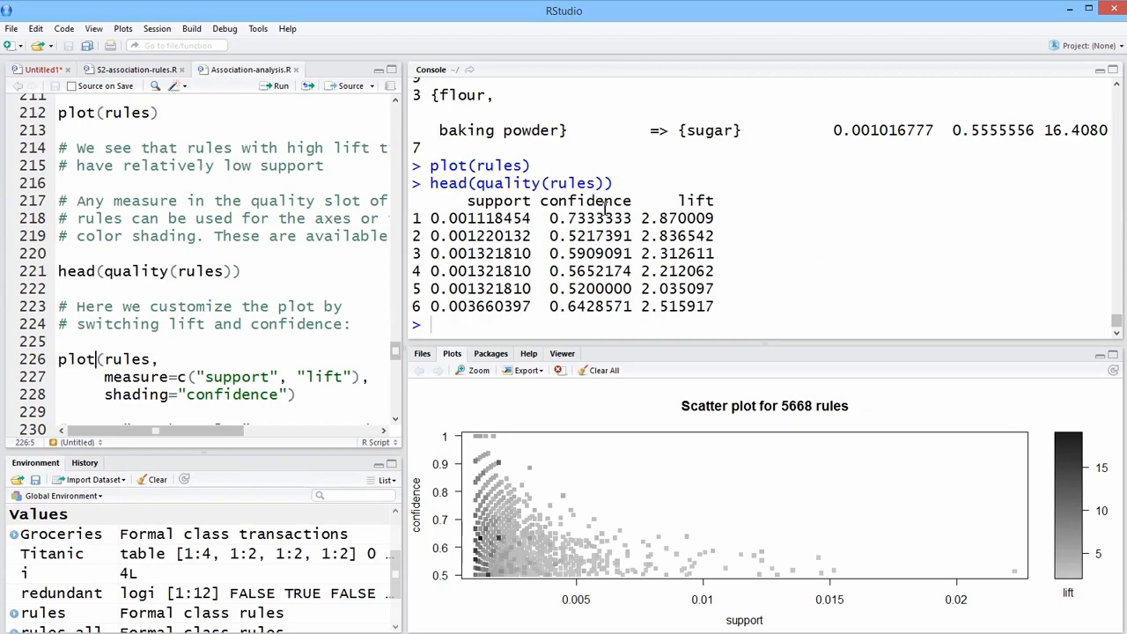
pyautogui.moveTo(644, 229)
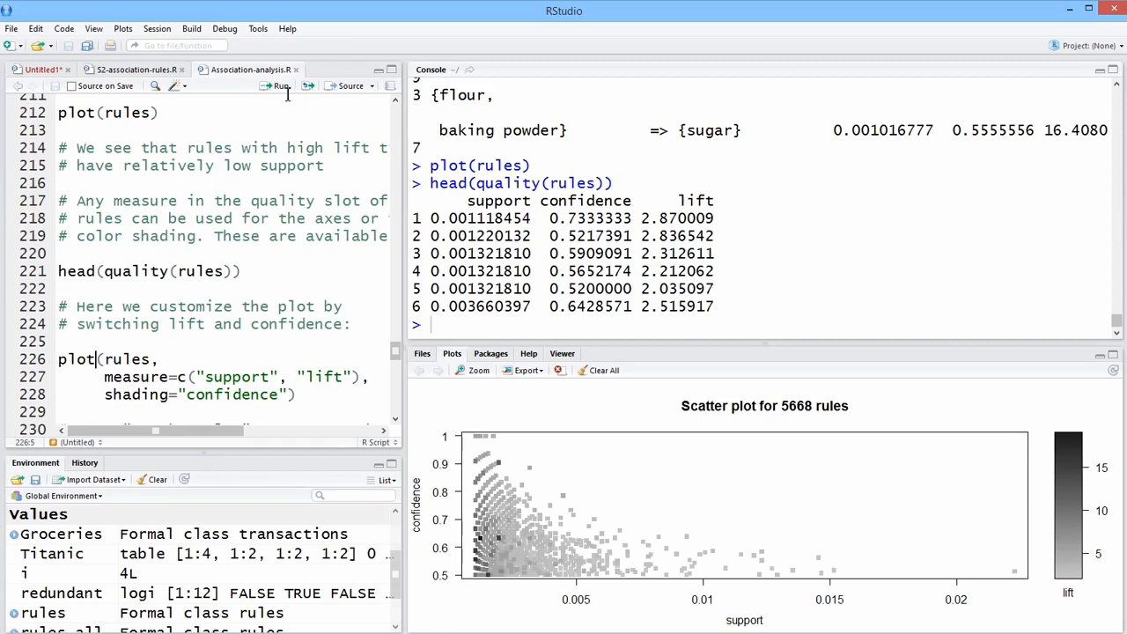
# Run plot(rules, measure=c("support","lift"), shading="confidence") and zoom the resulting 5668-rule scatter
pyautogui.click(280, 84)
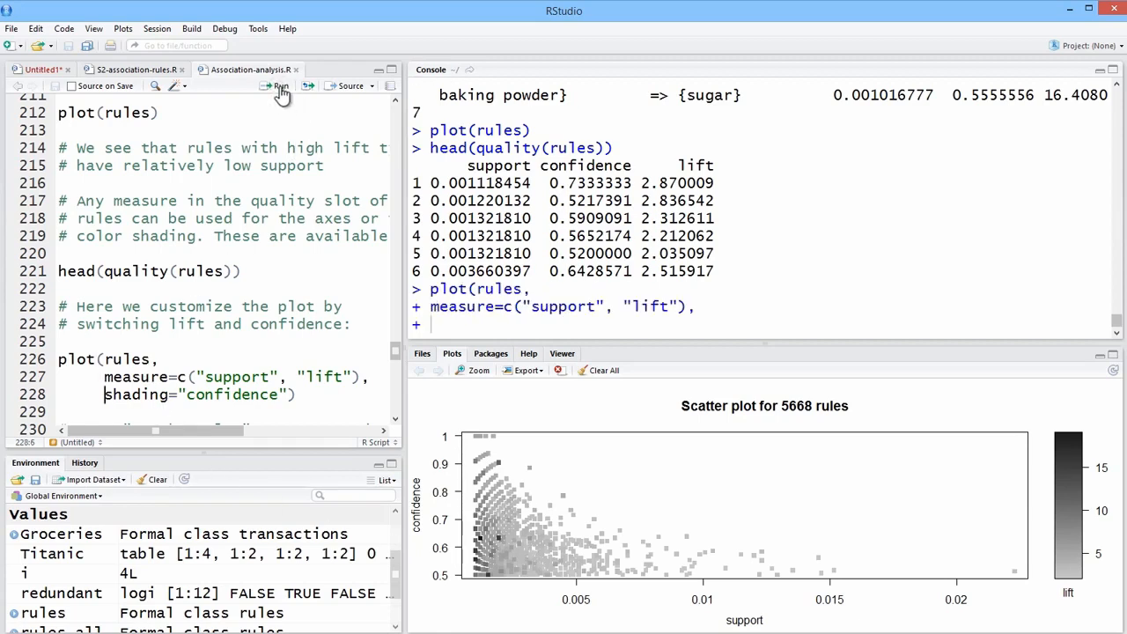
pyautogui.click(278, 85)
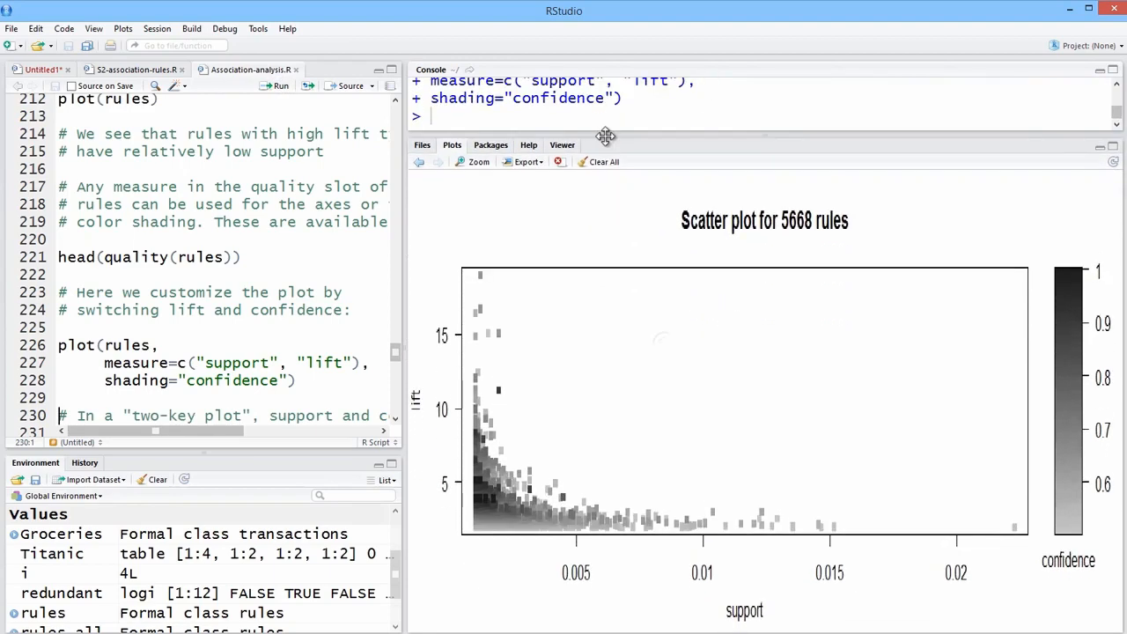
pyautogui.click(472, 162)
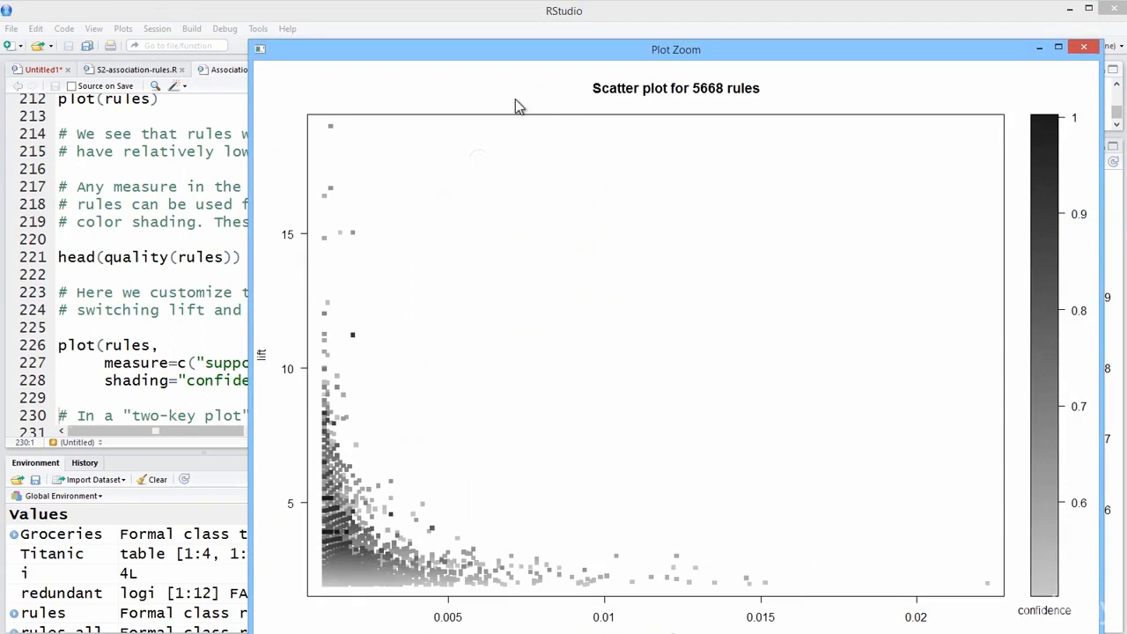
# Enlarge the Plot Zoom window so the lift-vs-support scatter fills the screen
pyautogui.moveTo(676, 49); pyautogui.dragTo(437, 25)
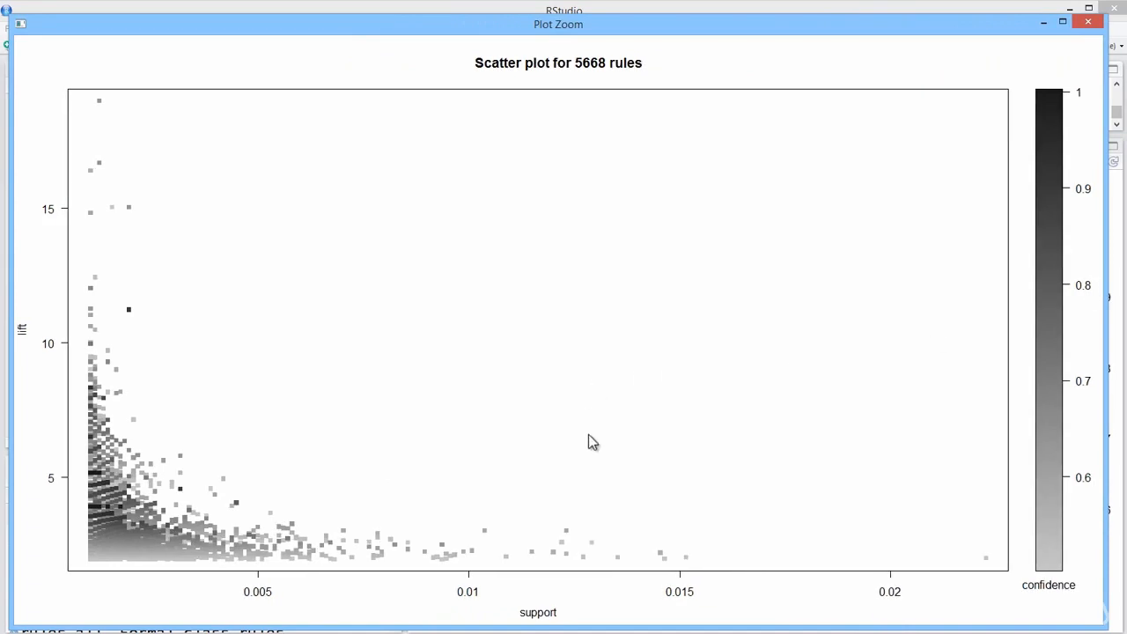
pyautogui.moveTo(664, 493)
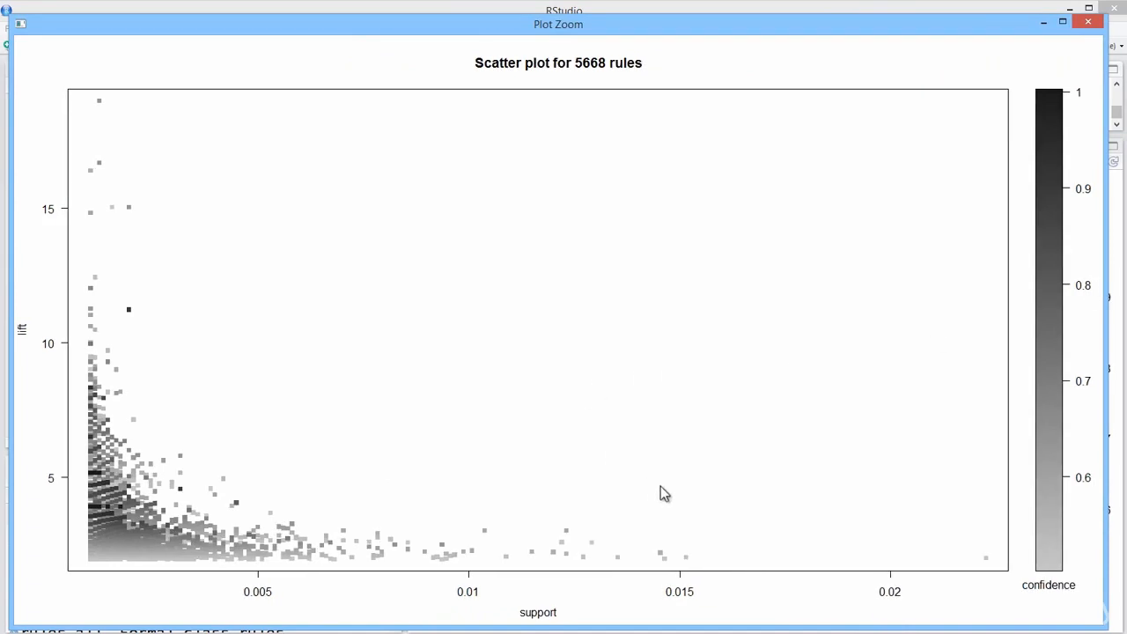
pyautogui.moveTo(669, 495)
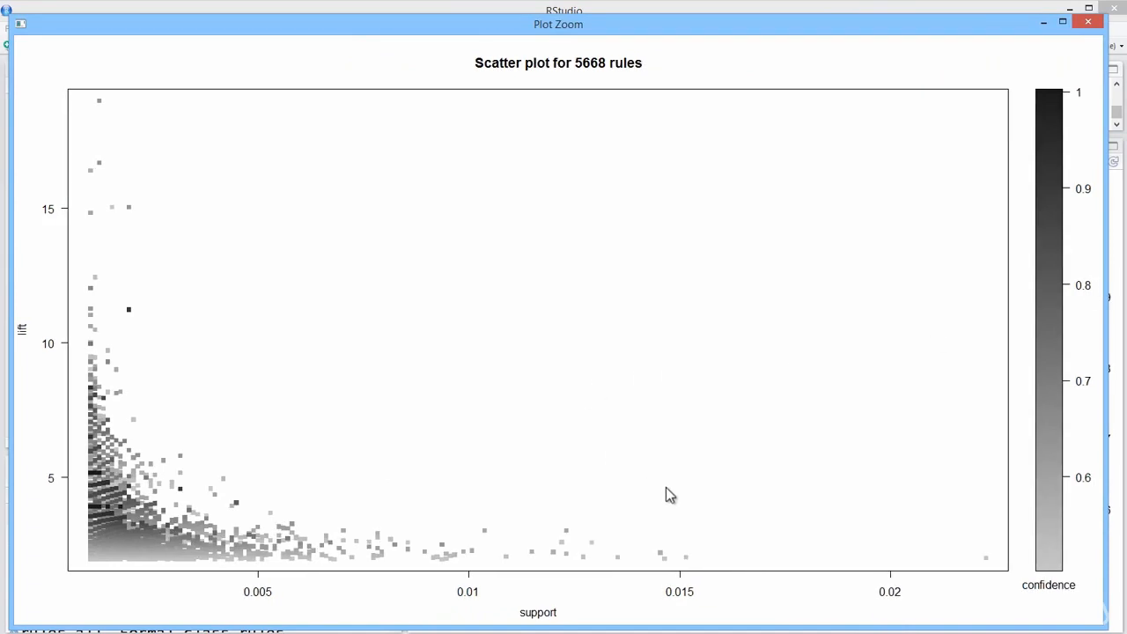
pyautogui.moveTo(208, 542)
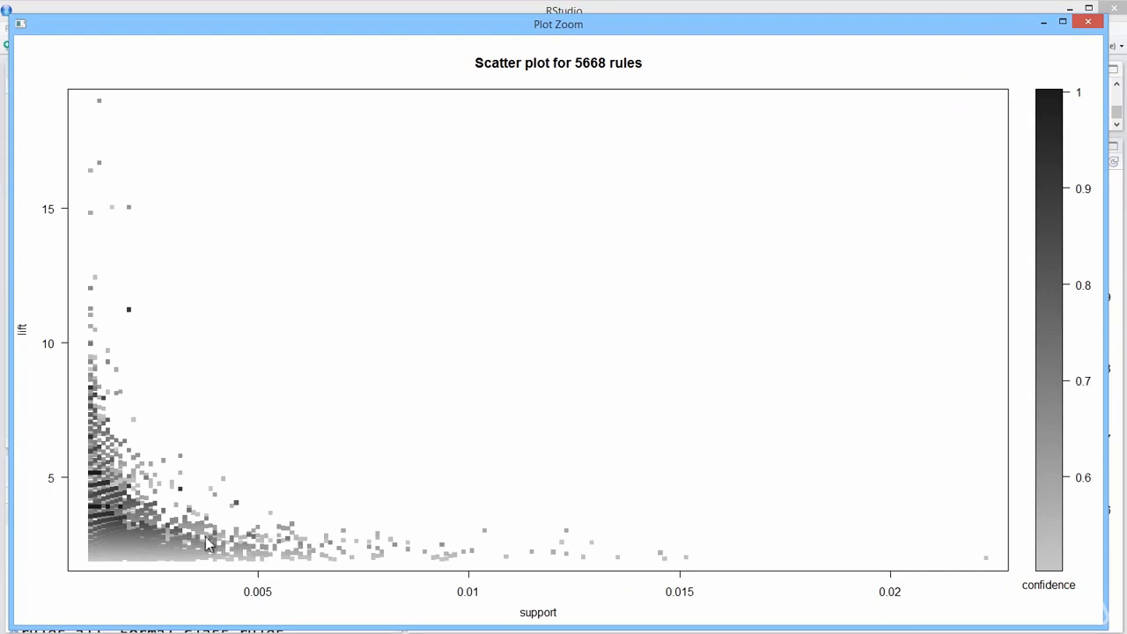
pyautogui.moveTo(649, 489)
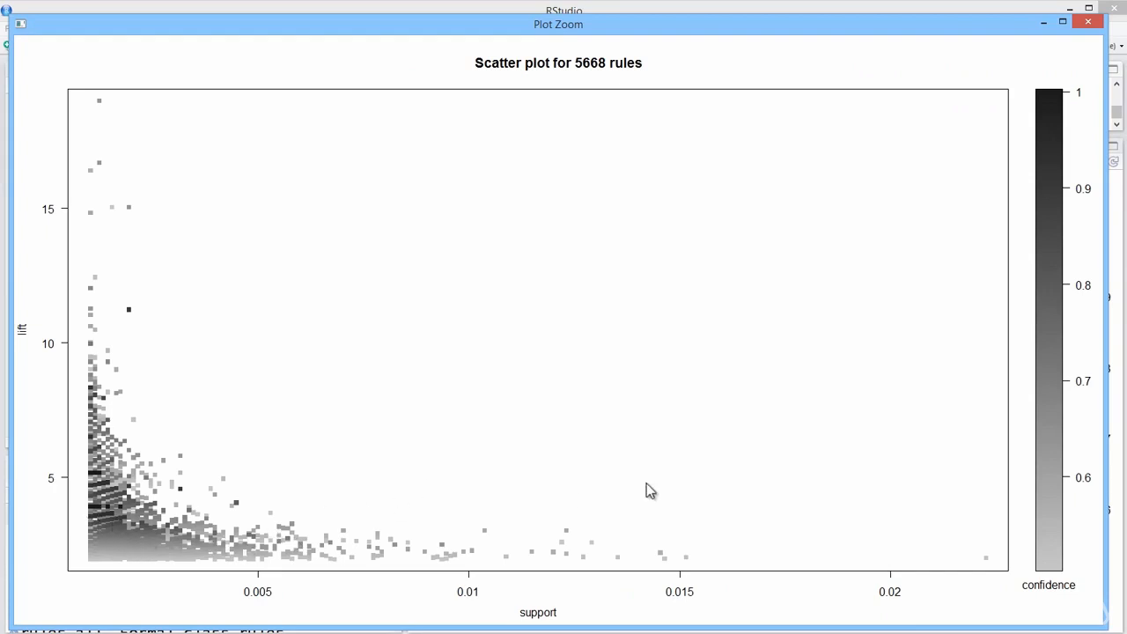
pyautogui.moveTo(138, 493)
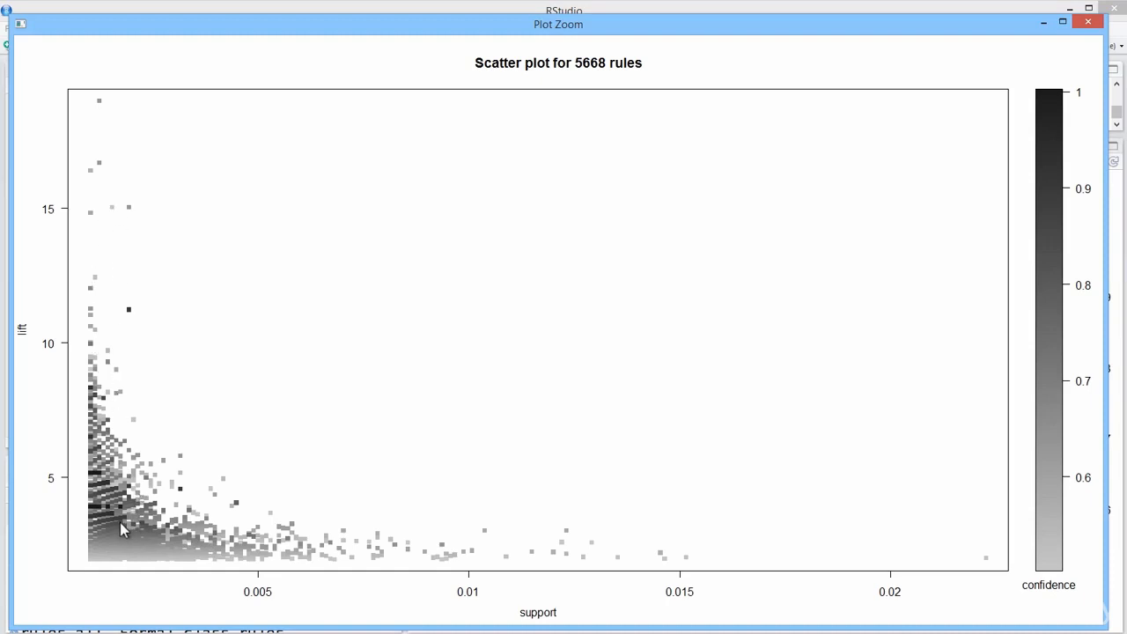
pyautogui.moveTo(197, 570)
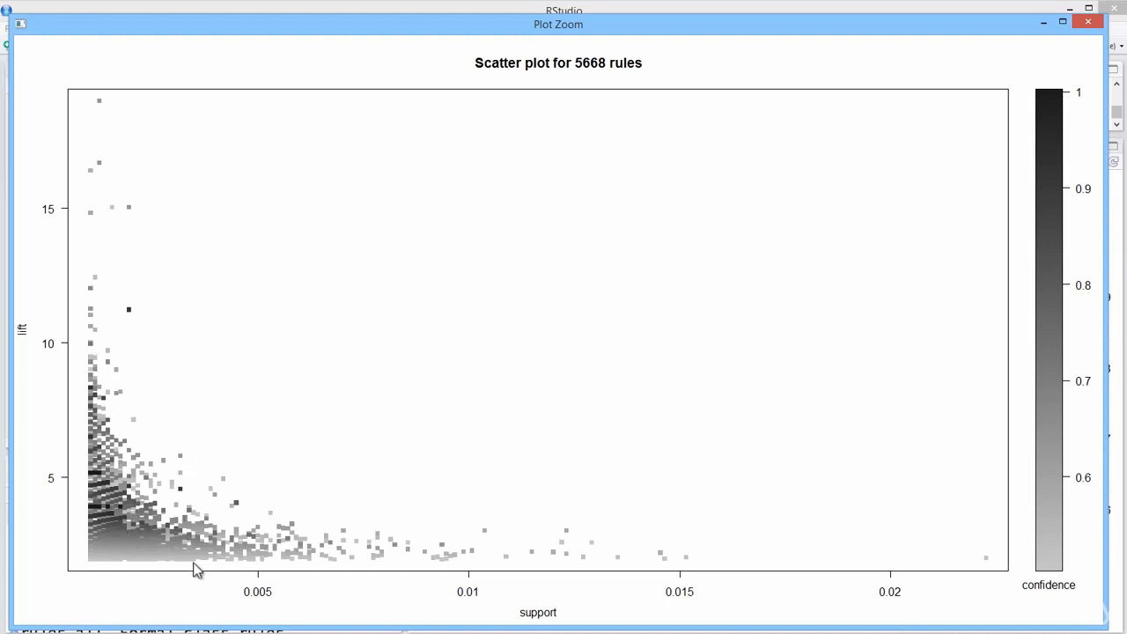
pyautogui.moveTo(169, 562)
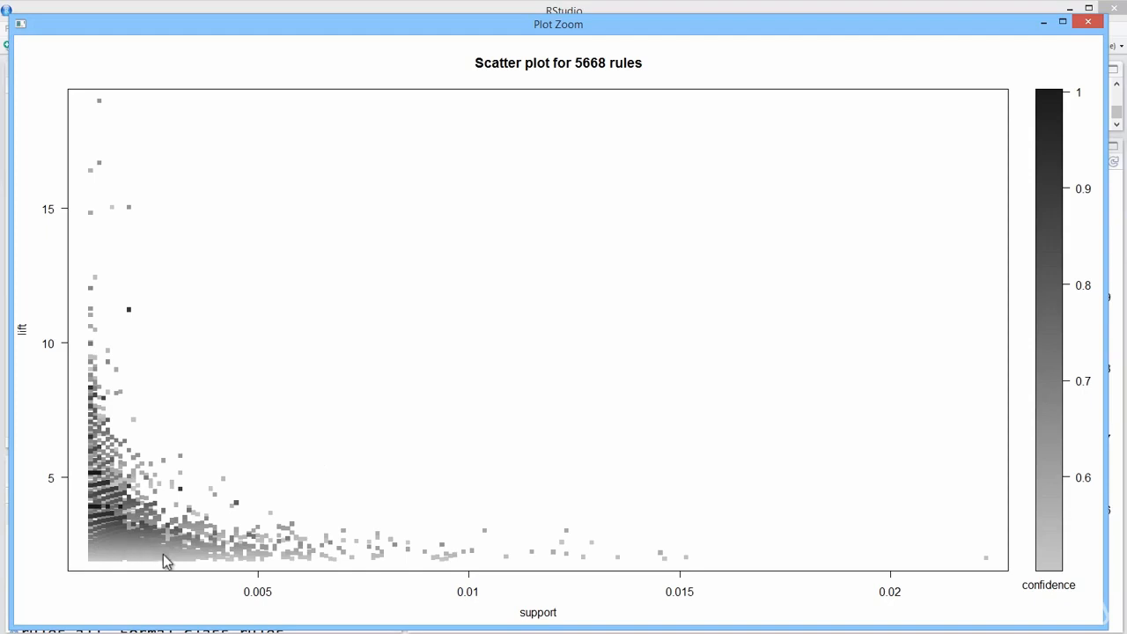
pyautogui.moveTo(196, 562)
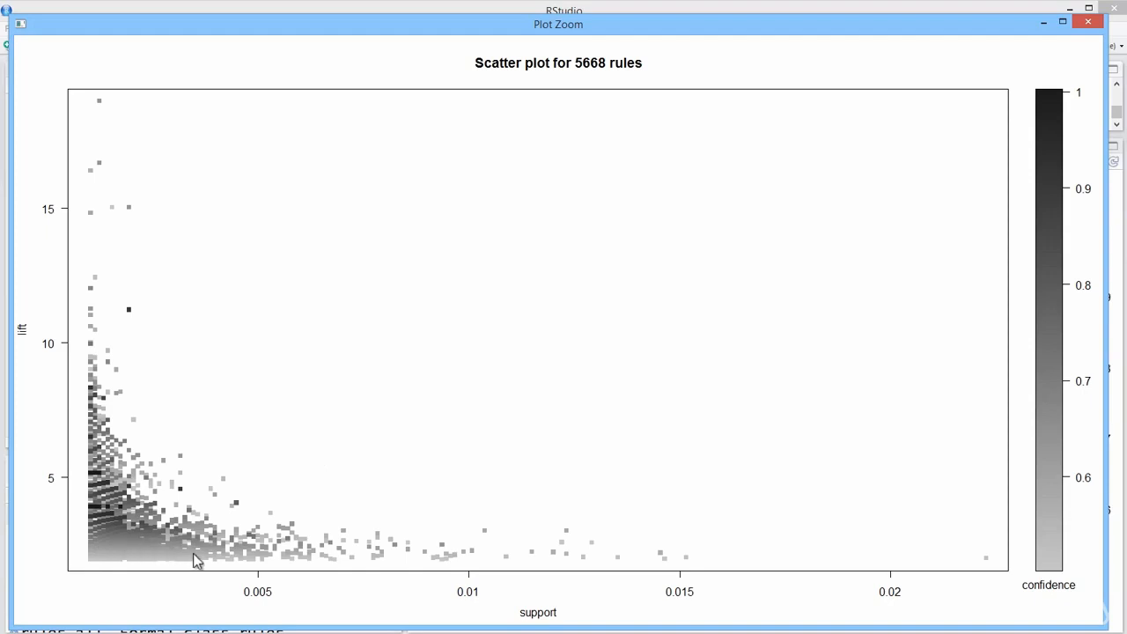
pyautogui.moveTo(62, 408)
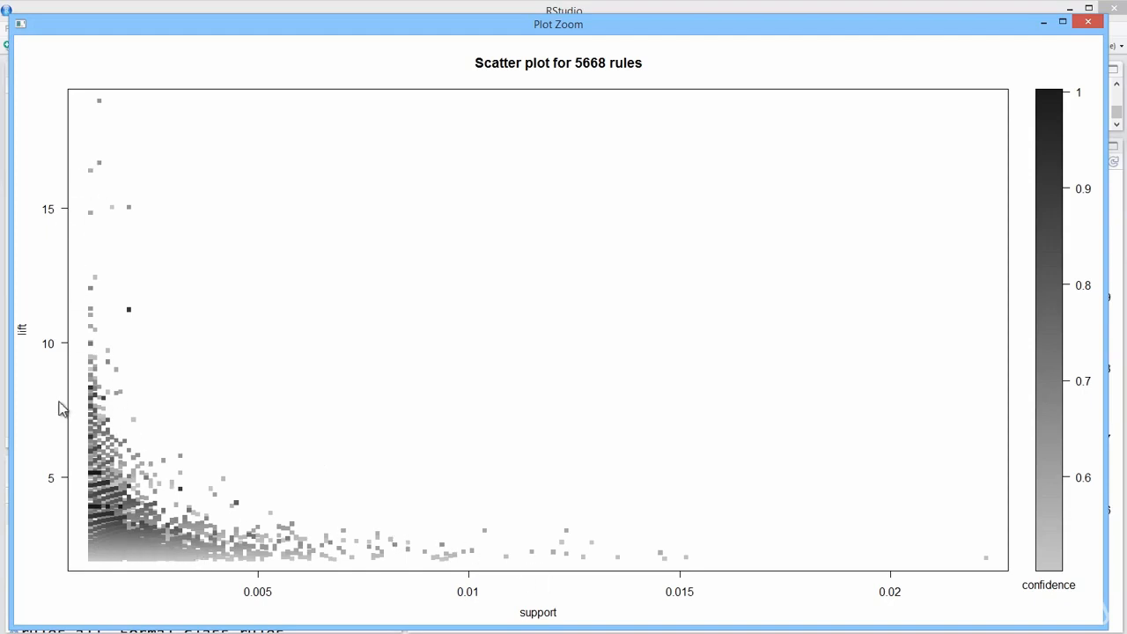
pyautogui.moveTo(104, 183)
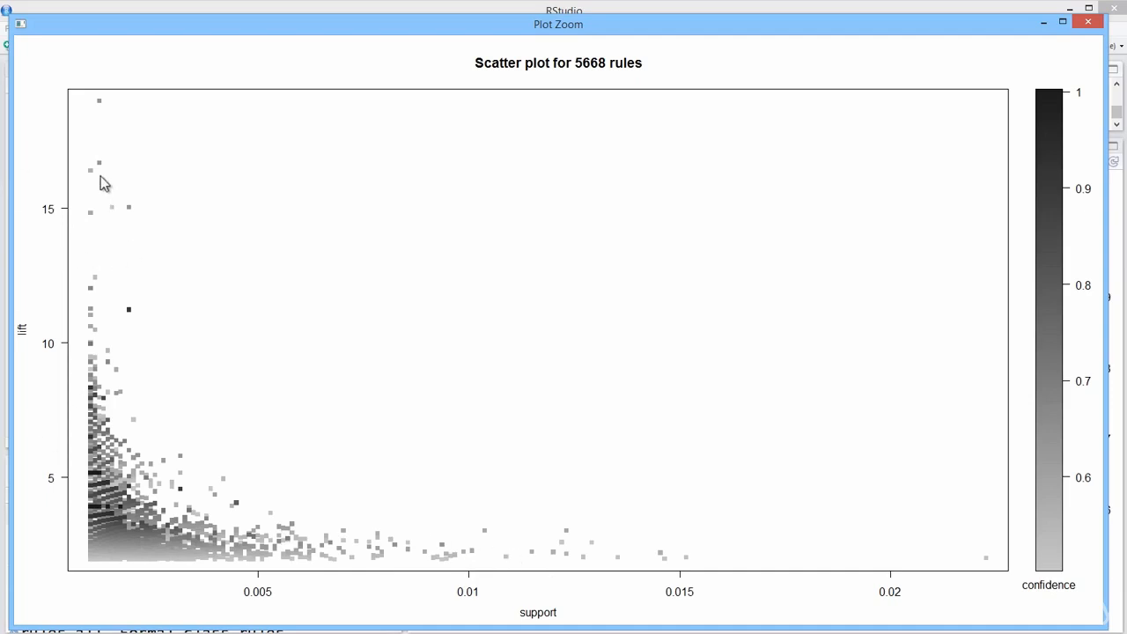
pyautogui.moveTo(185, 508)
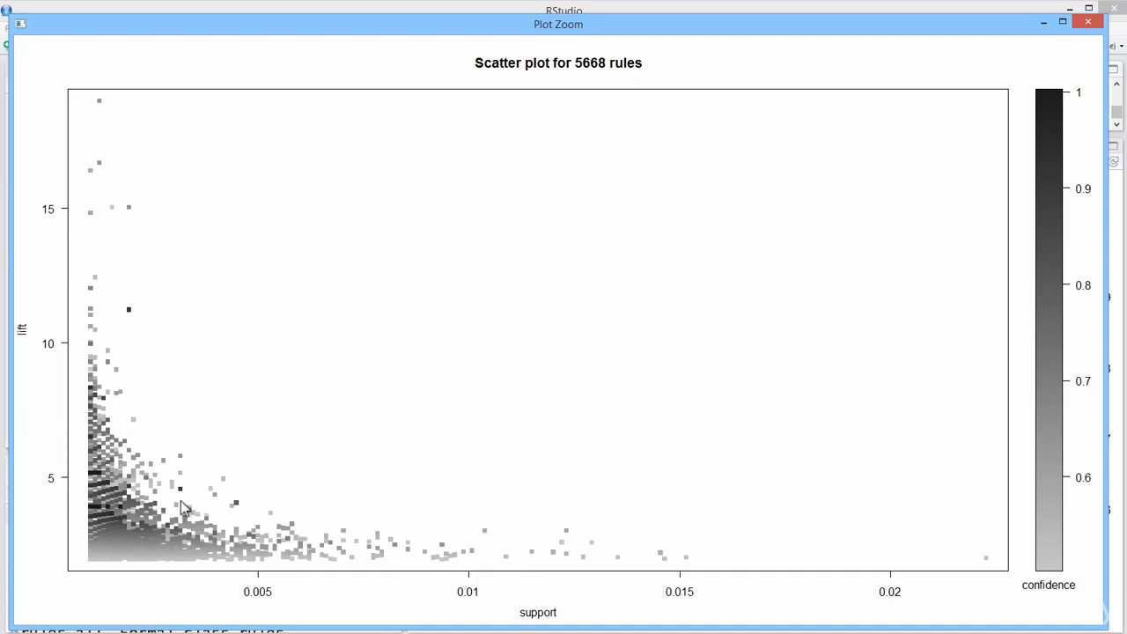
pyautogui.moveTo(1011, 88)
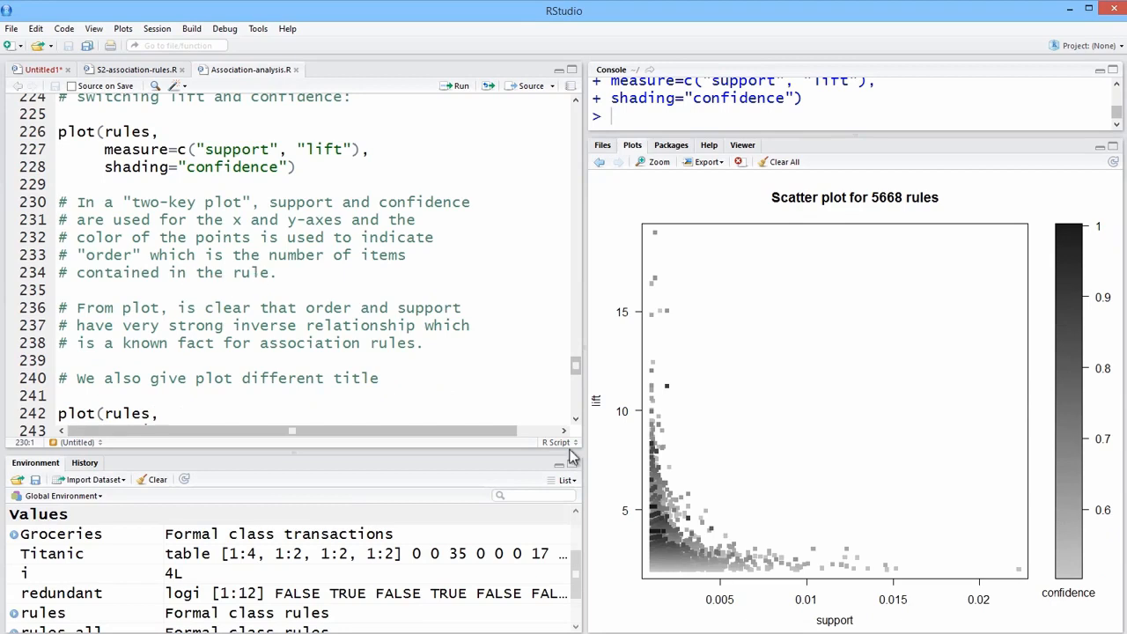
# Refocus the script editor on the Two-key plot notes near line 242
pyautogui.click(60, 201)
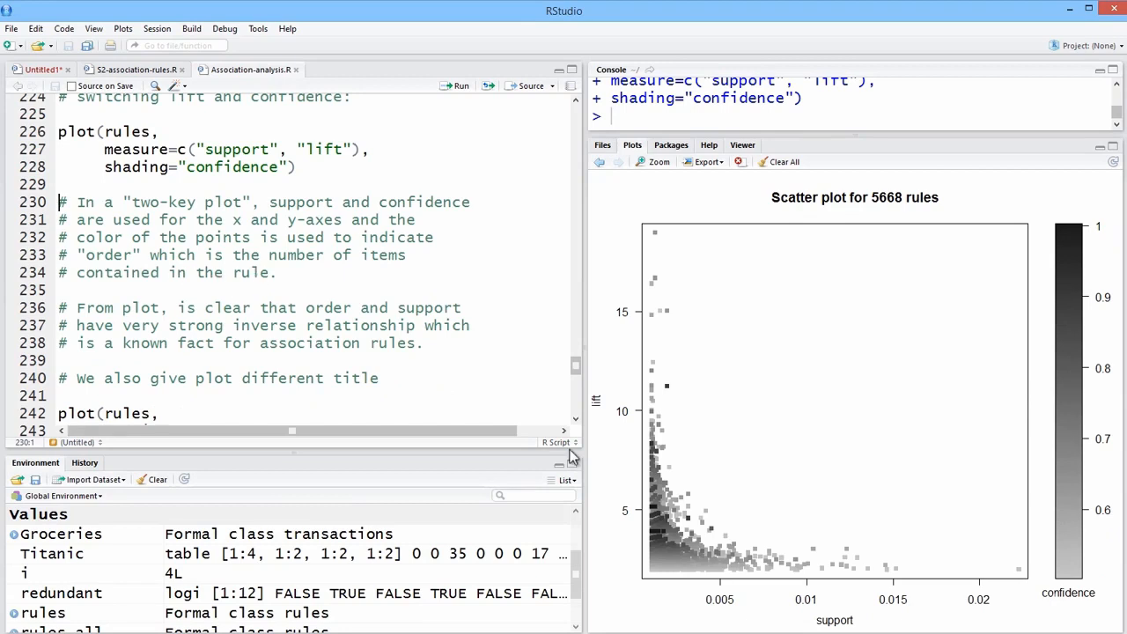
pyautogui.moveTo(701, 512)
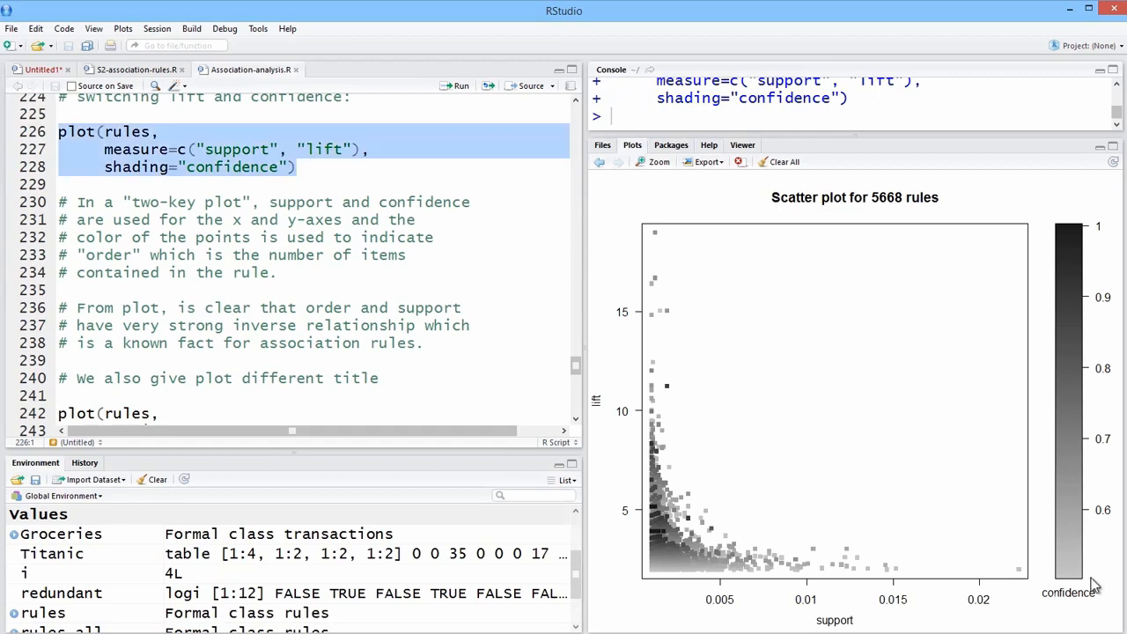
pyautogui.moveTo(1081, 525)
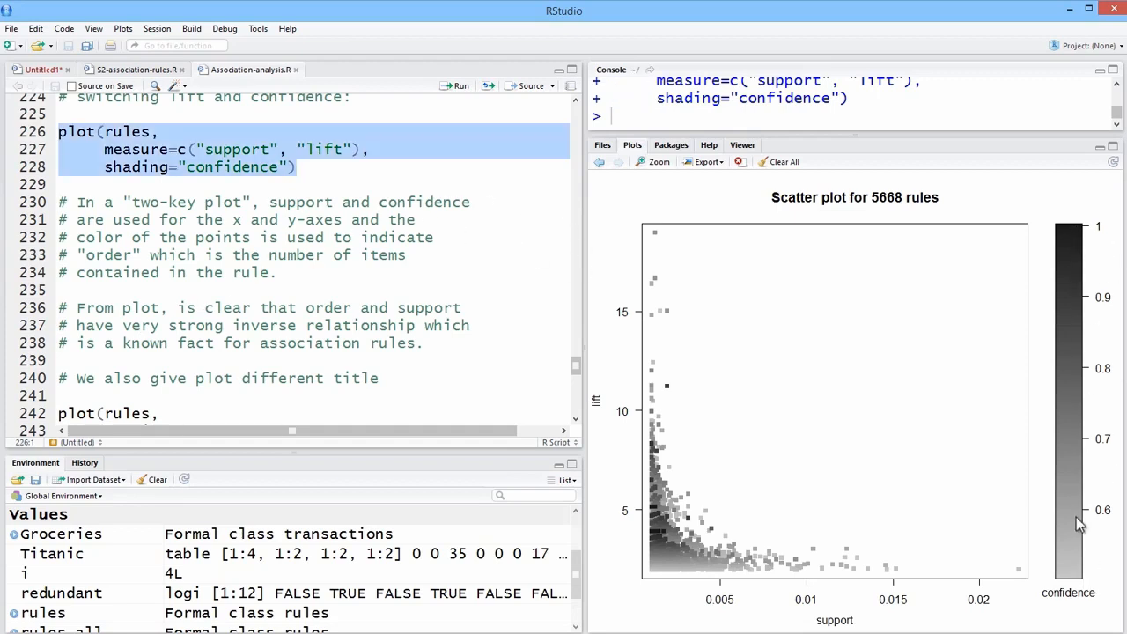
pyautogui.moveTo(1067, 229)
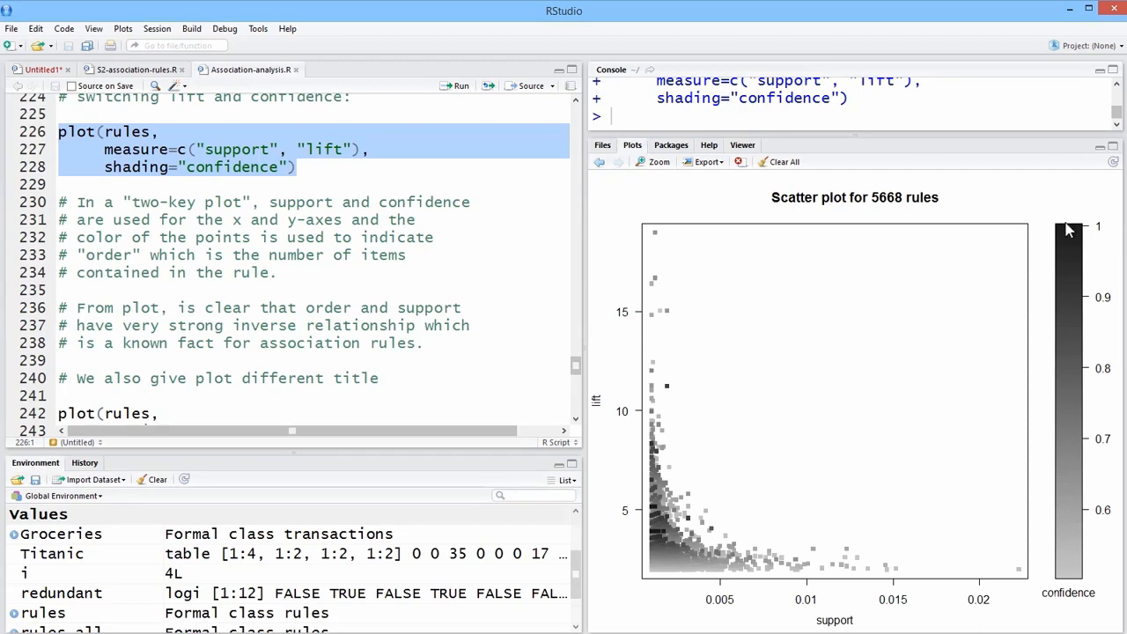
pyautogui.moveTo(1057, 247)
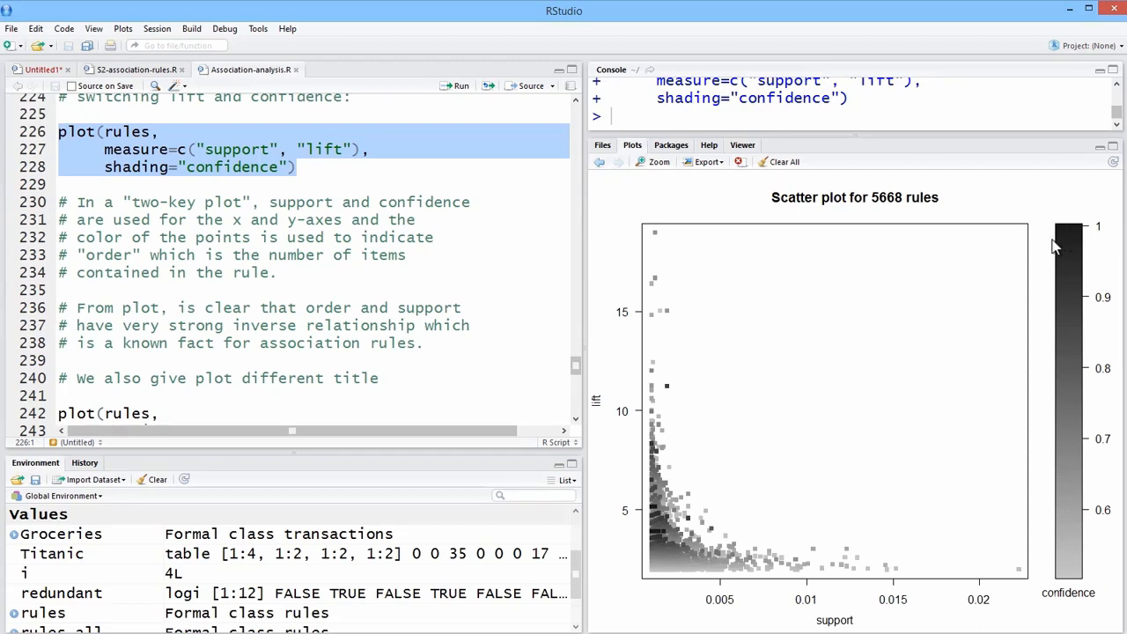
pyautogui.moveTo(1074, 220)
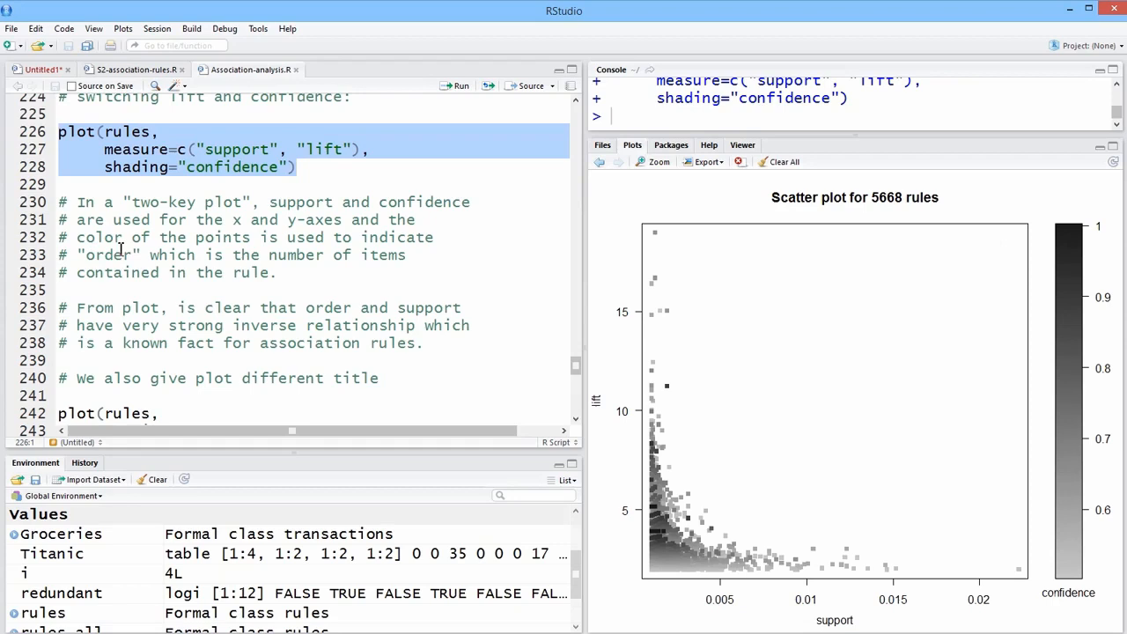
pyautogui.moveTo(623, 267)
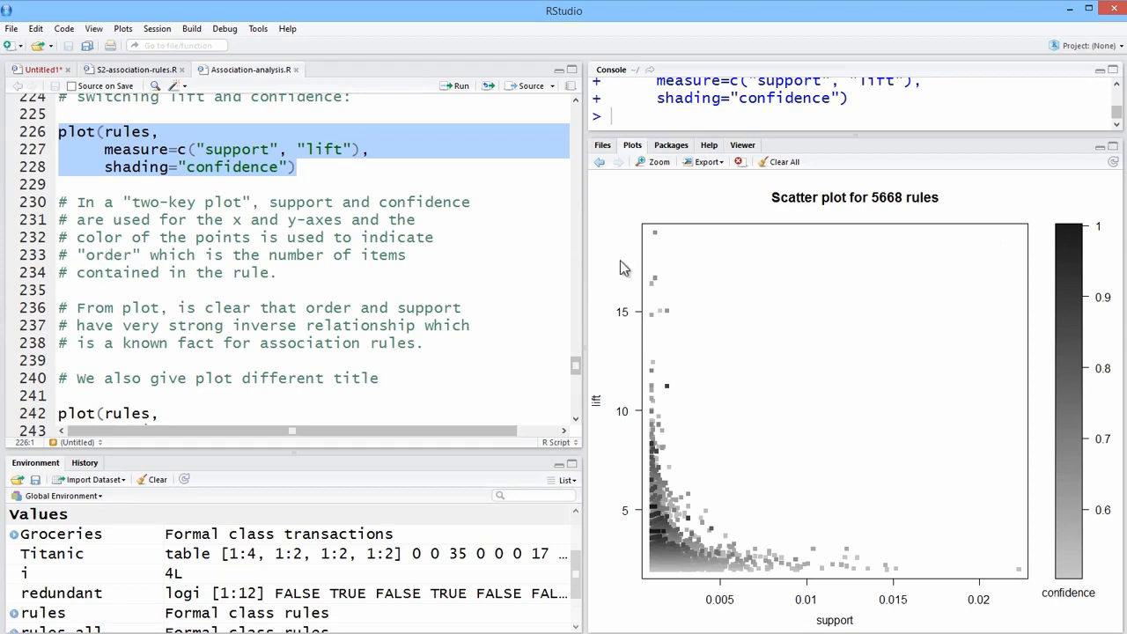
pyautogui.moveTo(983, 310)
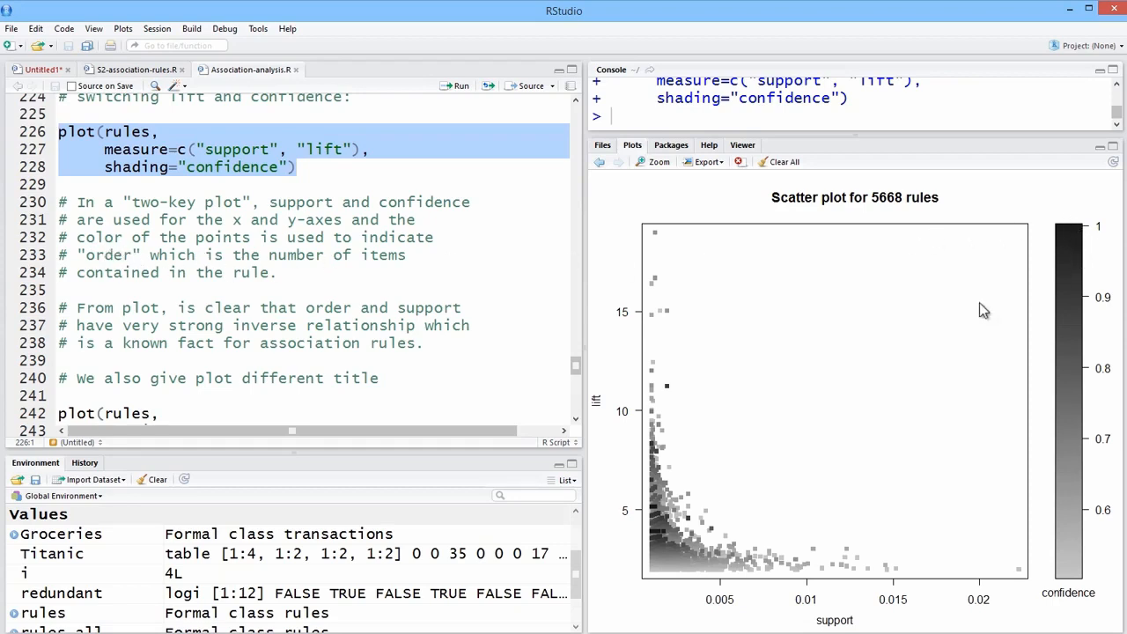
pyautogui.moveTo(556, 427)
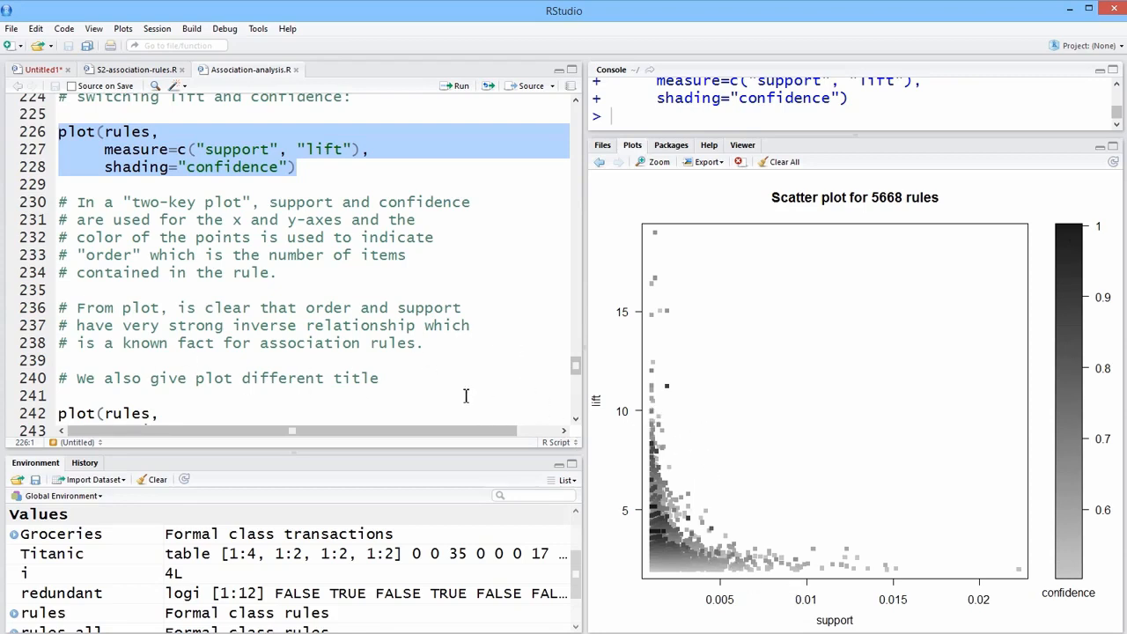
pyautogui.moveTo(570, 427)
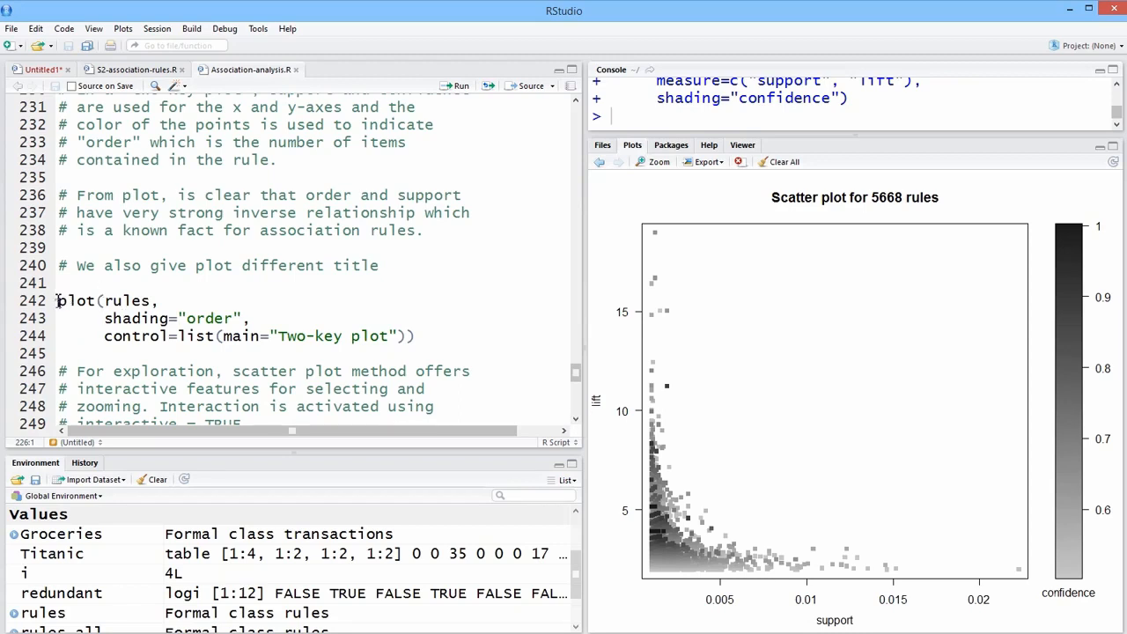
# Select the plot(rules, shading="order") Two-key plot call on lines 242–244 for running
pyautogui.moveTo(60, 300); pyautogui.dragTo(415, 335)
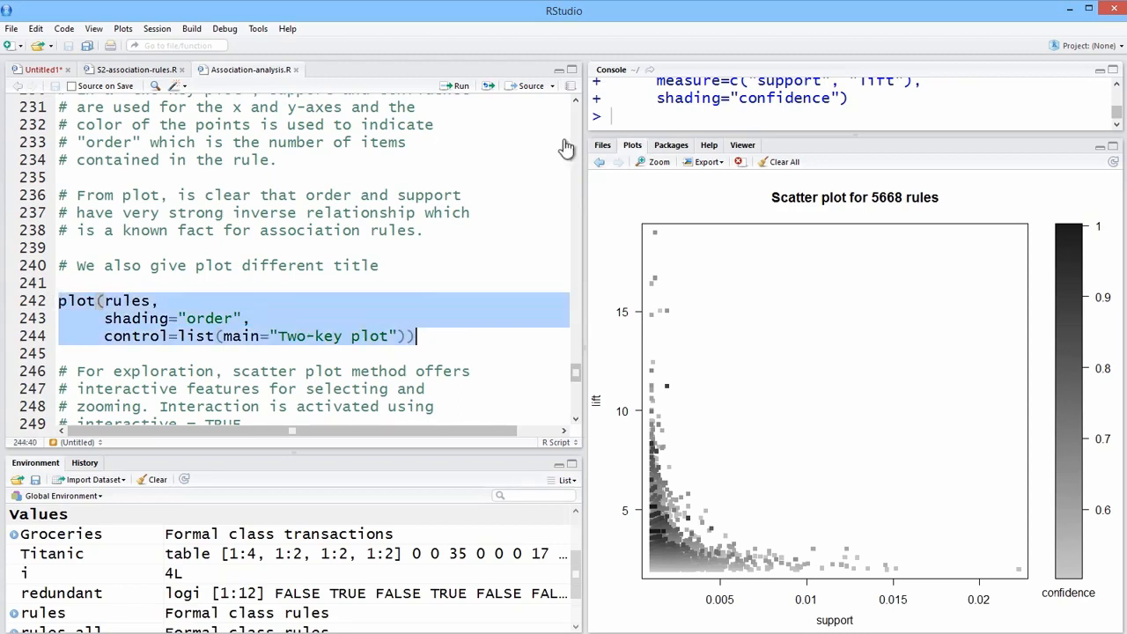
pyautogui.moveTo(500, 127)
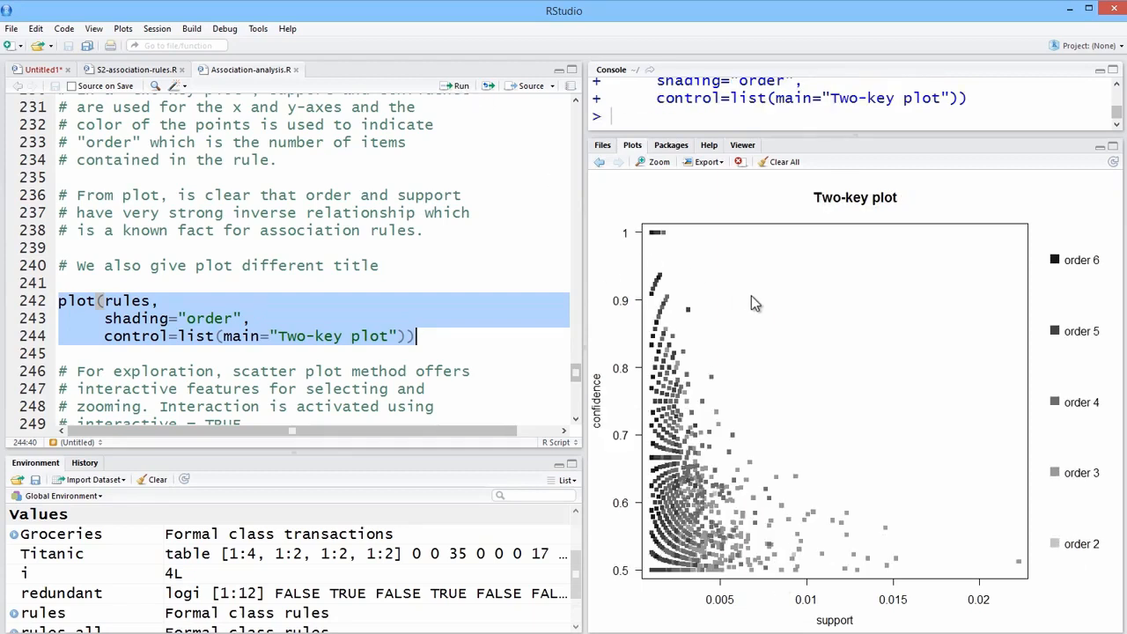
pyautogui.moveTo(1112, 268)
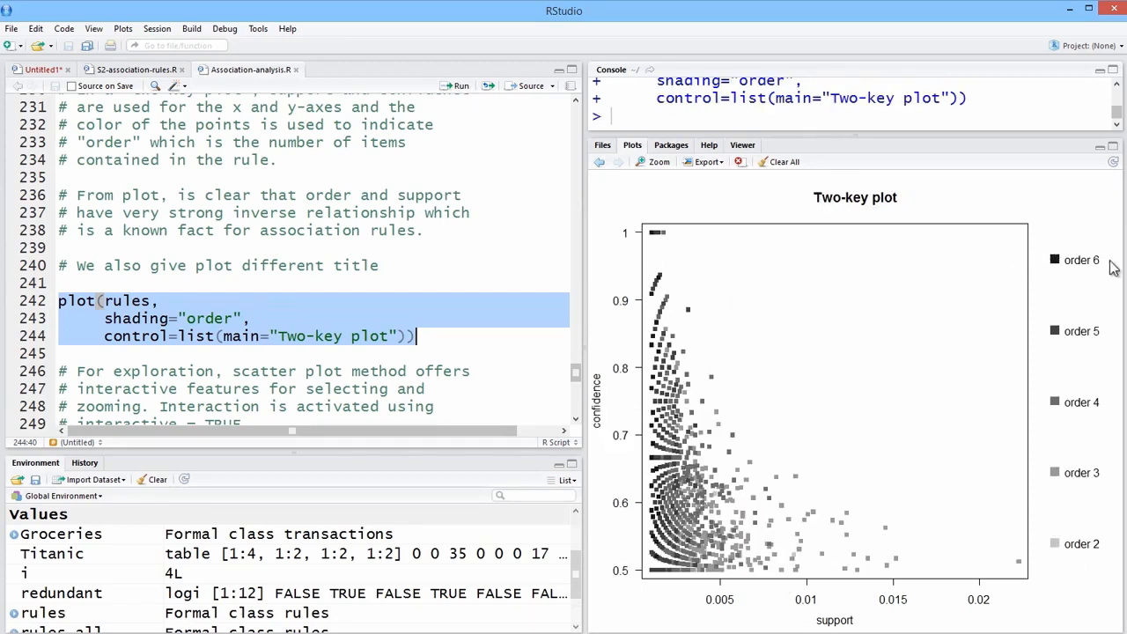
pyautogui.moveTo(1056, 208)
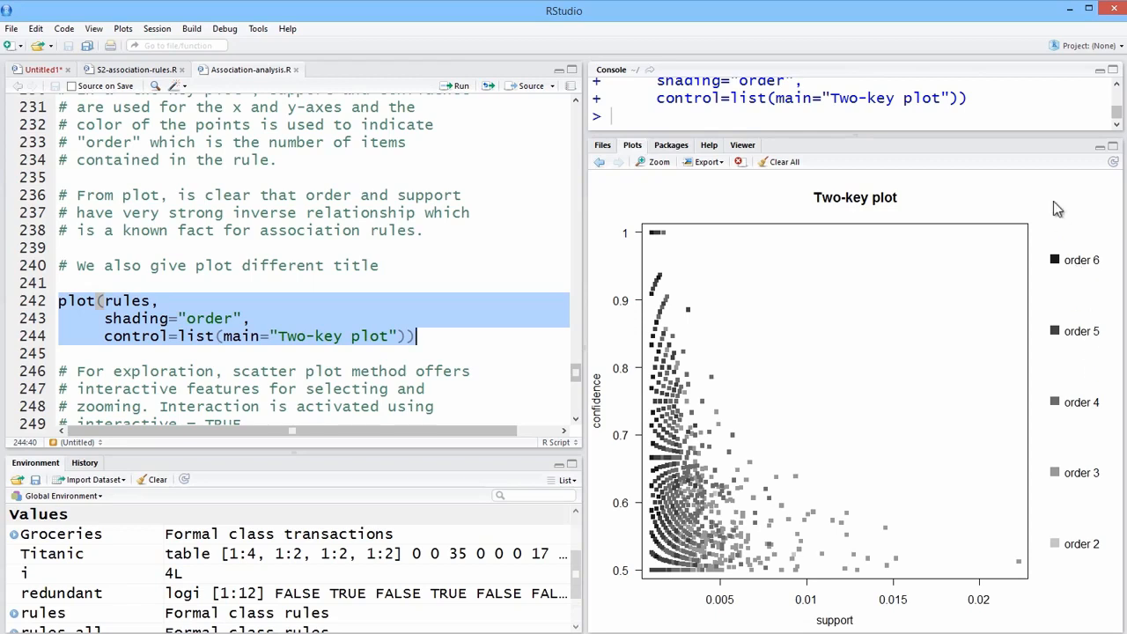
pyautogui.moveTo(1084, 500)
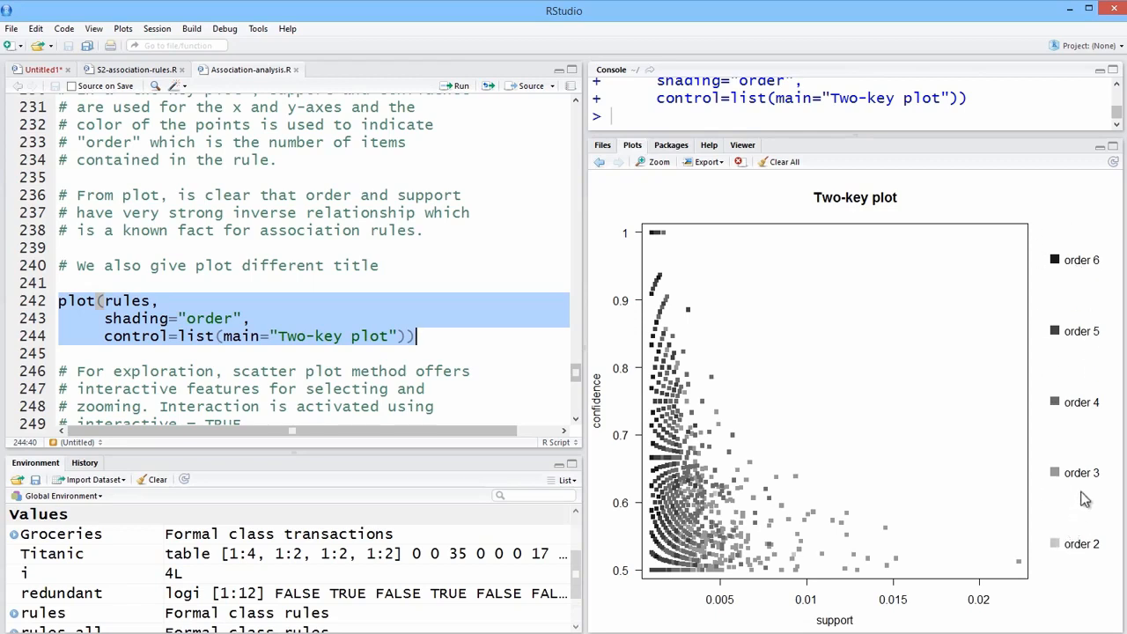
pyautogui.moveTo(750, 361)
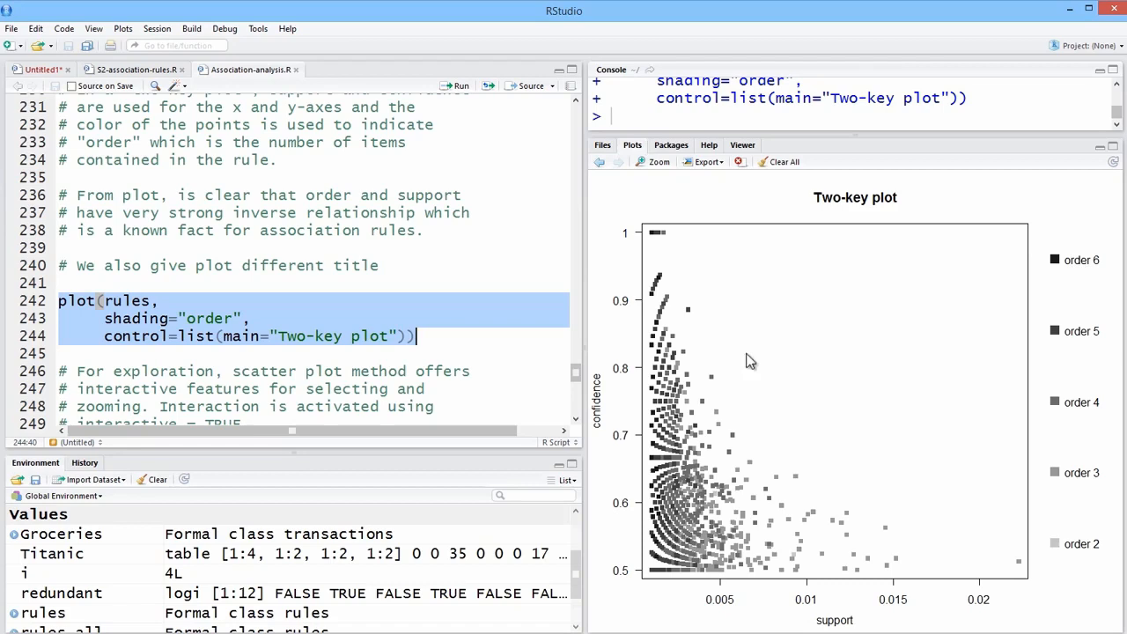
pyautogui.moveTo(669, 542)
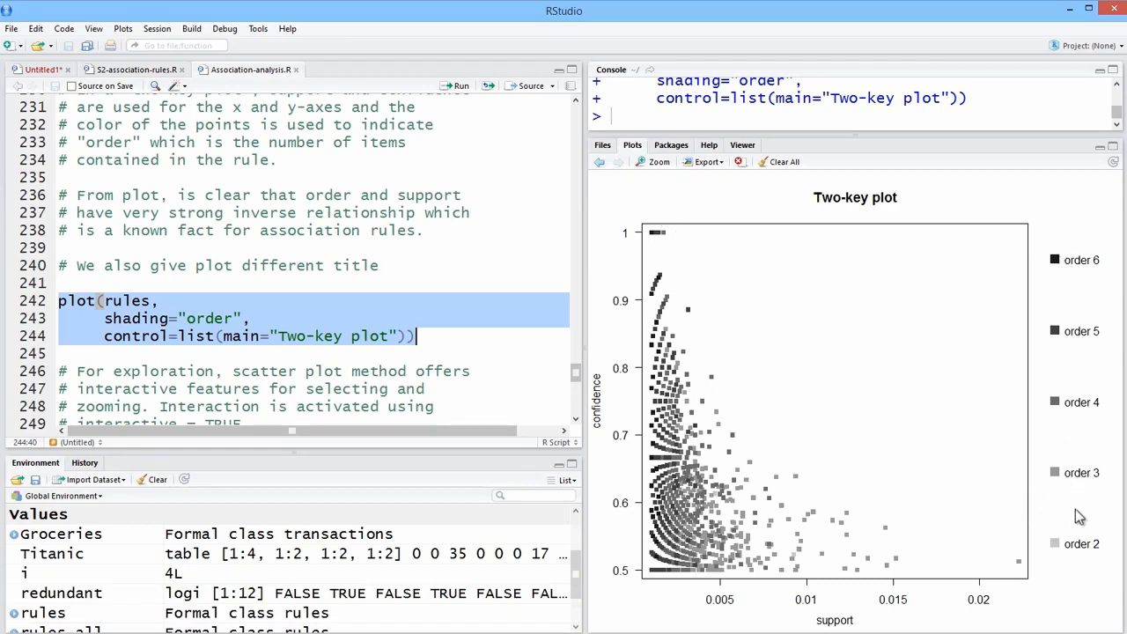
pyautogui.moveTo(718, 292)
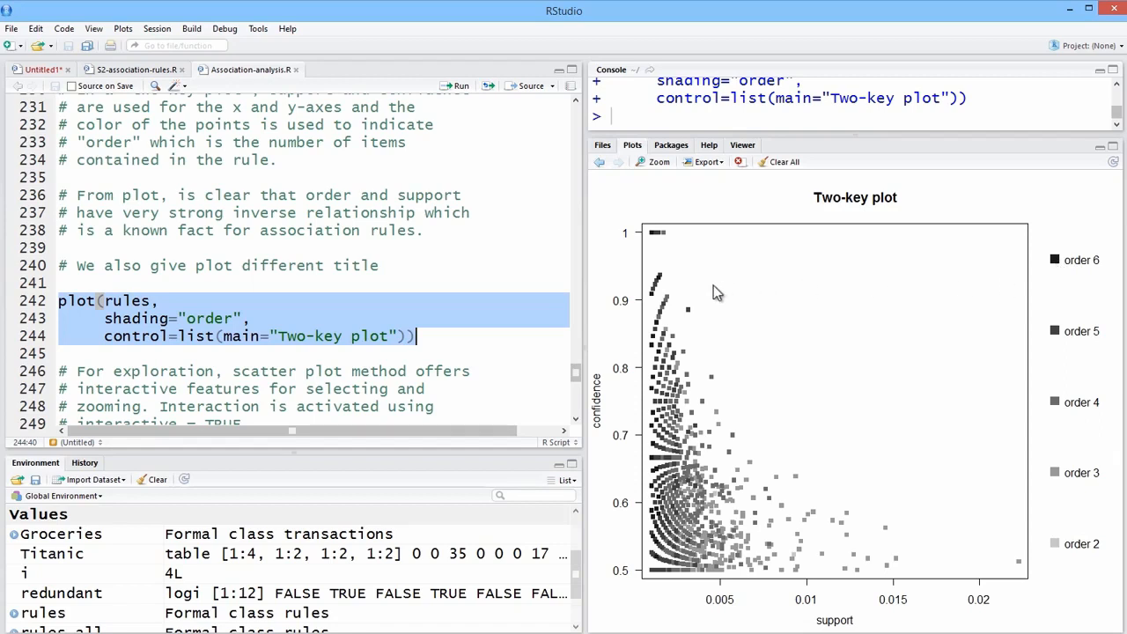
pyautogui.moveTo(722, 563)
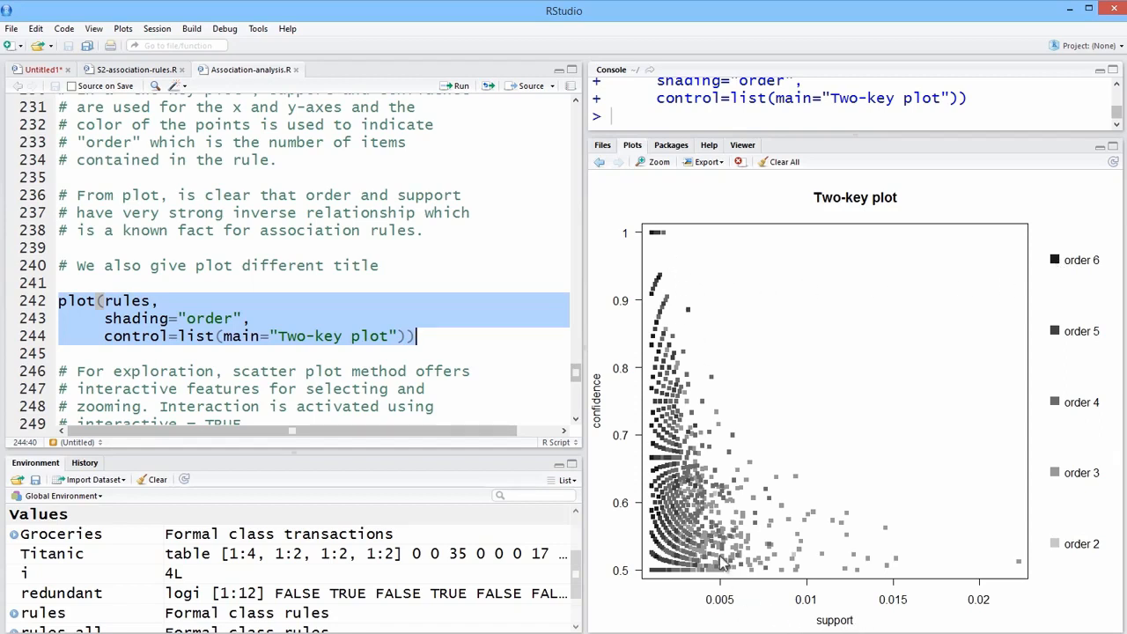
pyautogui.moveTo(665, 500)
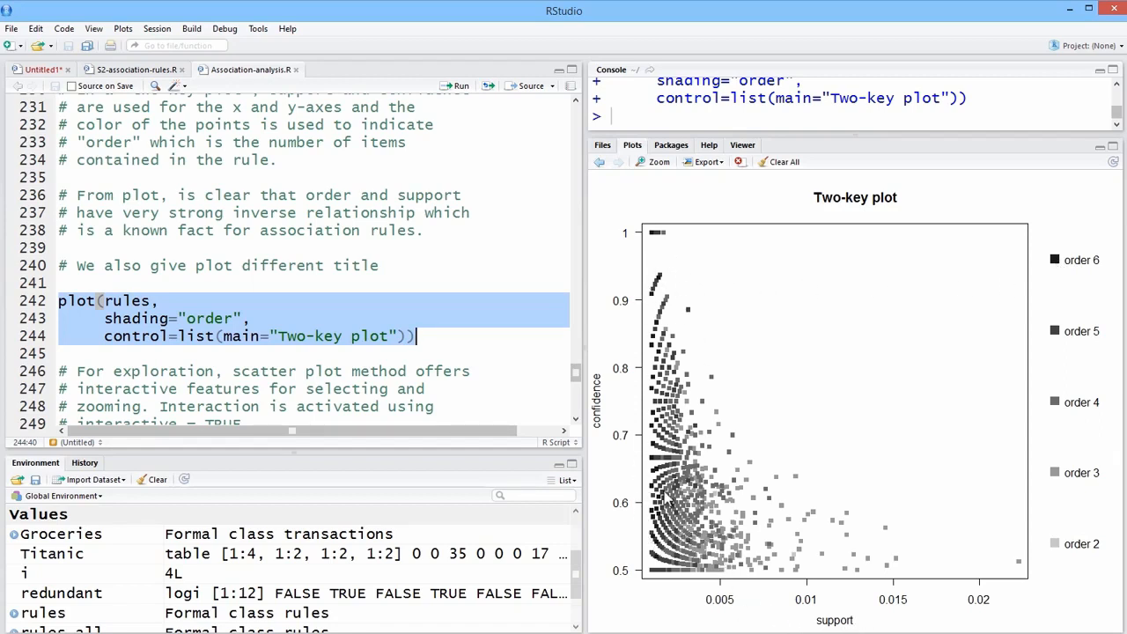
pyautogui.moveTo(836, 620)
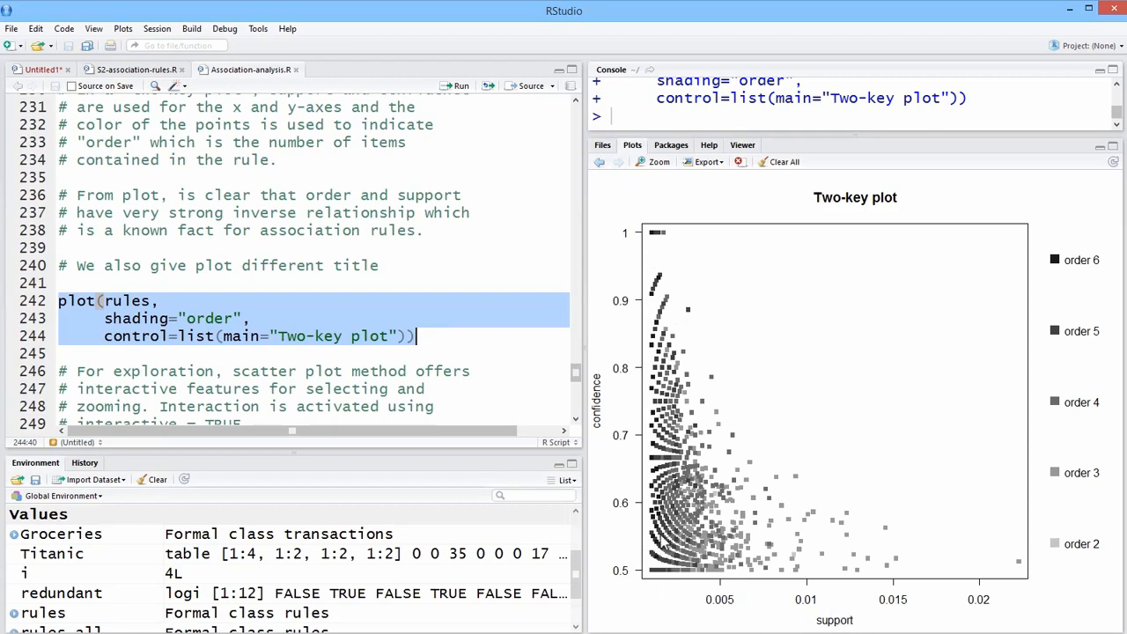
pyautogui.moveTo(673, 588)
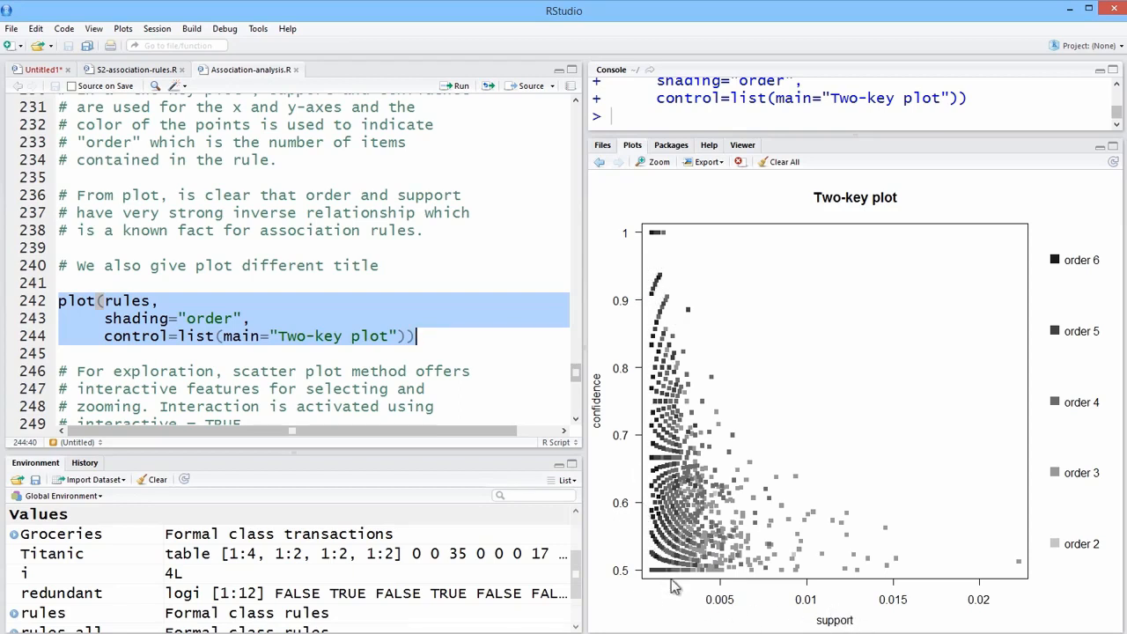